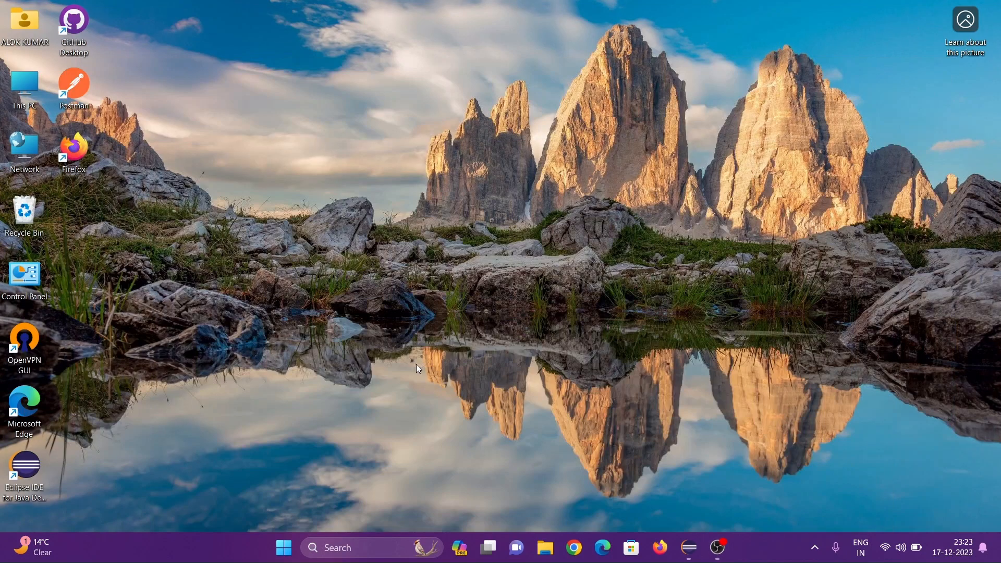
pyautogui.moveTo(498, 277)
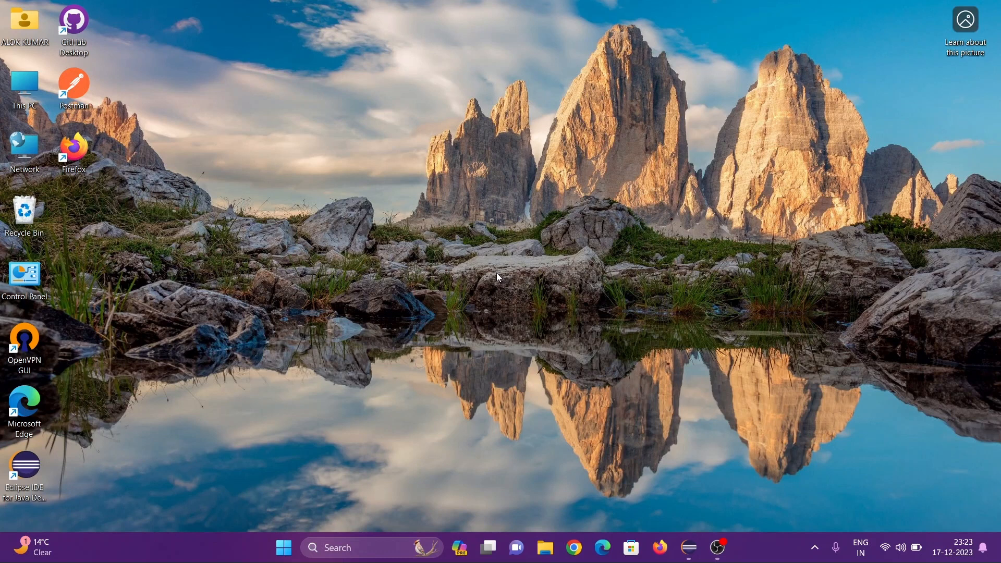
pyautogui.moveTo(544, 278)
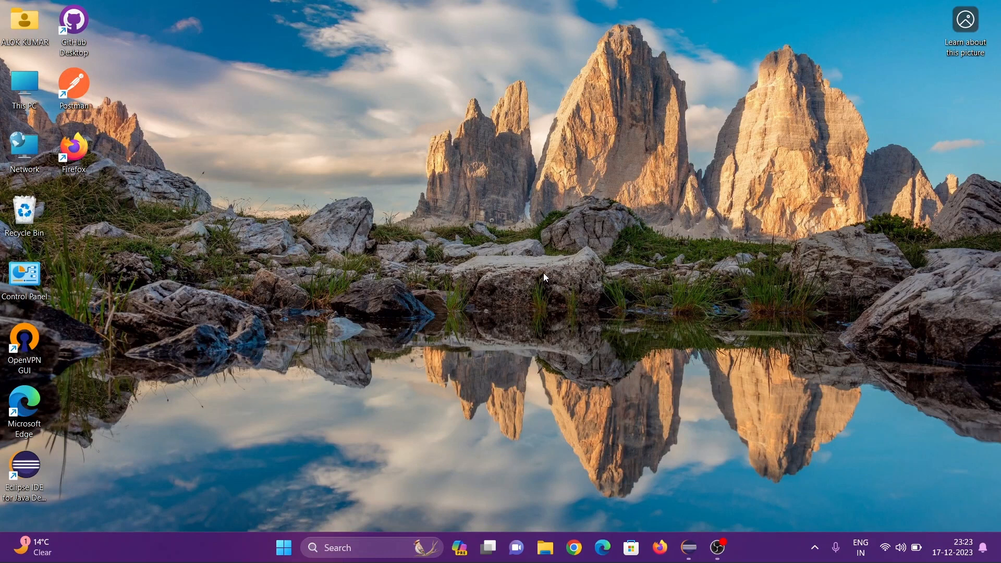
pyautogui.moveTo(519, 283)
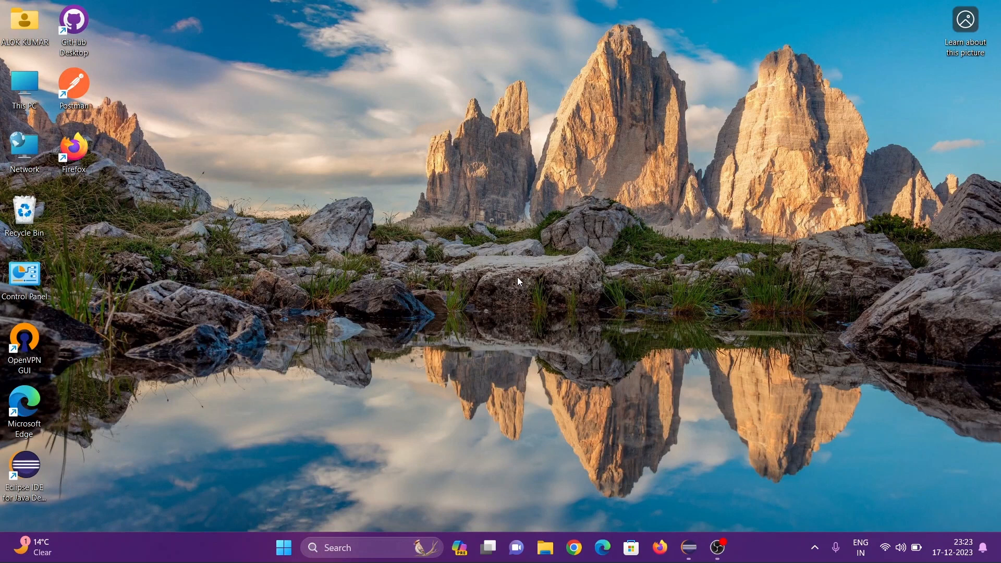
pyautogui.moveTo(555, 302)
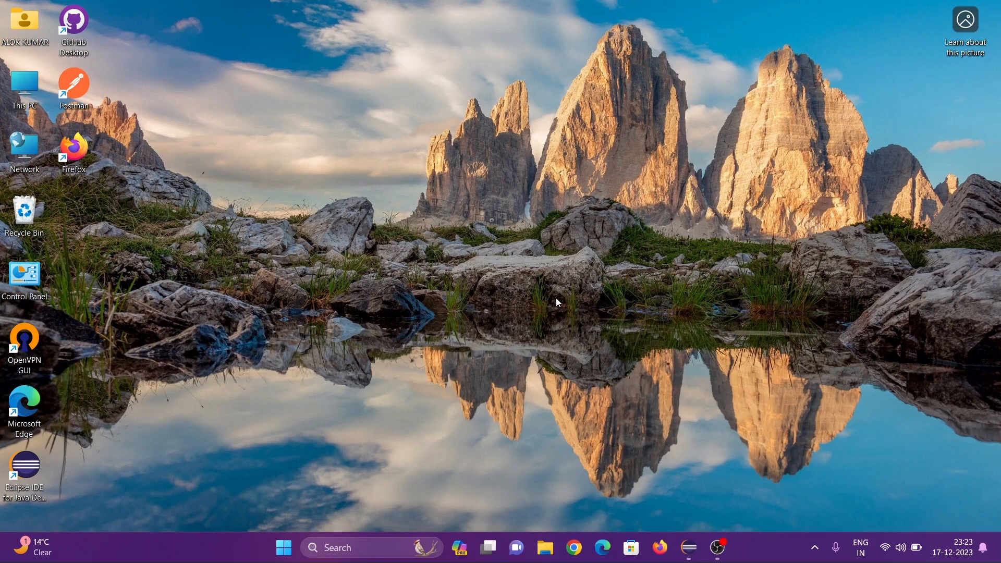
pyautogui.moveTo(609, 343)
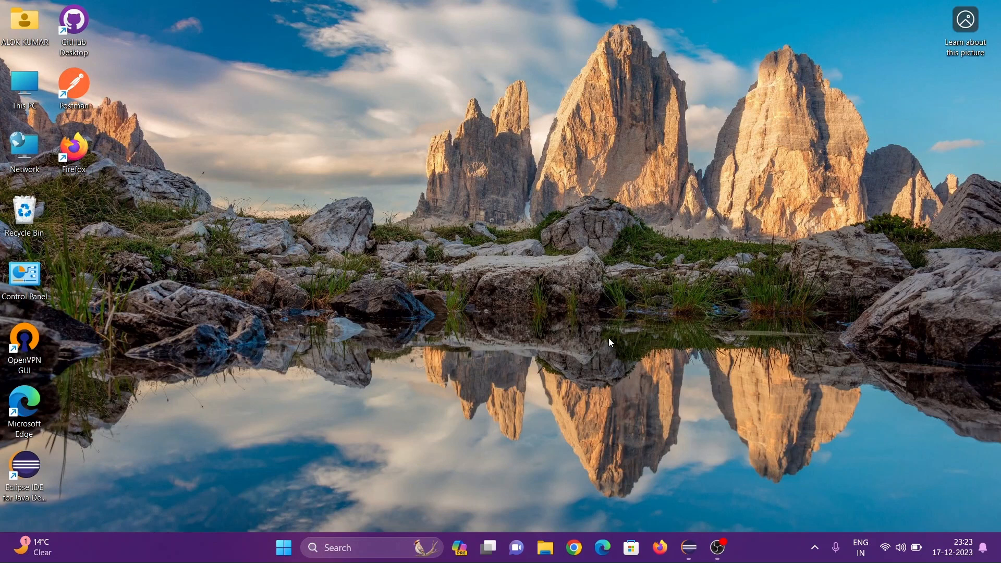
# Launch Eclipse and bring up the File menu's list of new project types
pyautogui.click(688, 547)
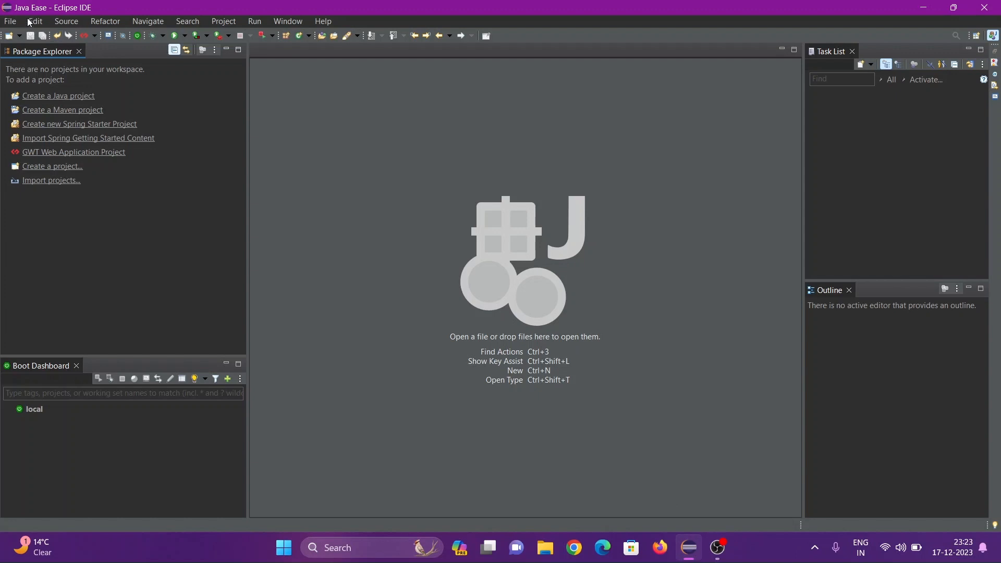
pyautogui.click(35, 21)
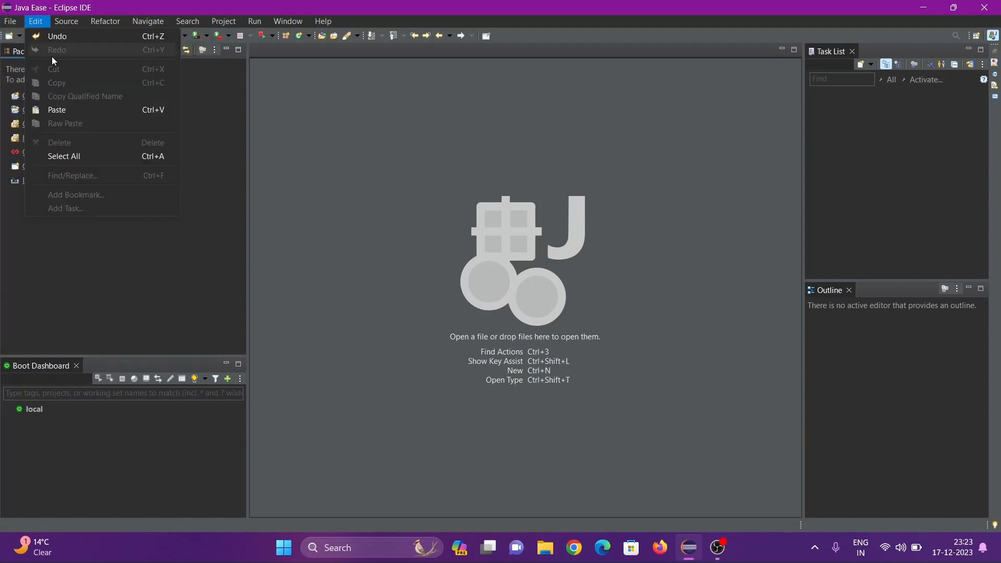
pyautogui.click(10, 21)
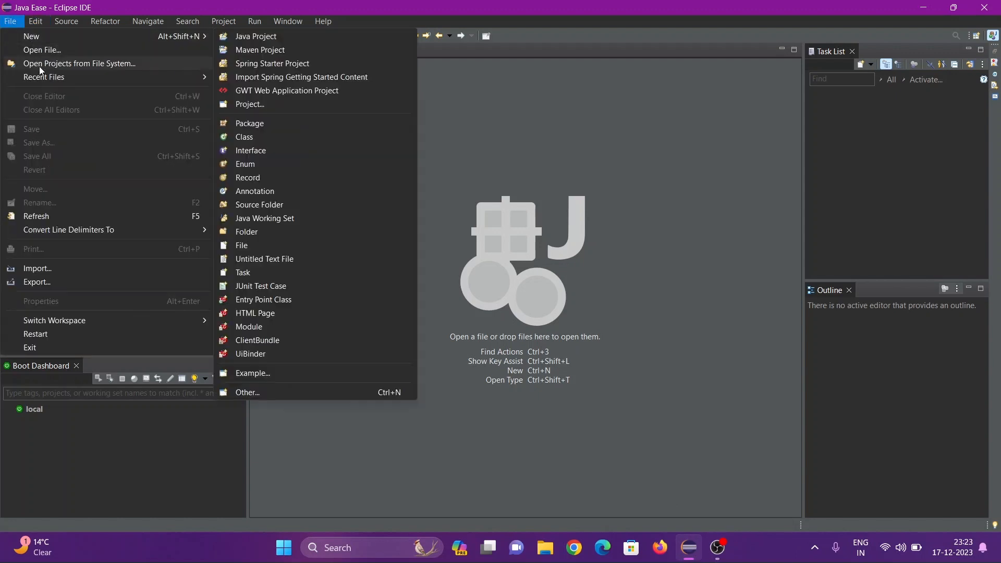
pyautogui.moveTo(31, 36)
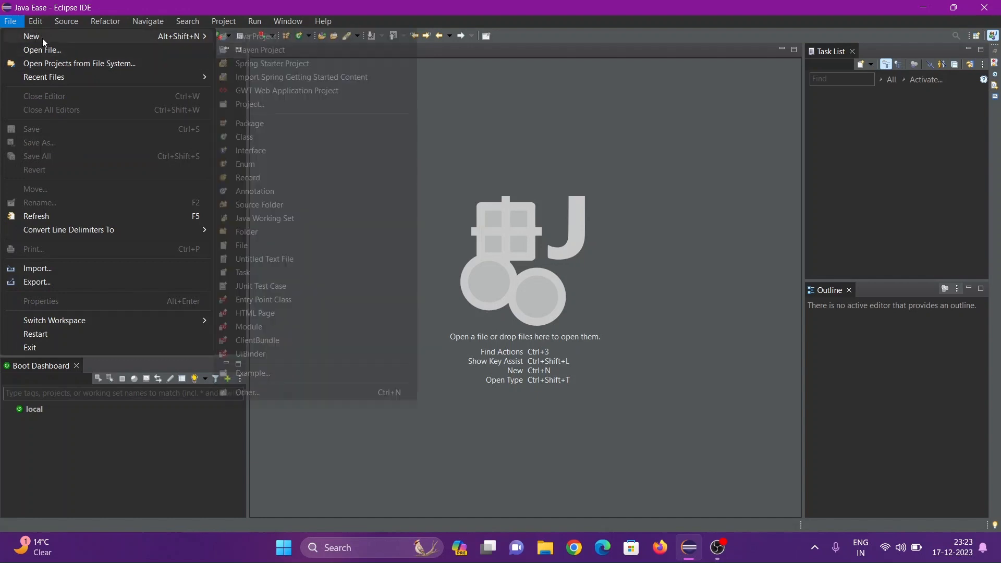
# Configure Spring Starter project DeploymentofWarFile with War packaging and move to dependencies
pyautogui.click(272, 63)
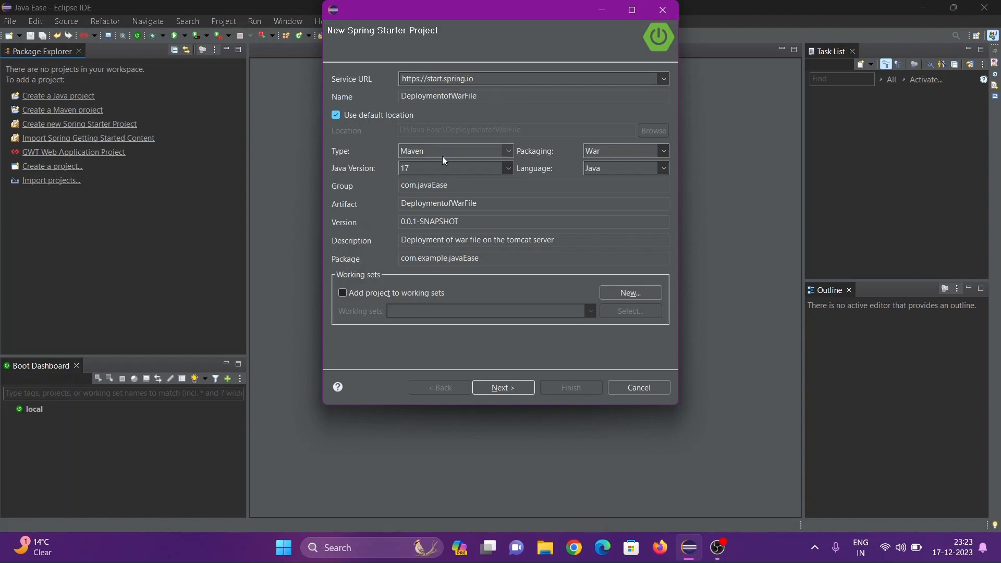
pyautogui.moveTo(427, 153)
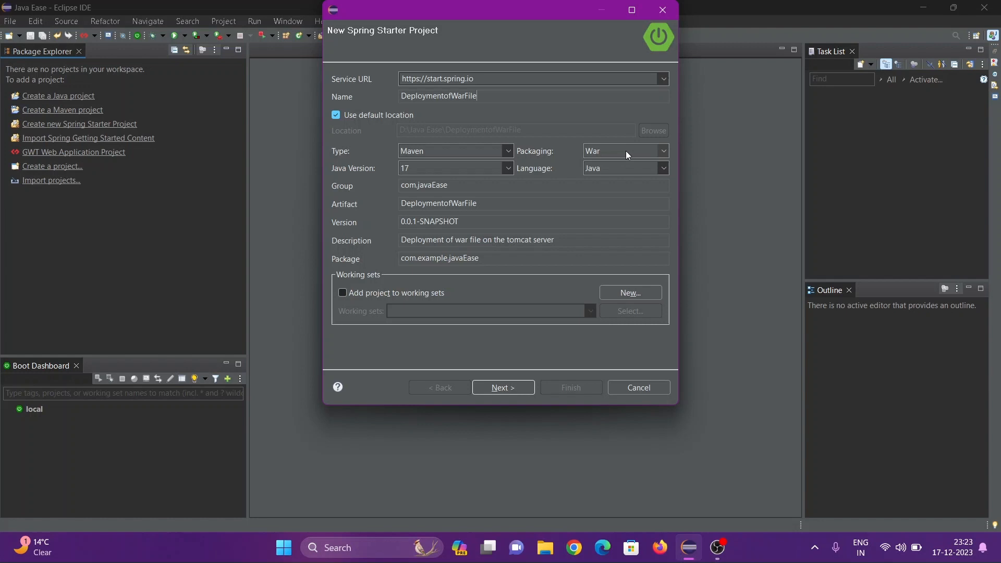
pyautogui.click(662, 151)
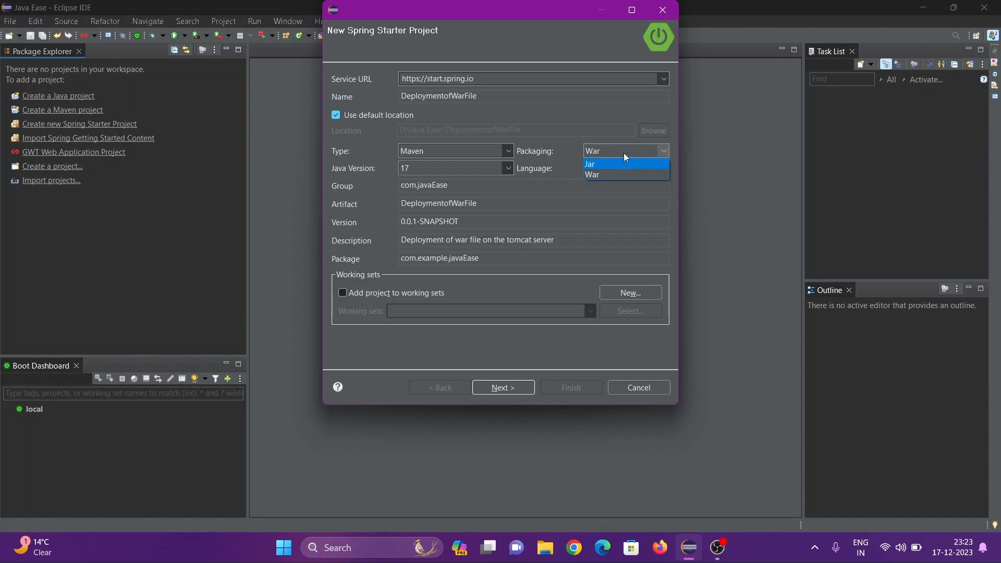
pyautogui.click(592, 174)
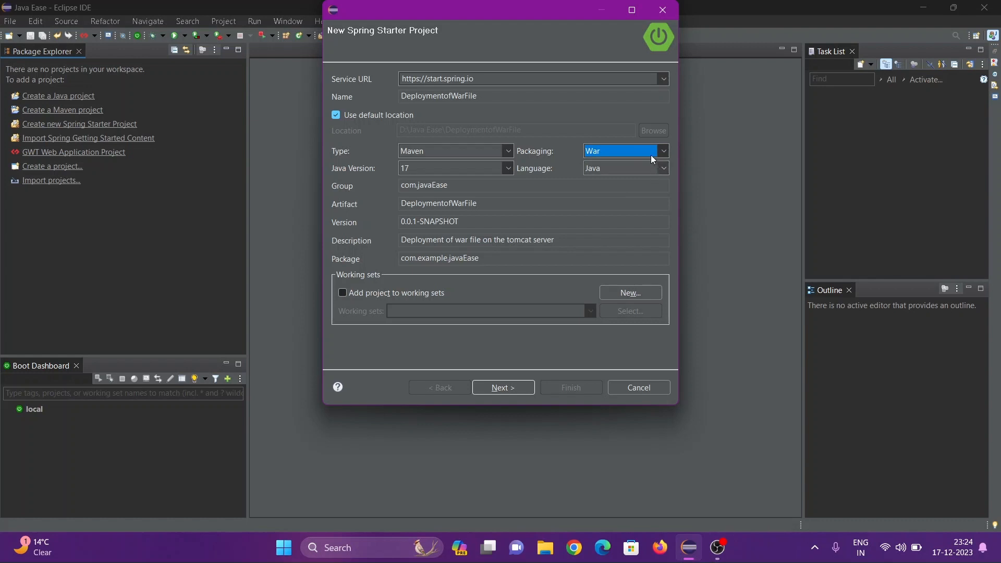
pyautogui.moveTo(641, 164)
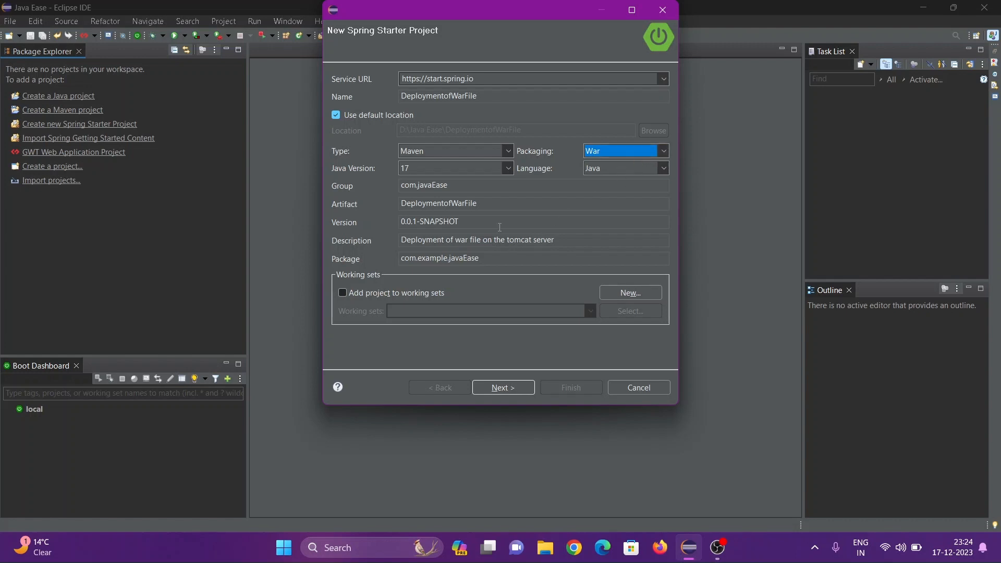
pyautogui.moveTo(521, 376)
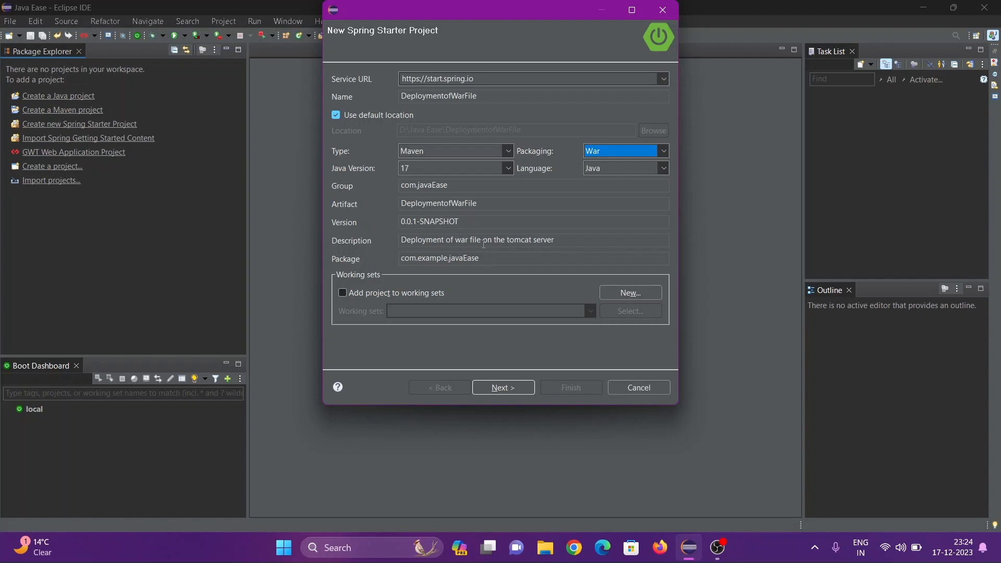
pyautogui.click(503, 388)
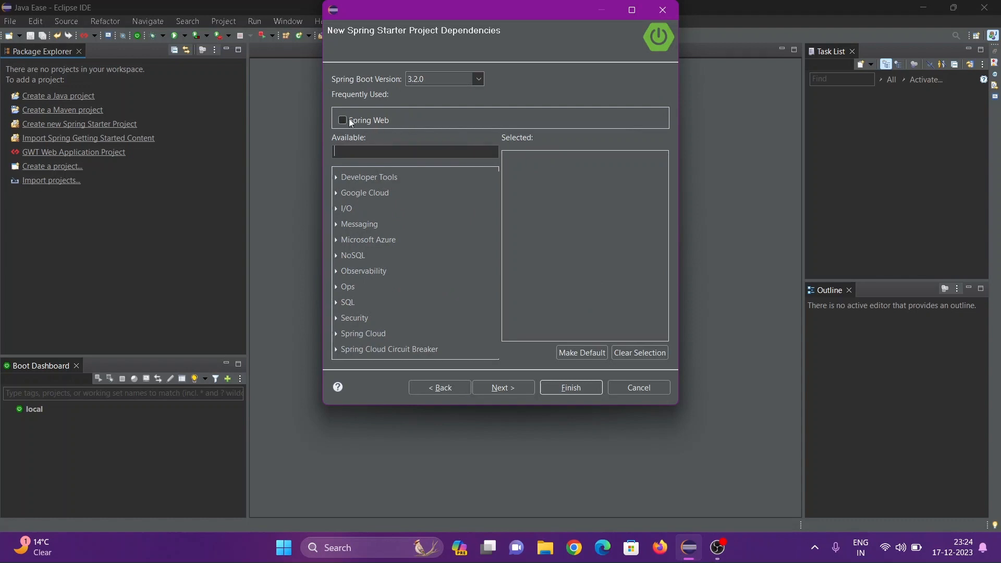
# Tick the Spring Web dependency and finish creating DeploymentofWarFile
pyautogui.click(343, 121)
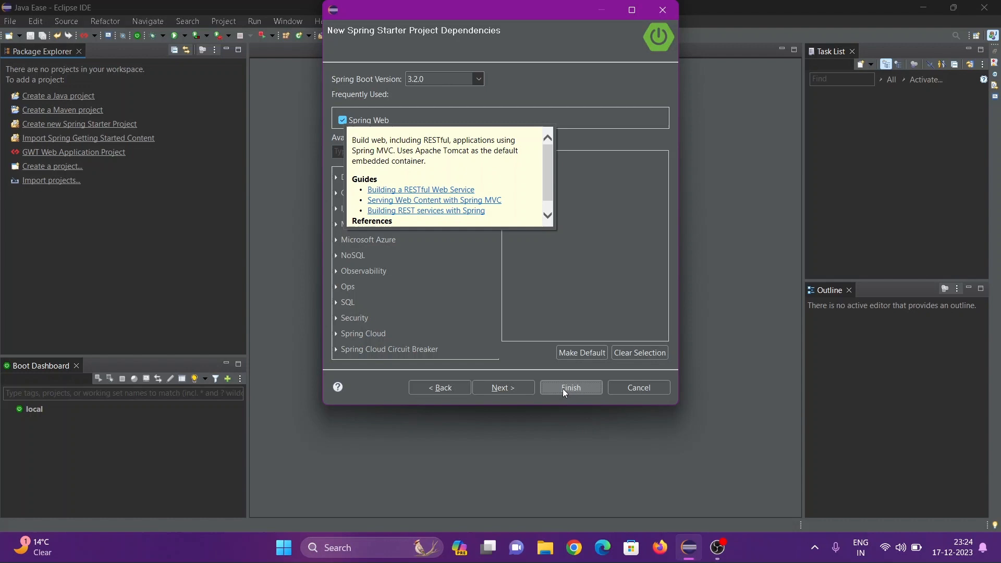
pyautogui.click(569, 388)
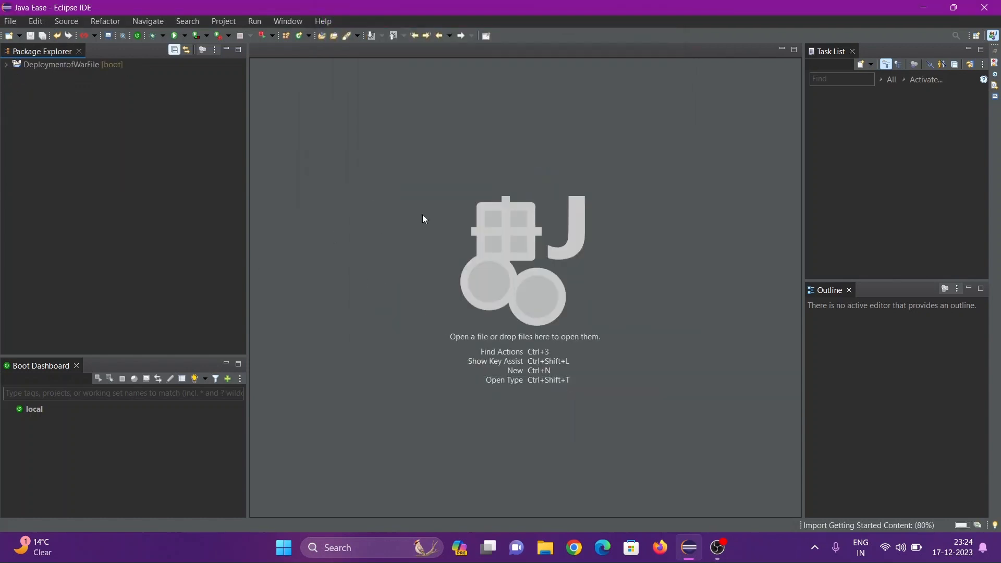
# Expand com.example.javaEase and open DeploymentofWarFileApplication.java and ServletInitializer.java
pyautogui.click(5, 65)
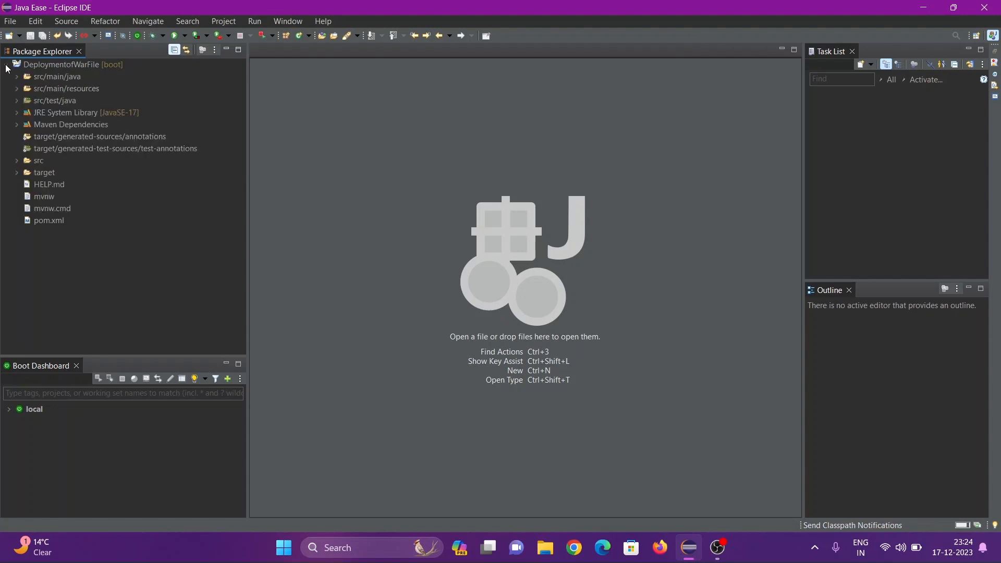
pyautogui.click(16, 76)
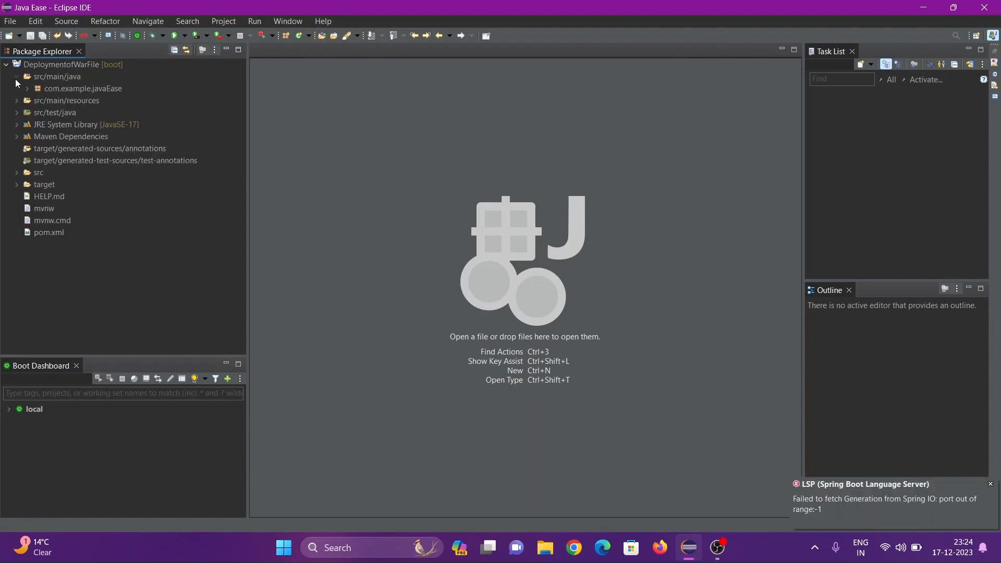
pyautogui.click(16, 88)
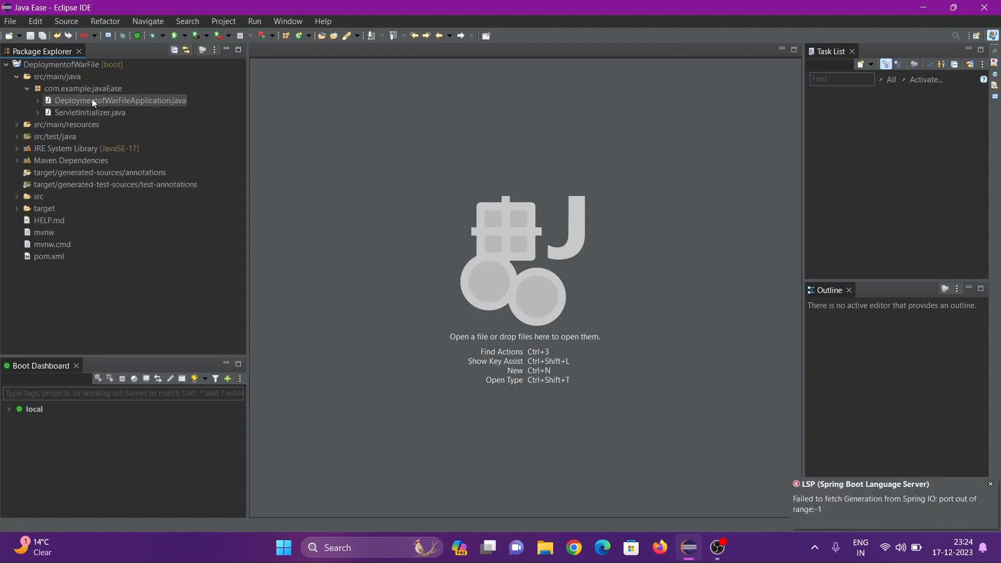
pyautogui.doubleClick(119, 100)
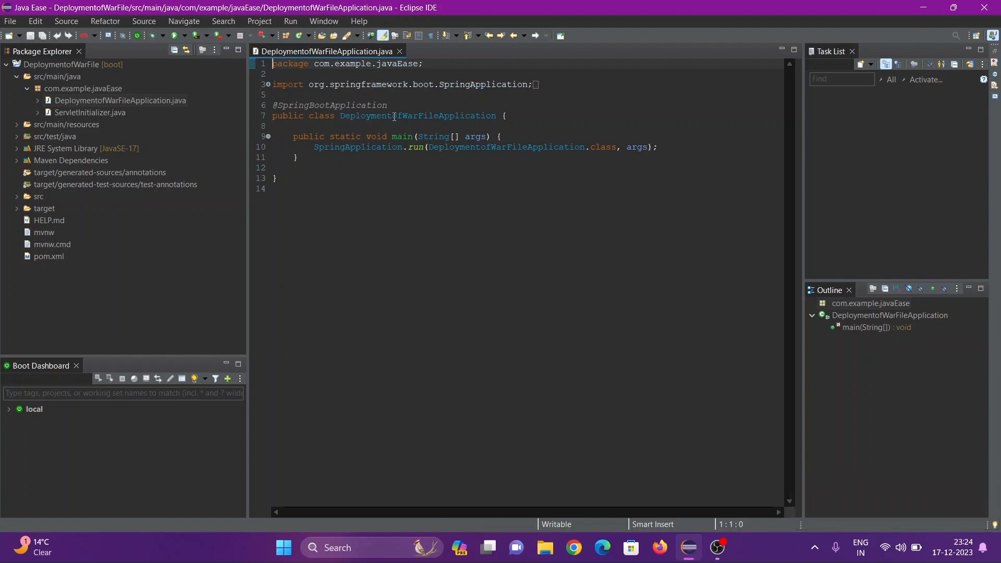
pyautogui.moveTo(359, 147)
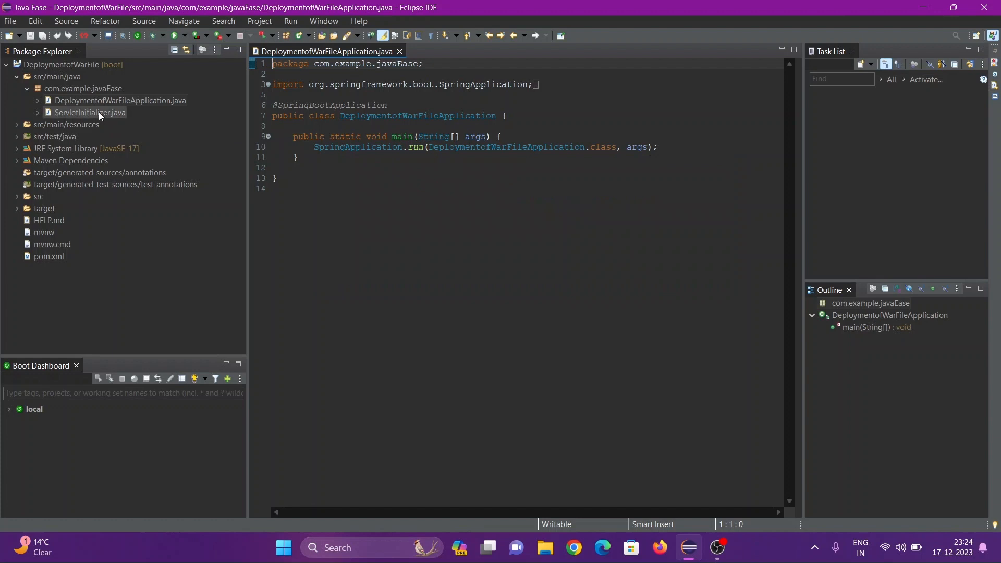
pyautogui.doubleClick(90, 113)
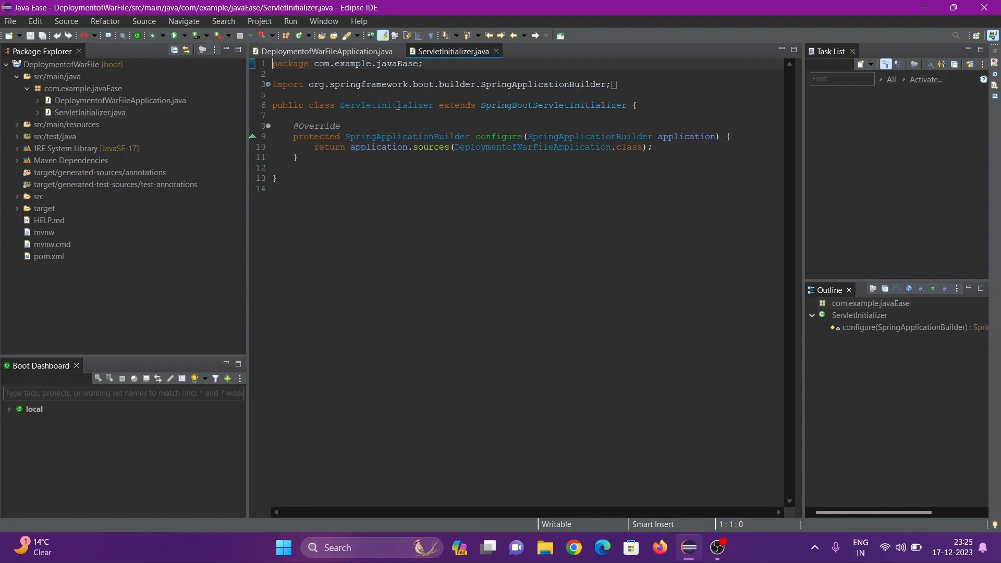
pyautogui.moveTo(396, 108)
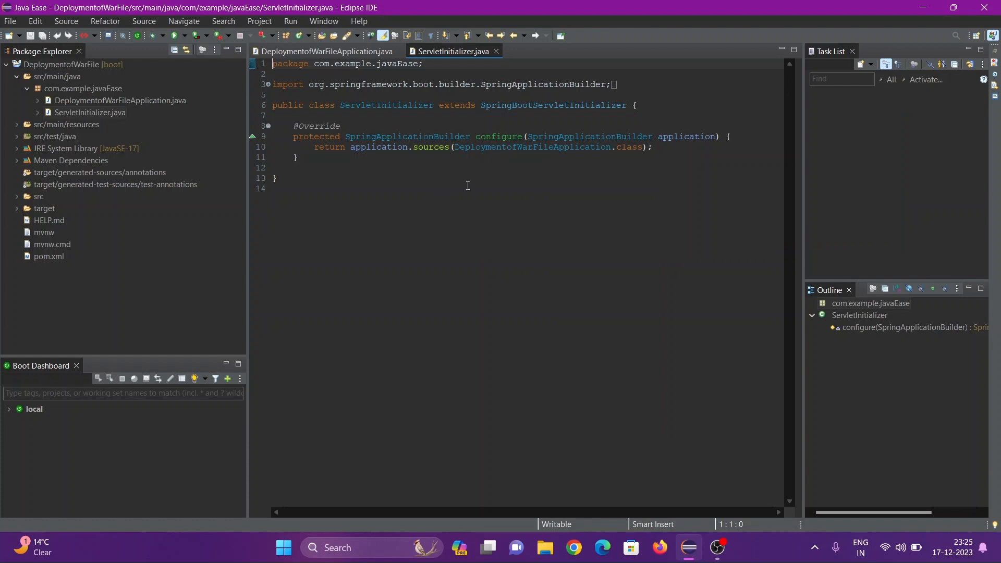
# Open pom.xml and highlight its war packaging value
pyautogui.click(48, 256)
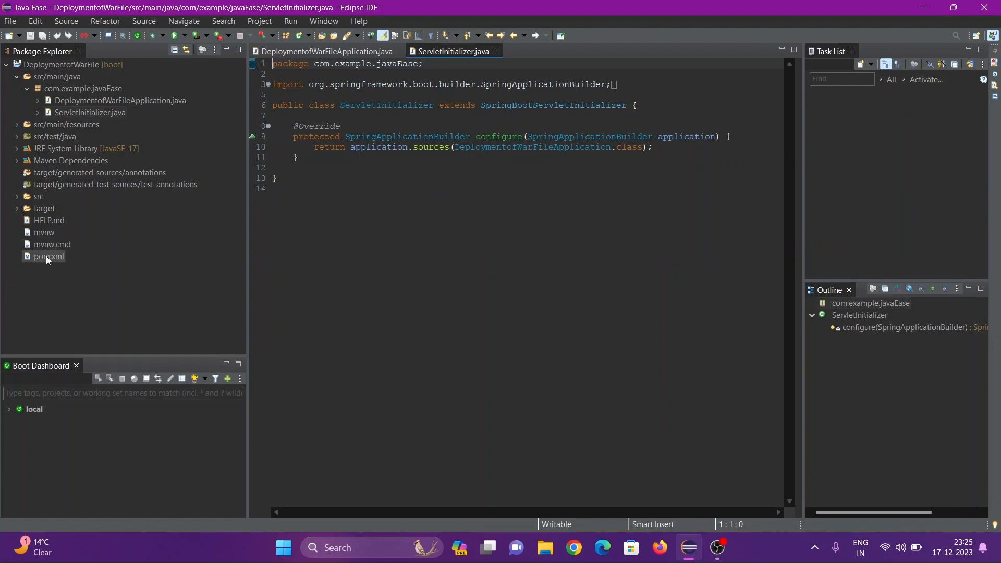
pyautogui.doubleClick(48, 256)
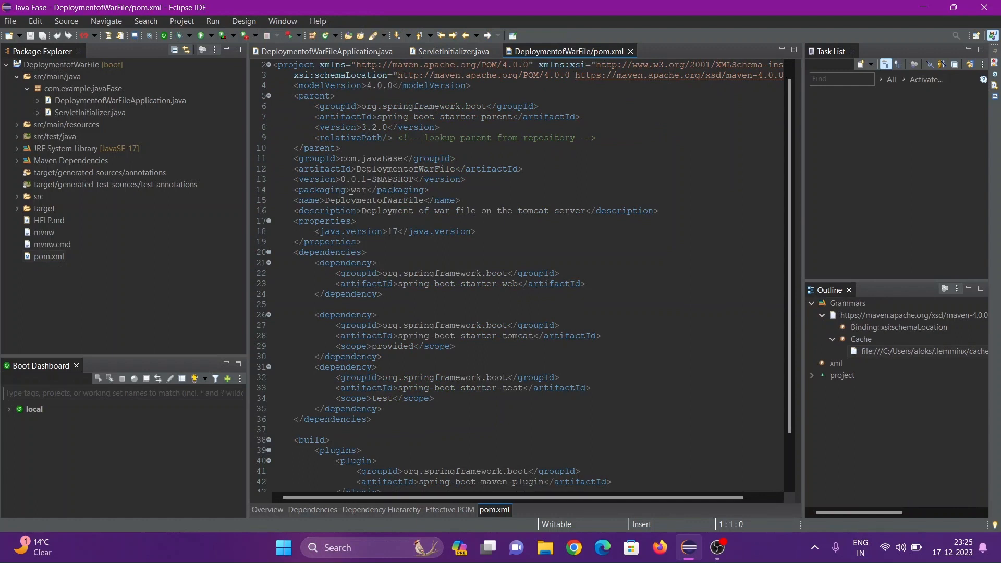
pyautogui.doubleClick(358, 189)
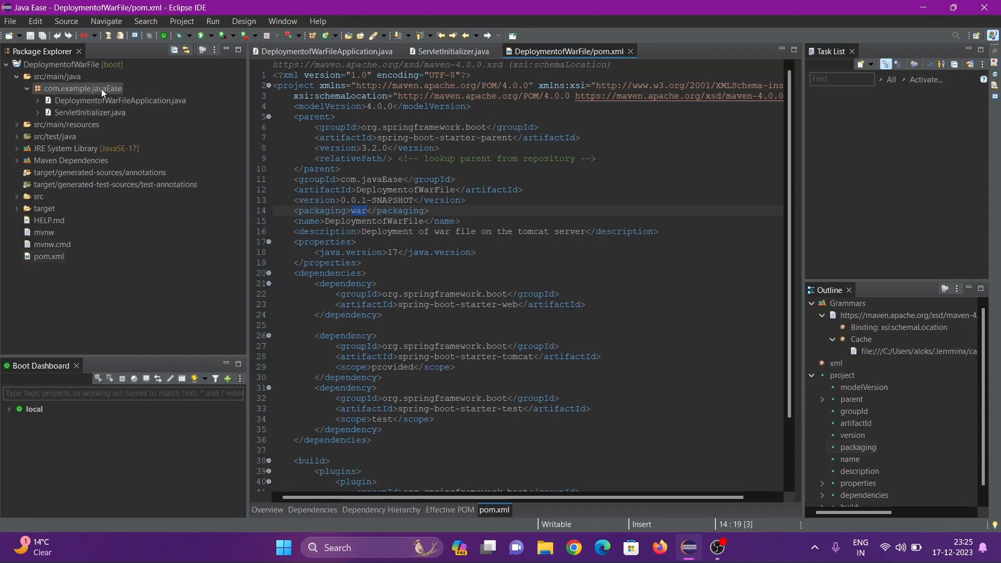
# Create public class HomeController in the new com.example.javaEase.controller package
pyautogui.rightClick(80, 89)
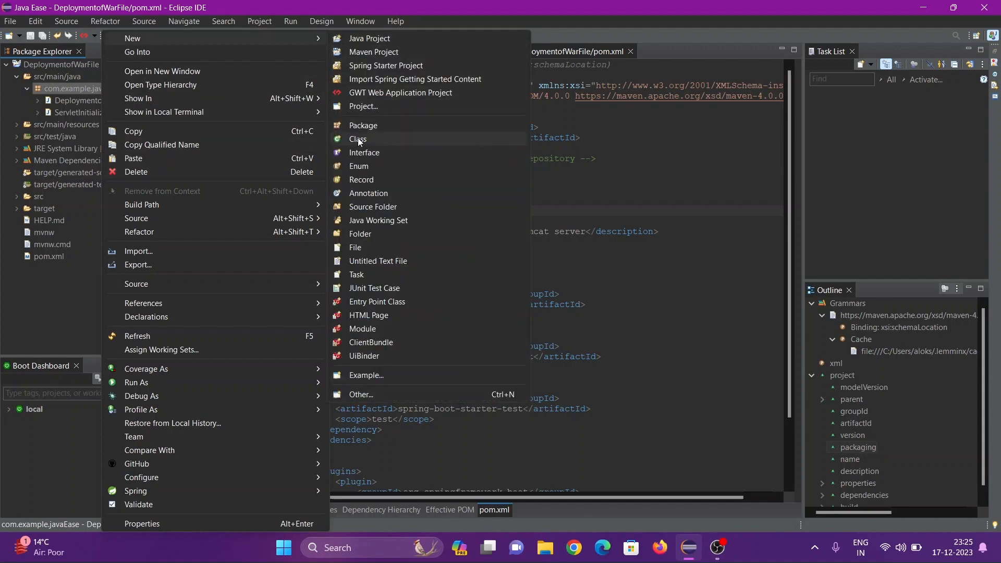
pyautogui.click(358, 139)
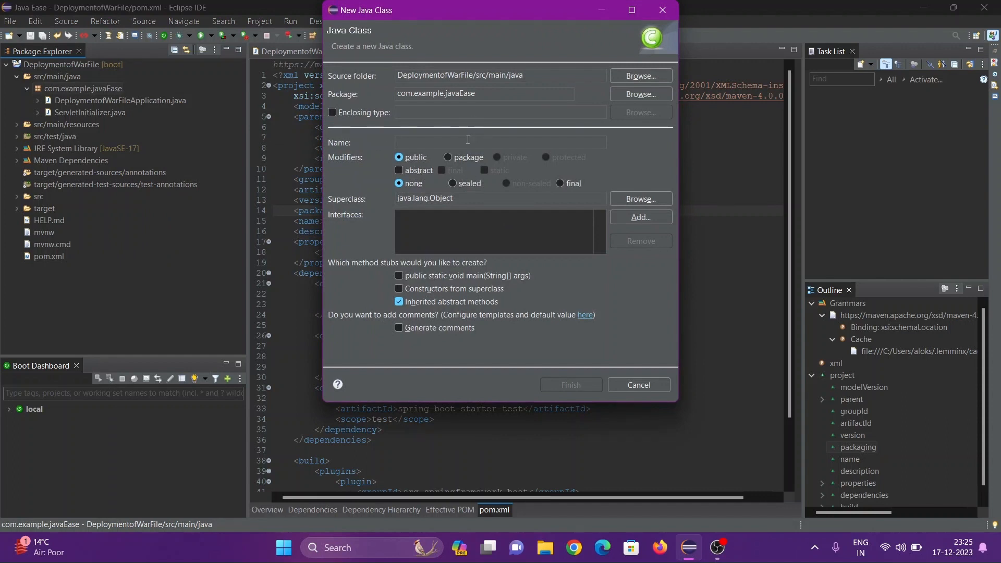
pyautogui.write('HomeC')
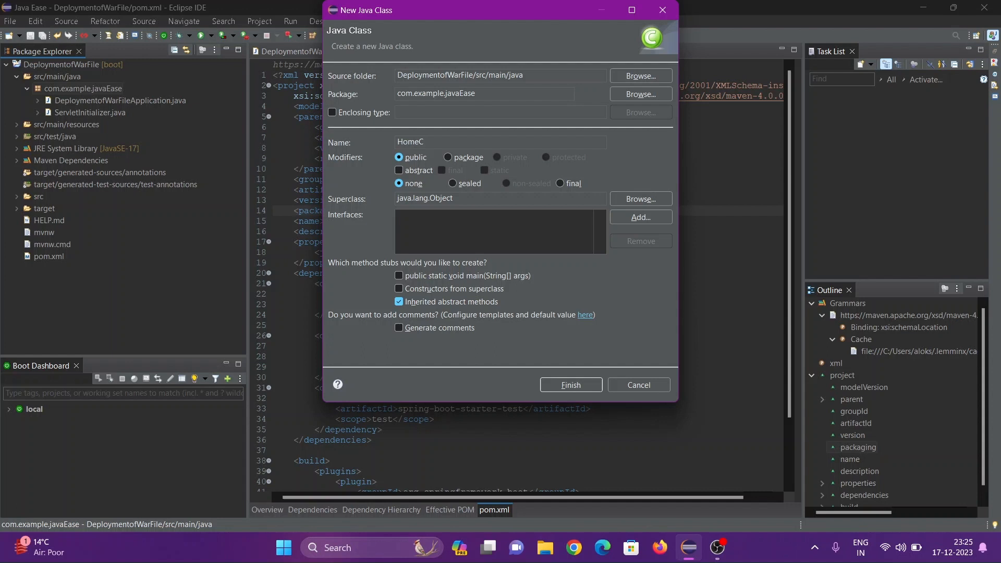
pyautogui.write('ontroller')
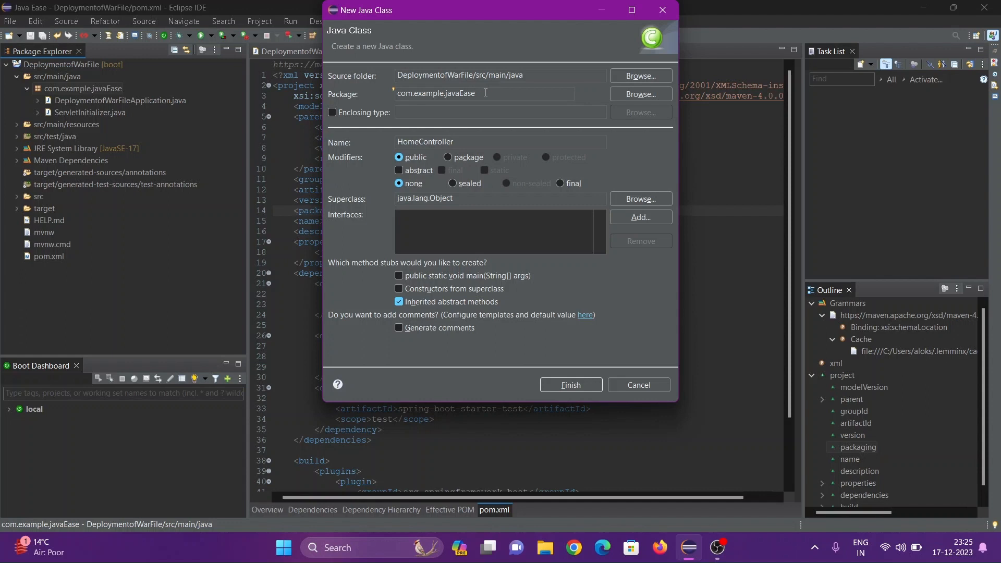
pyautogui.write('.')
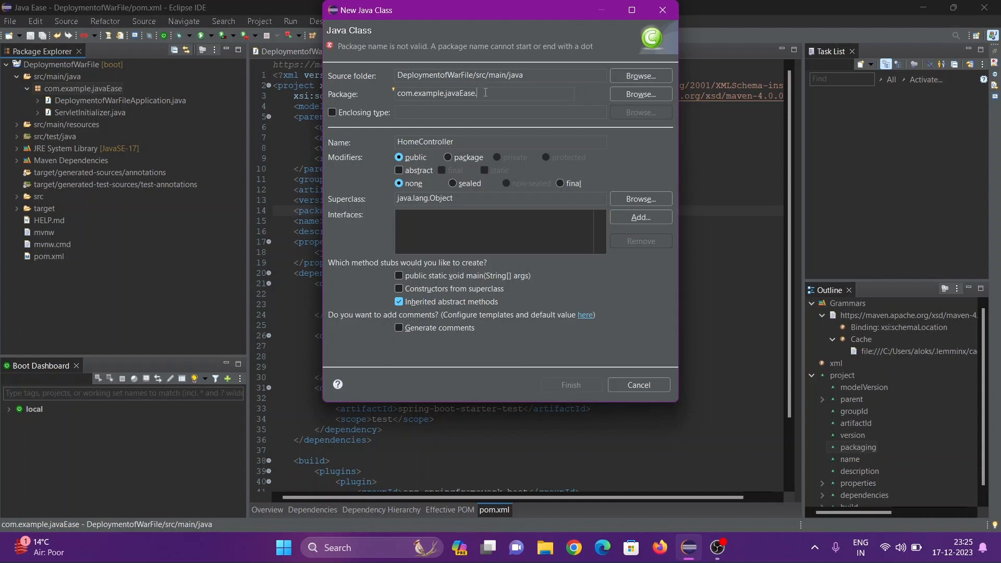
pyautogui.write('controller')
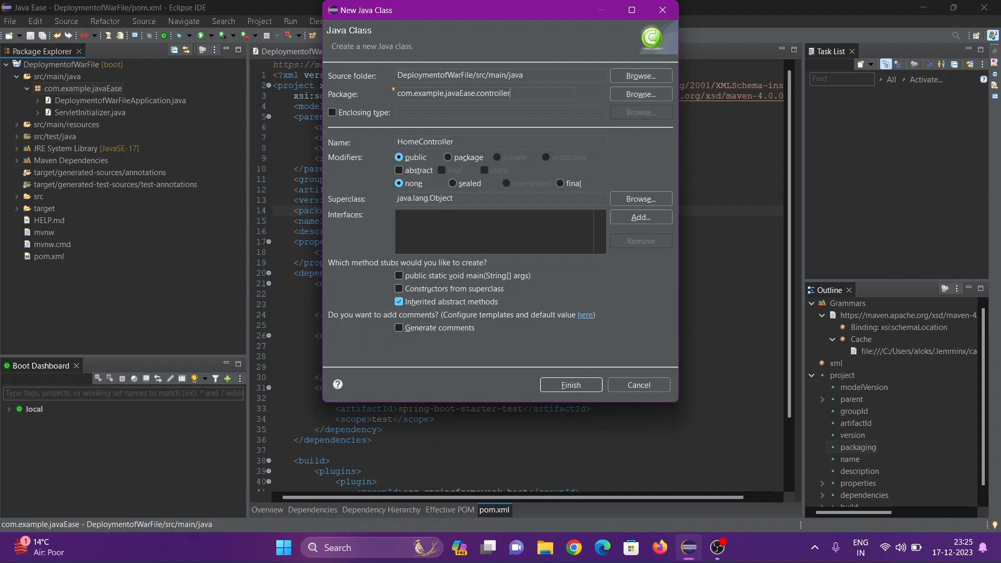
pyautogui.moveTo(551, 347)
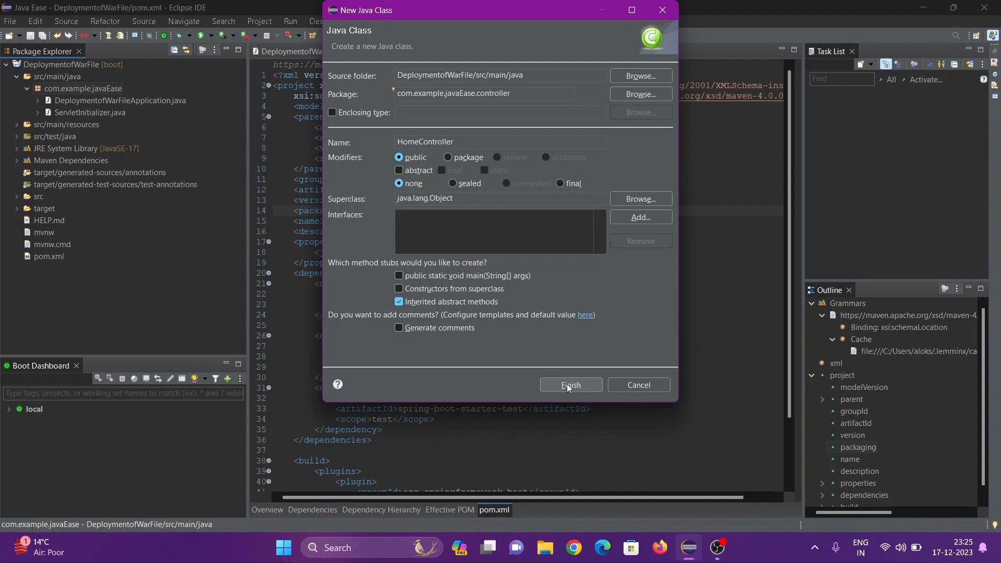
pyautogui.click(570, 385)
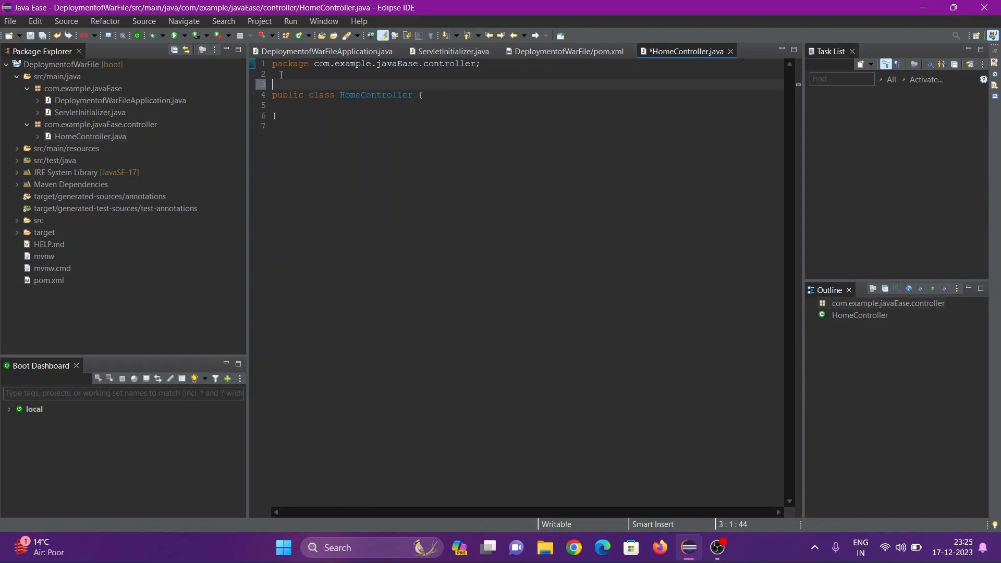
pyautogui.write('@')
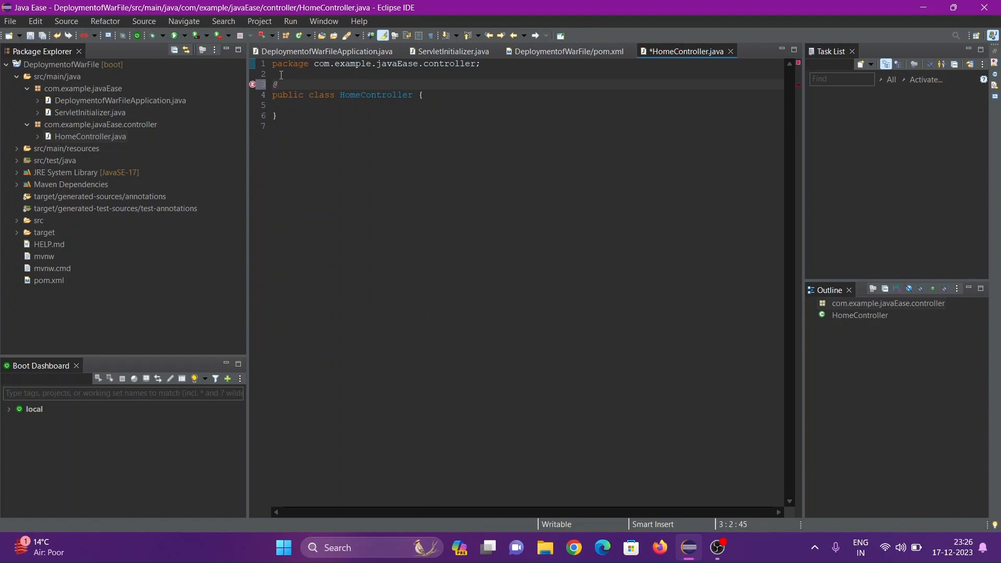
pyautogui.write('Rest')
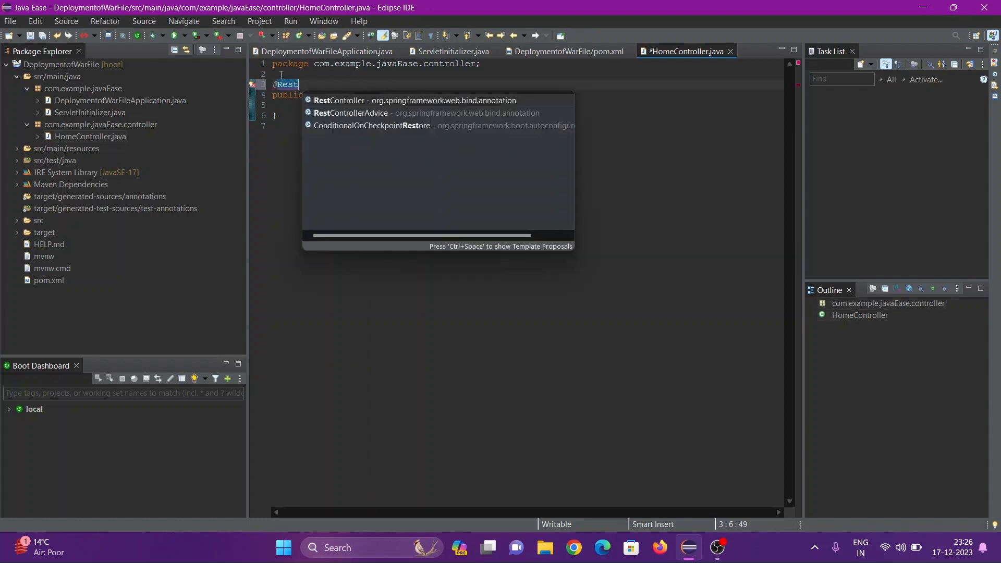
pyautogui.click(340, 100)
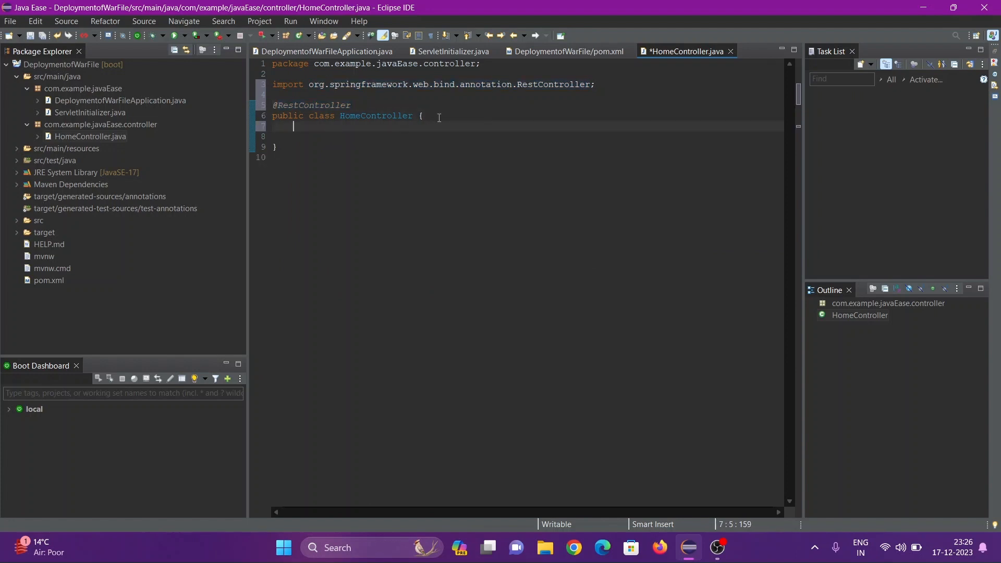
pyautogui.write('@')
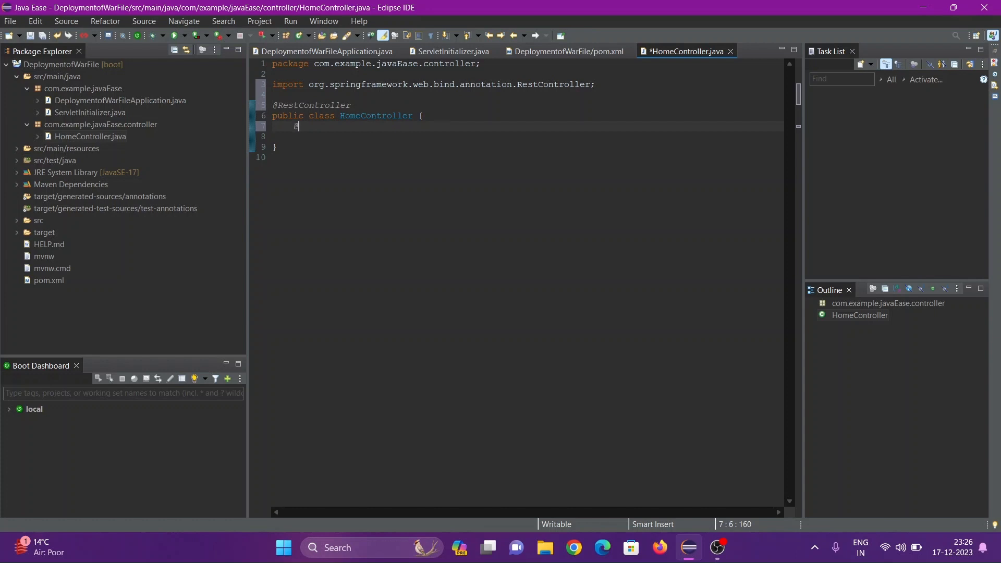
pyautogui.write('Ge')
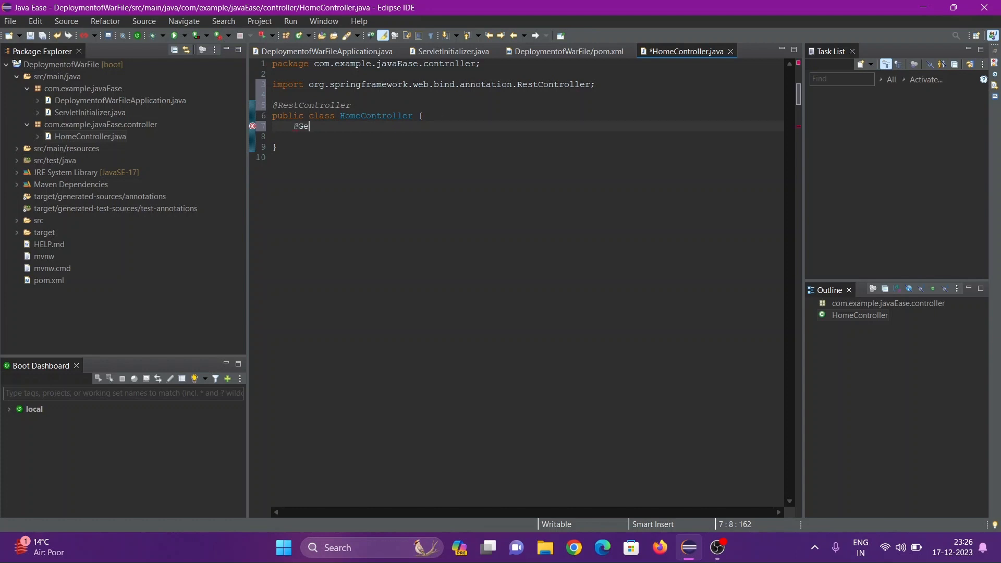
pyautogui.write('tMa')
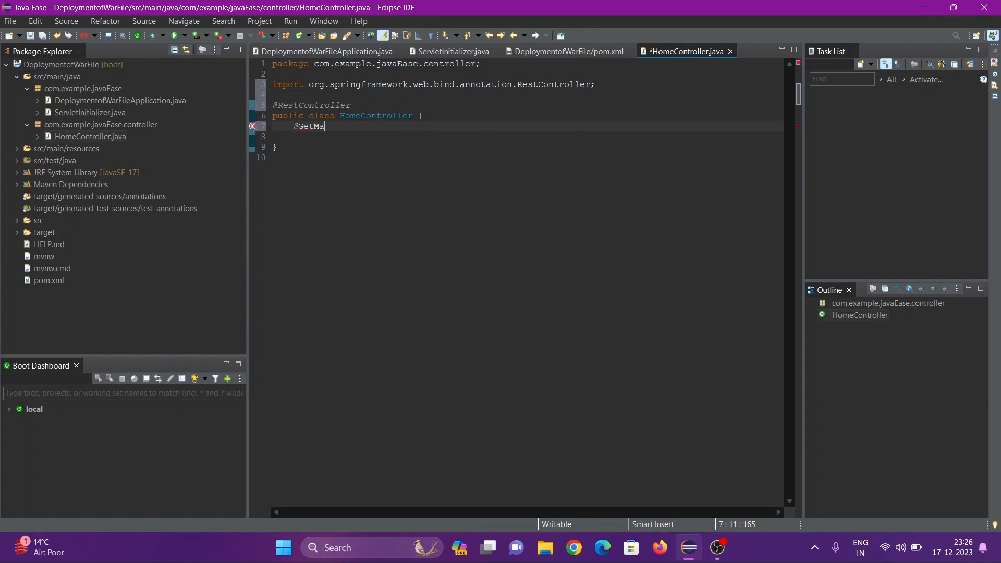
pyautogui.write('pping')
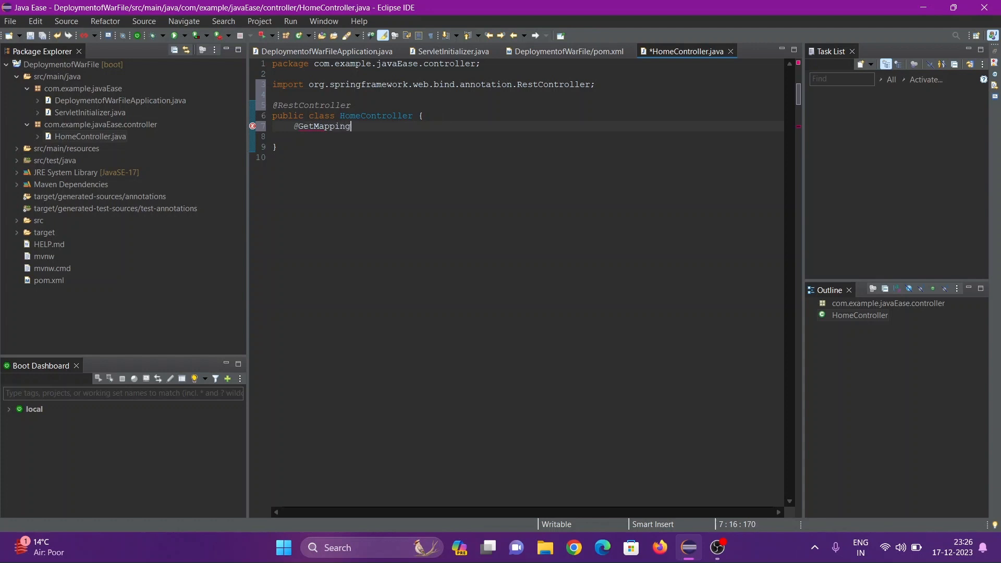
pyautogui.write('()')
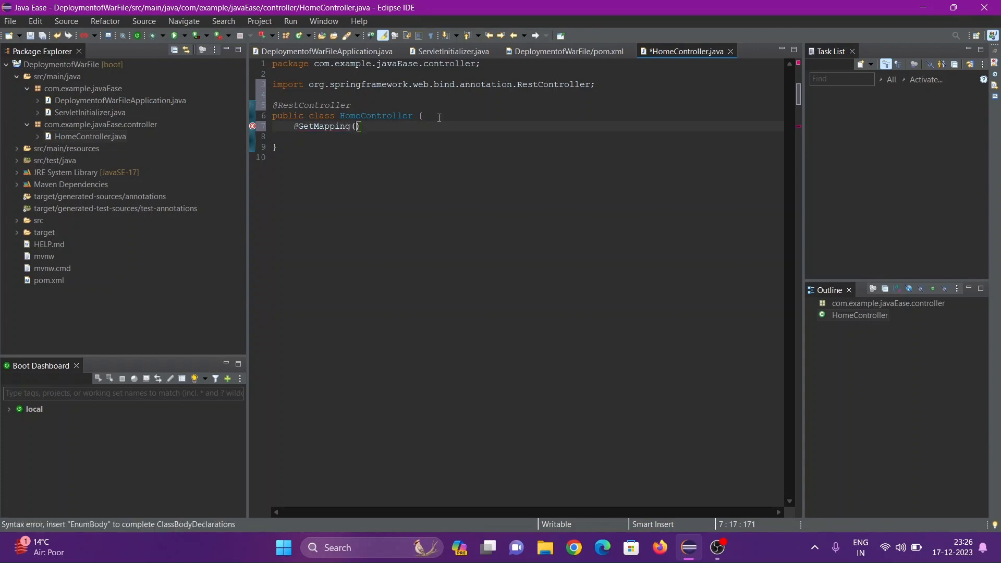
pyautogui.write('"/"')
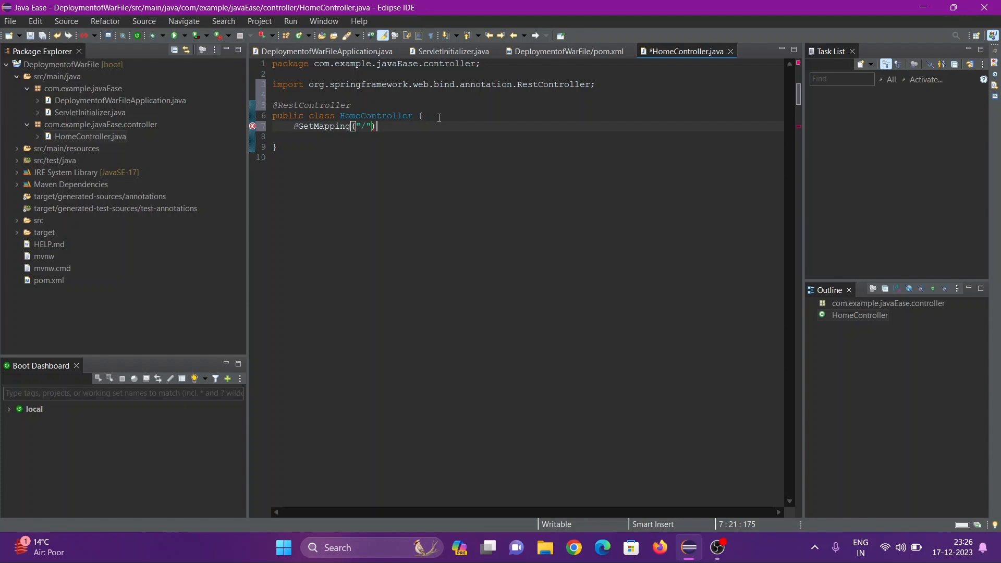
pyautogui.write('pu')
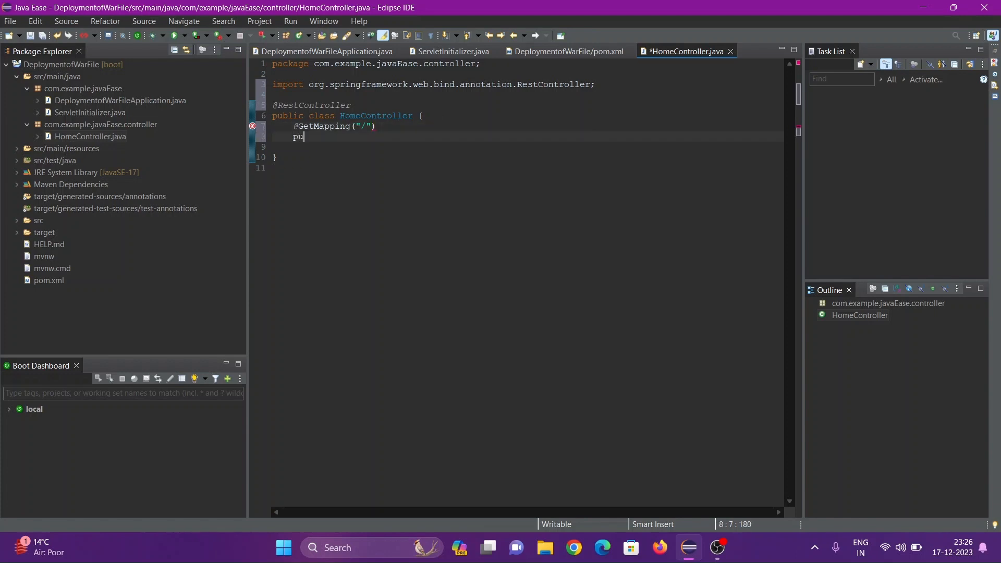
pyautogui.write('blic s')
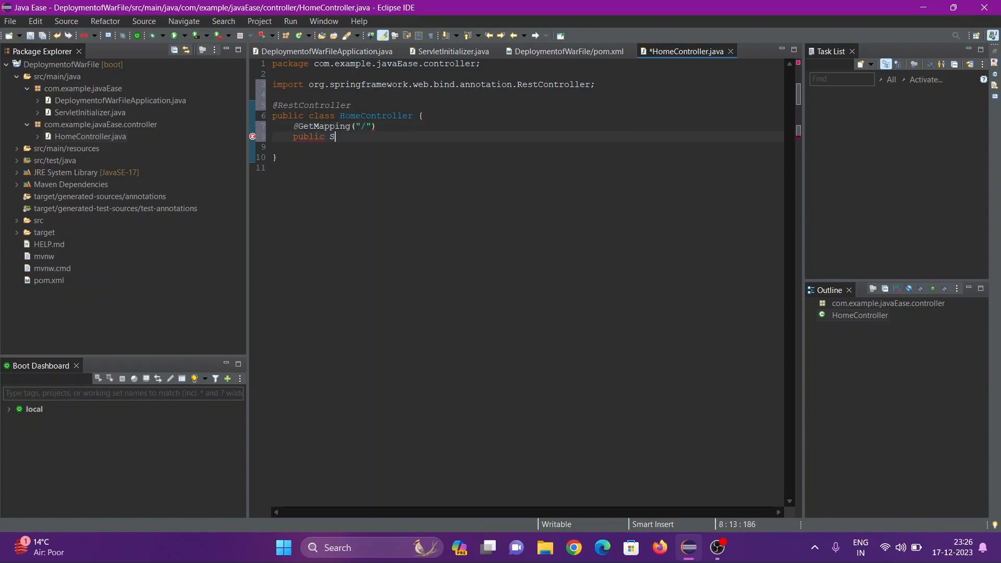
pyautogui.write('tring')
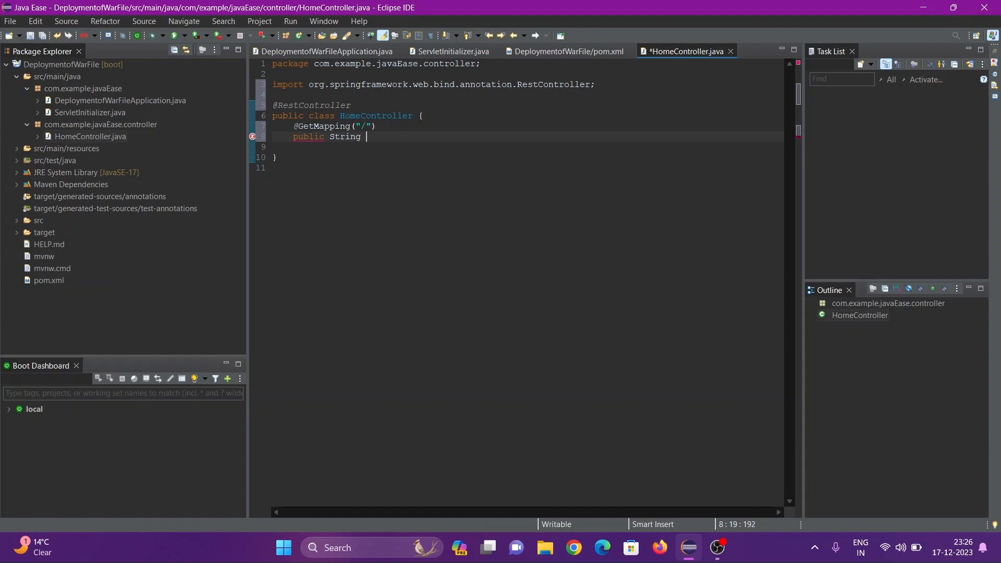
pyautogui.write('home()')
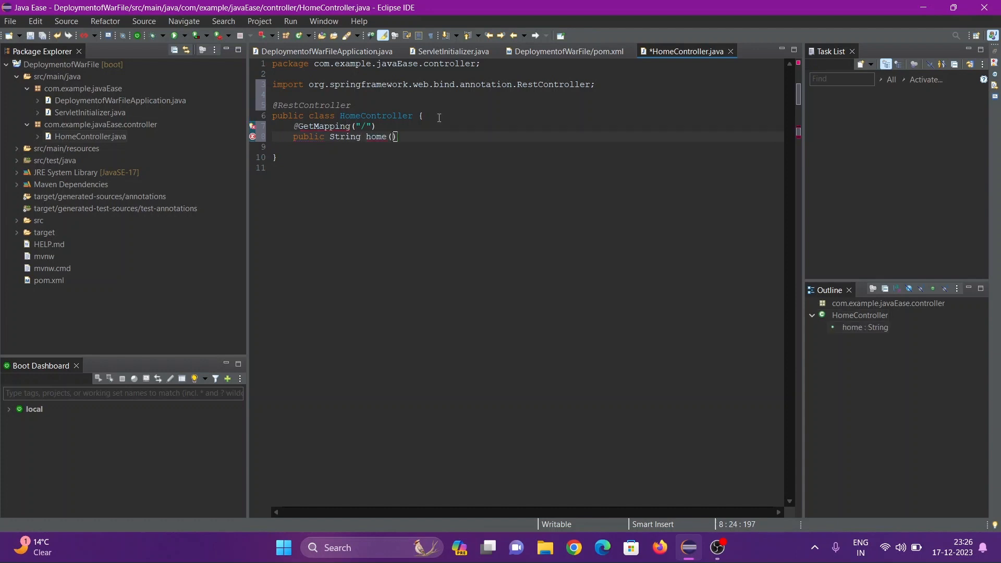
pyautogui.write('{')
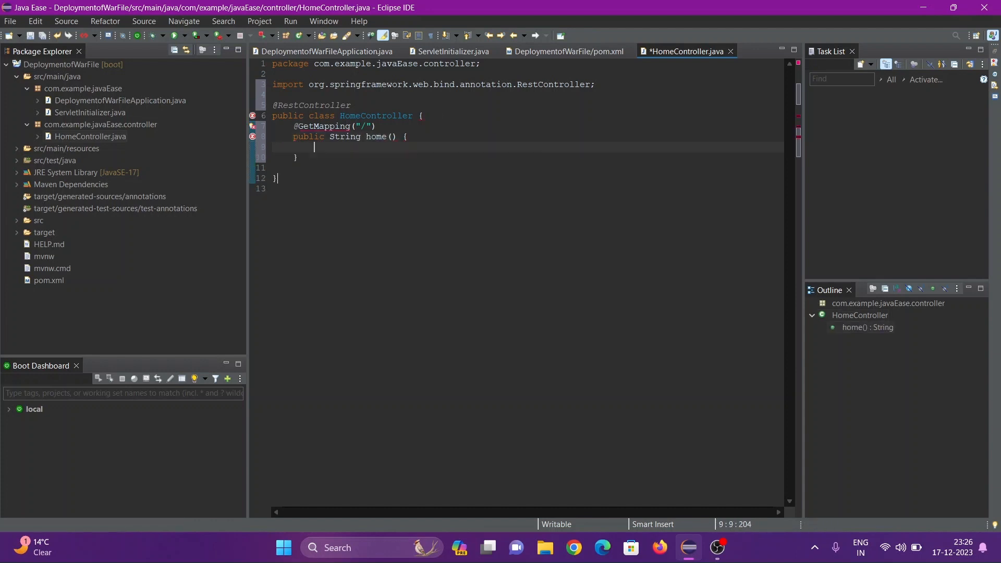
pyautogui.write('rtur')
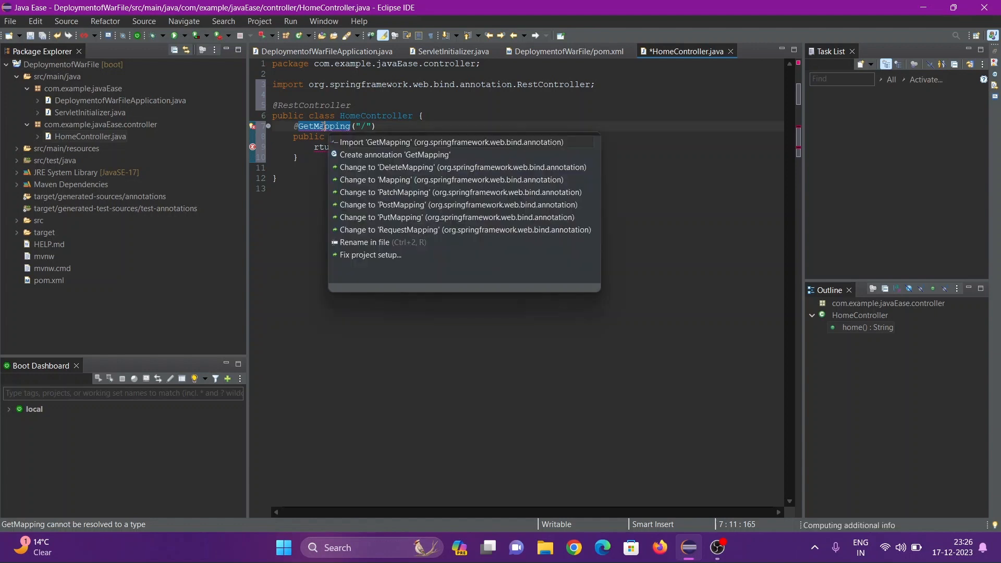
pyautogui.click(452, 142)
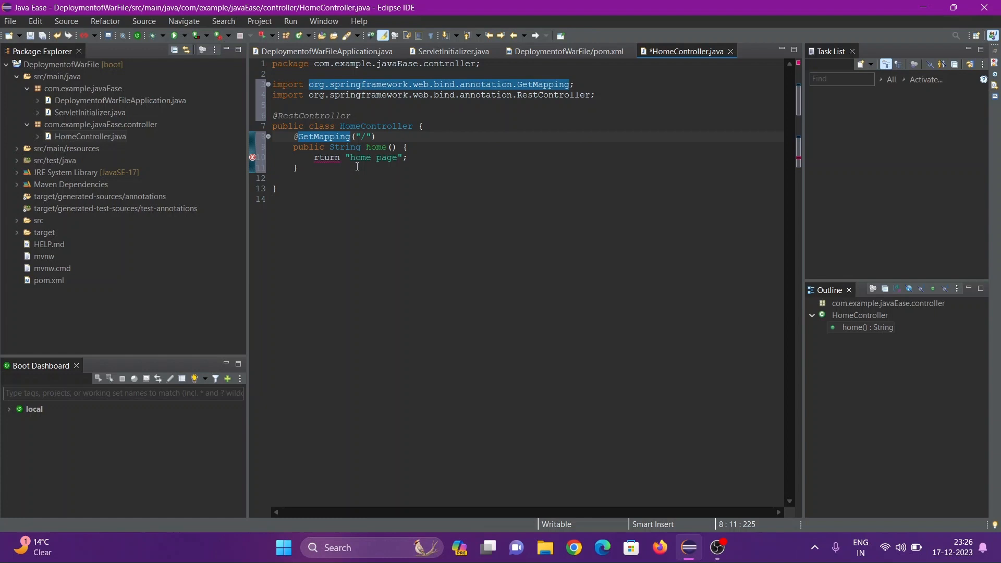
pyautogui.moveTo(361, 148)
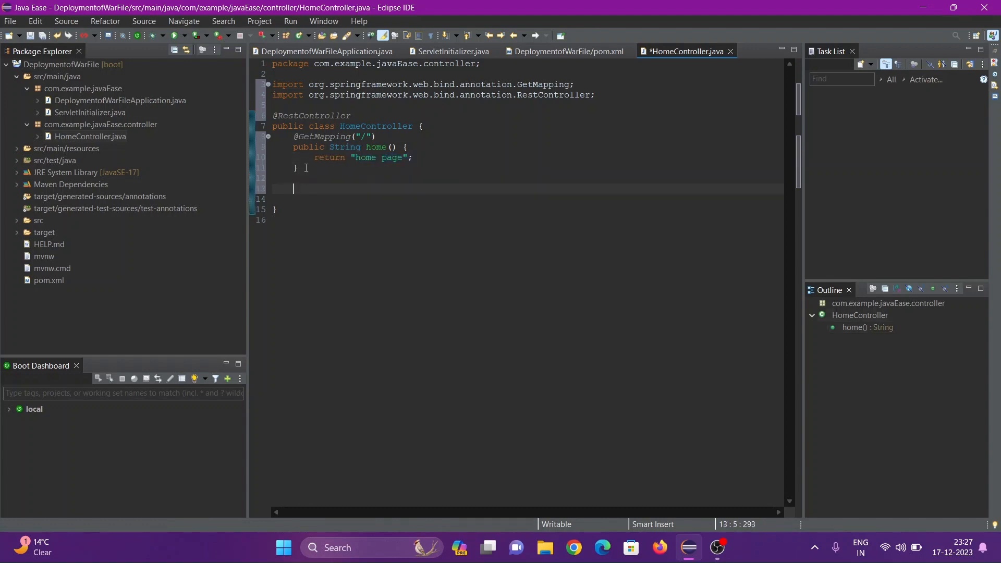
pyautogui.write('@Ge')
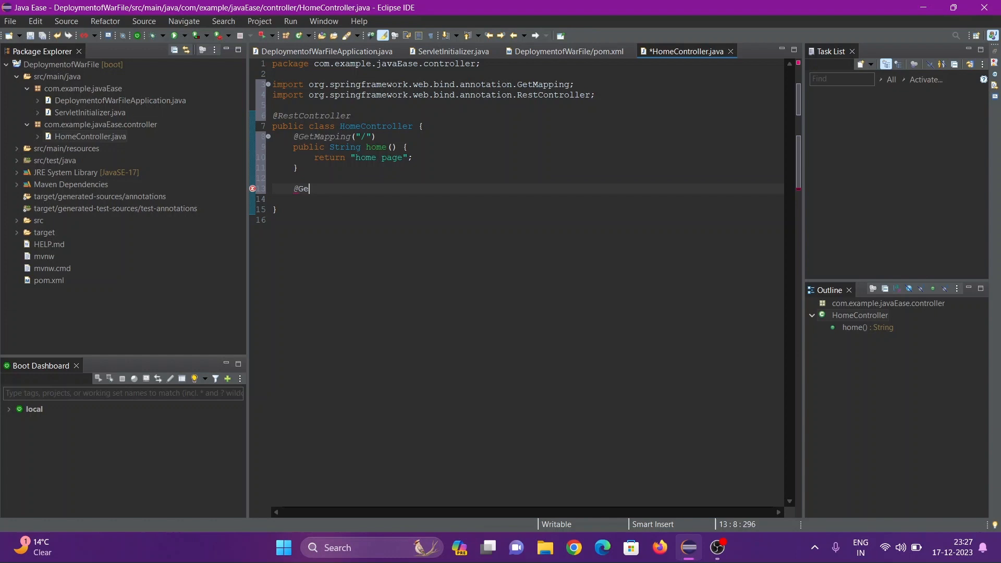
pyautogui.write('tMapping')
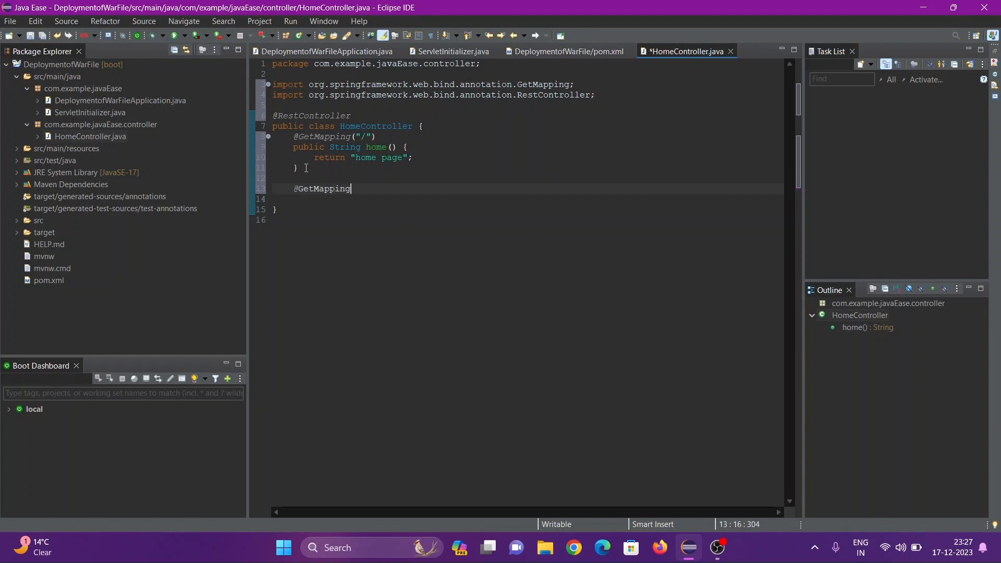
pyautogui.write('()')
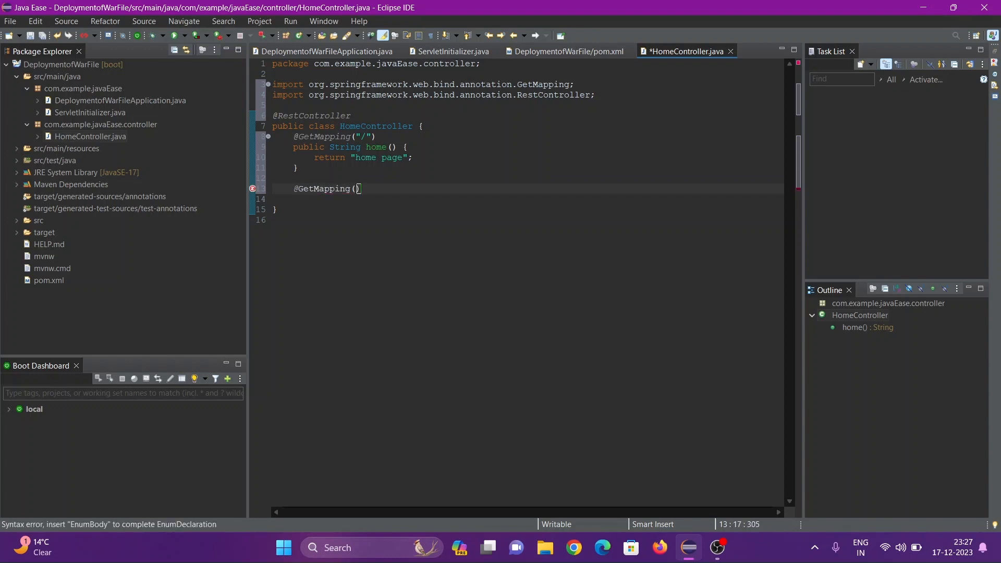
pyautogui.write('/w"')
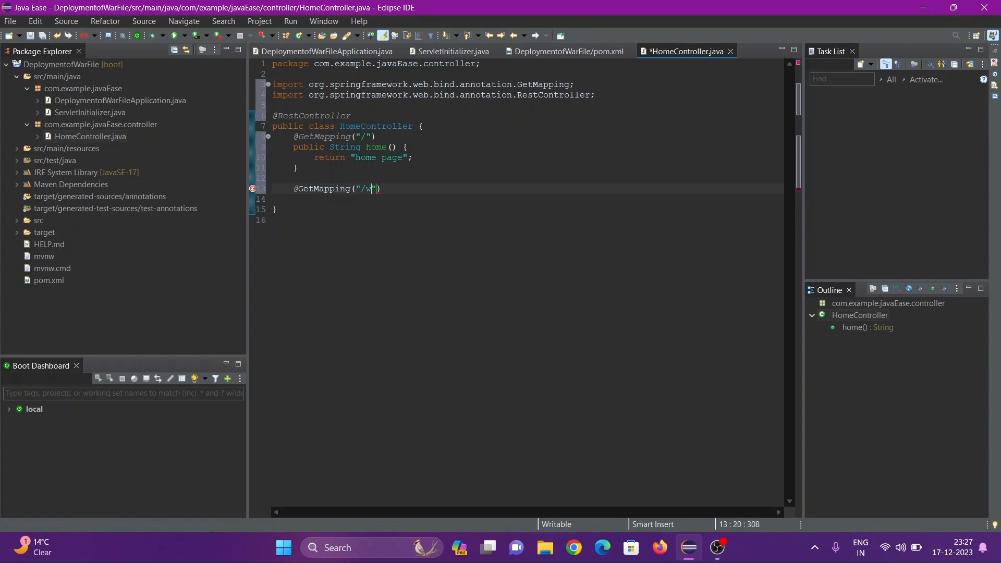
pyautogui.write('elcome')
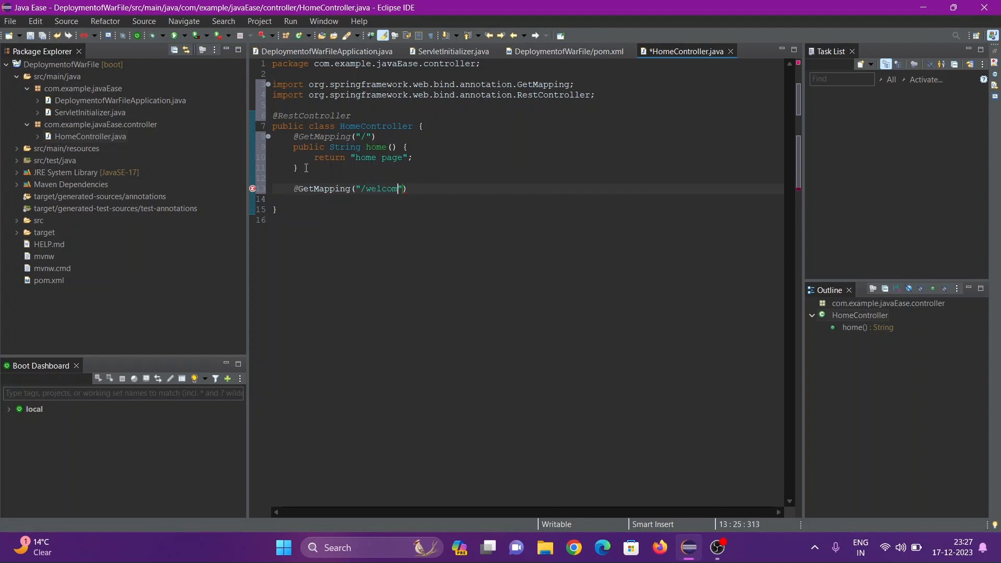
pyautogui.write('e/')
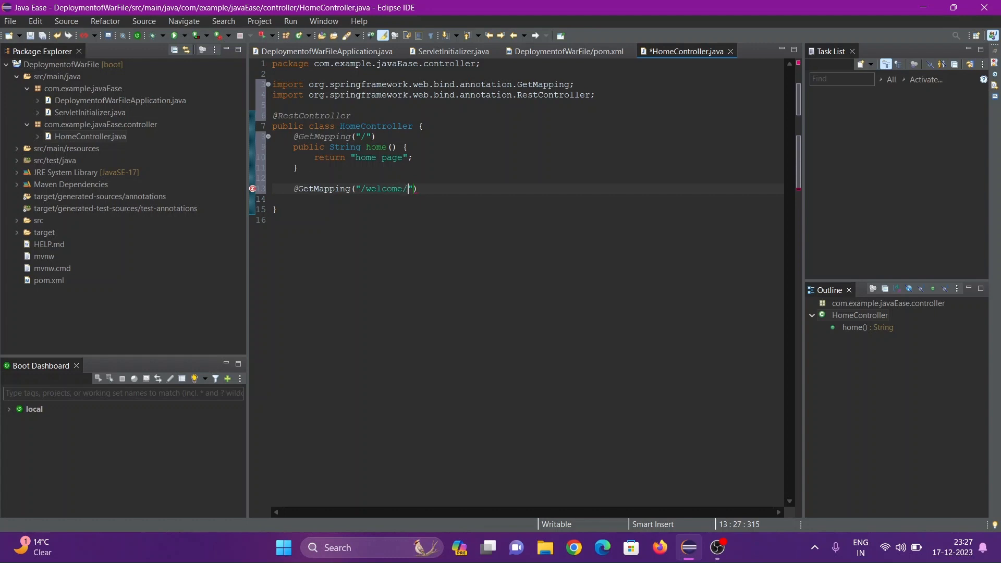
pyautogui.write('{')
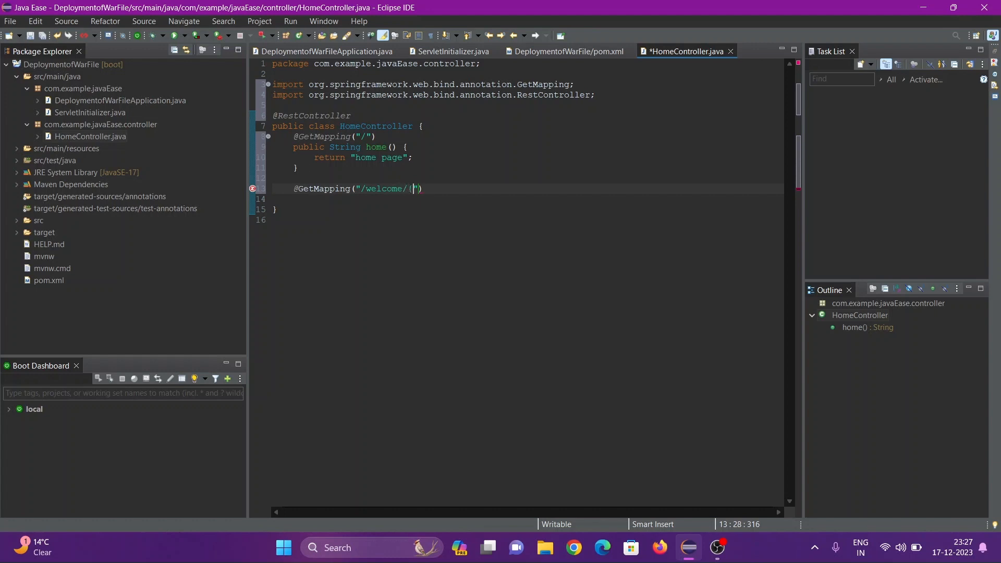
pyautogui.write('name')
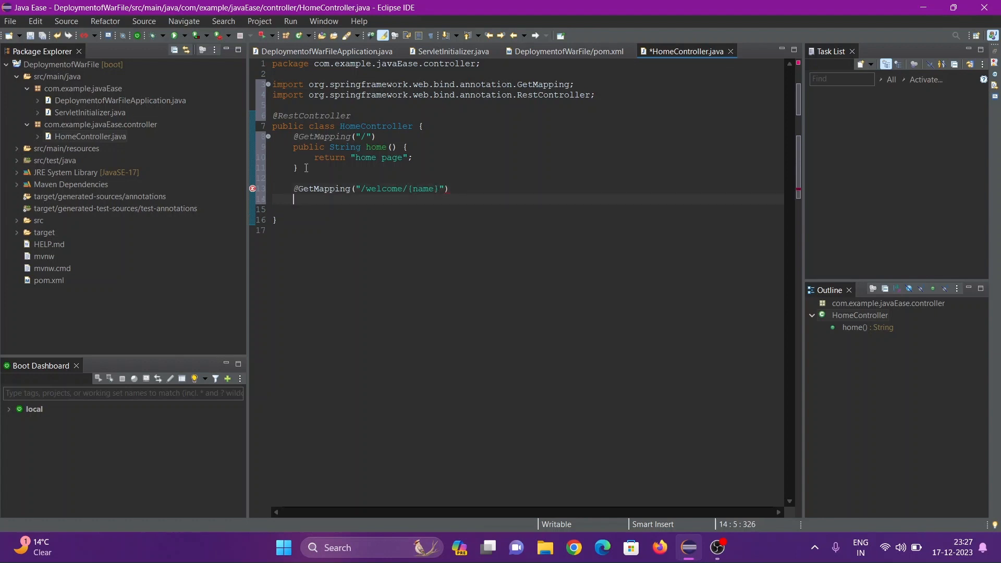
pyautogui.write('public')
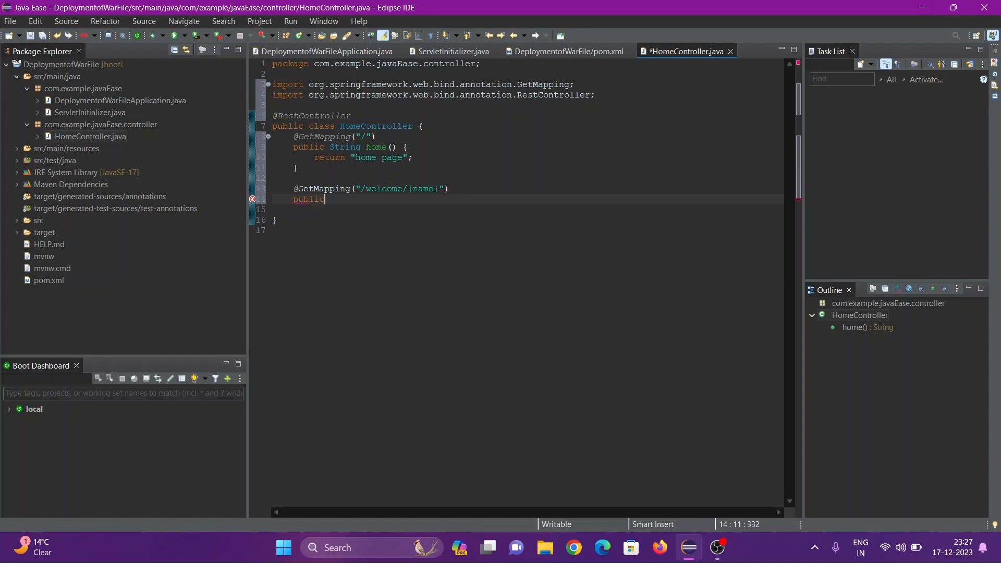
pyautogui.write('String wel')
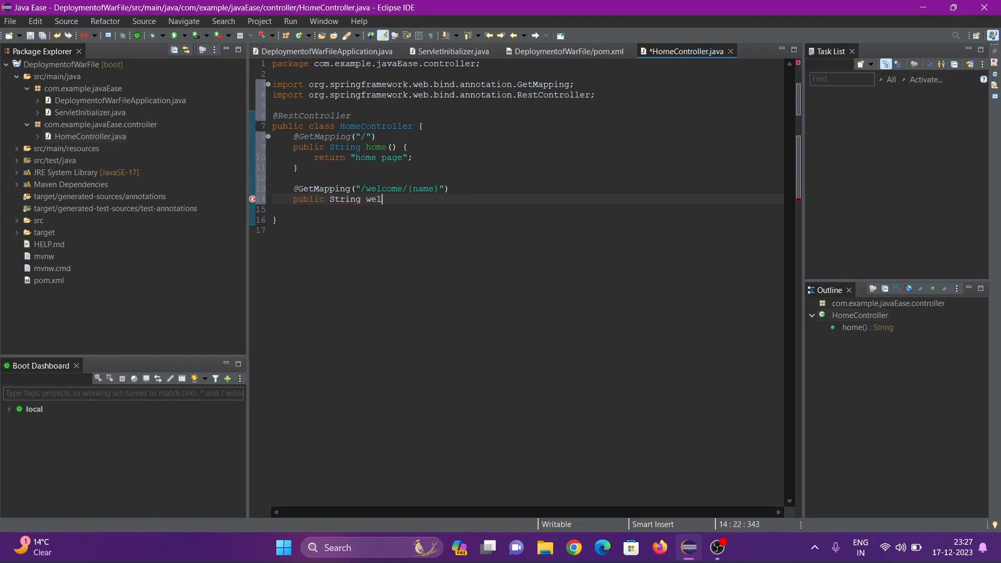
pyautogui.write('come')
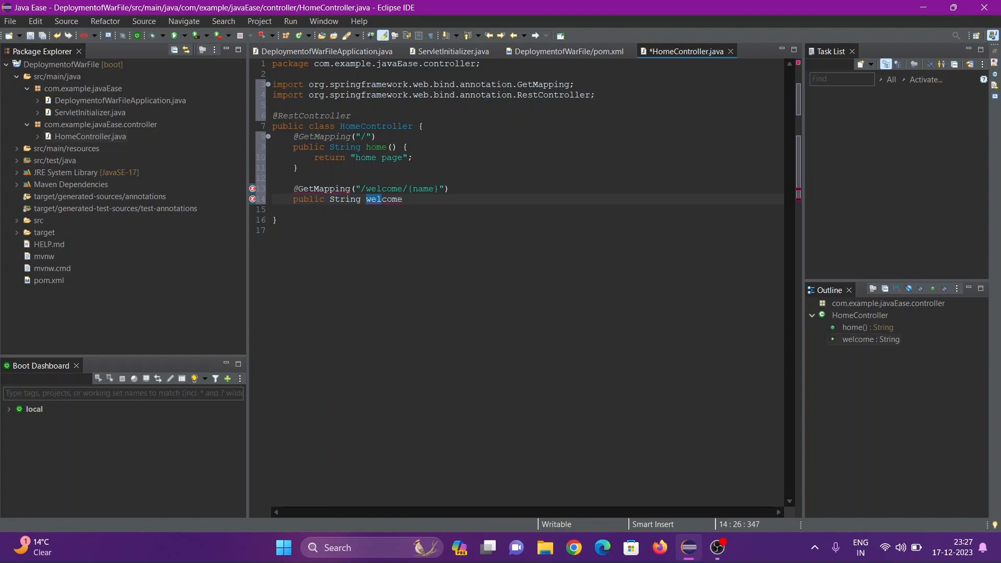
pyautogui.write('()')
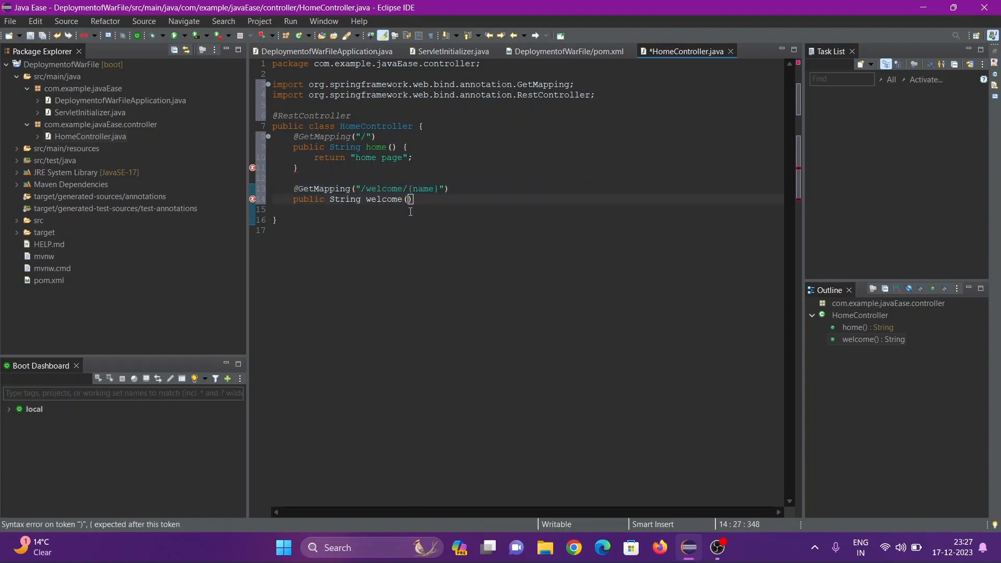
pyautogui.write('a')
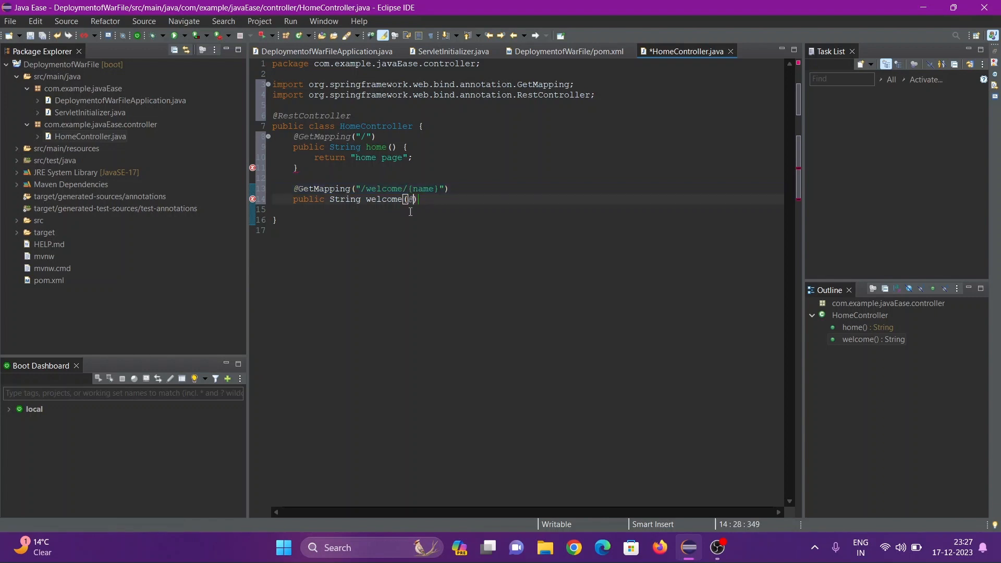
pyautogui.write('@PathVariable')
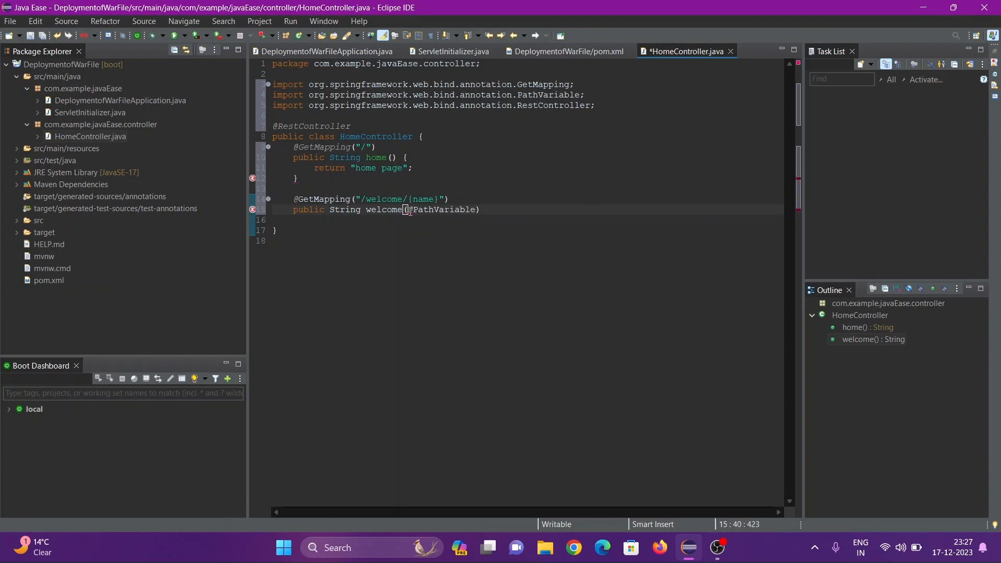
pyautogui.write('String n')
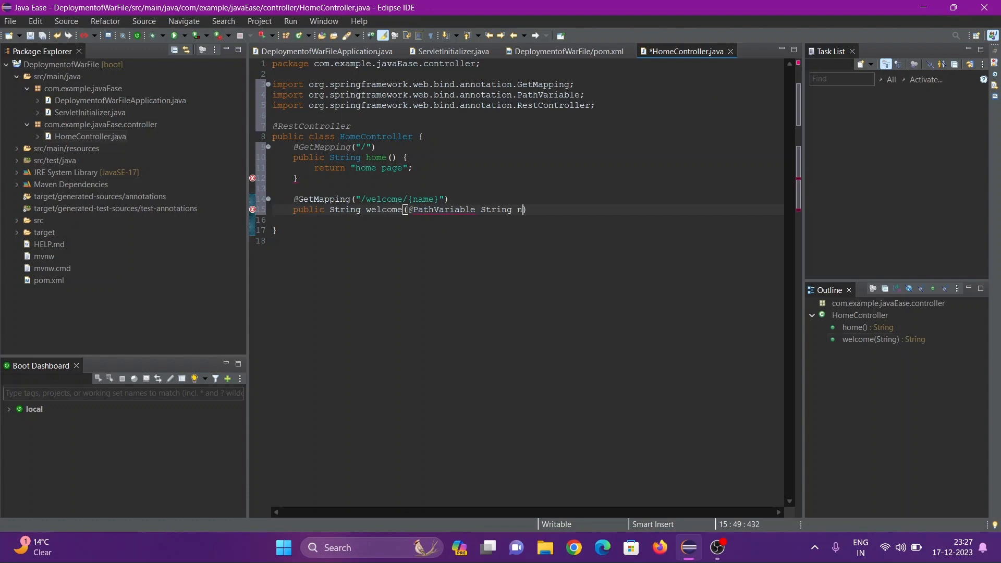
pyautogui.write('ame)')
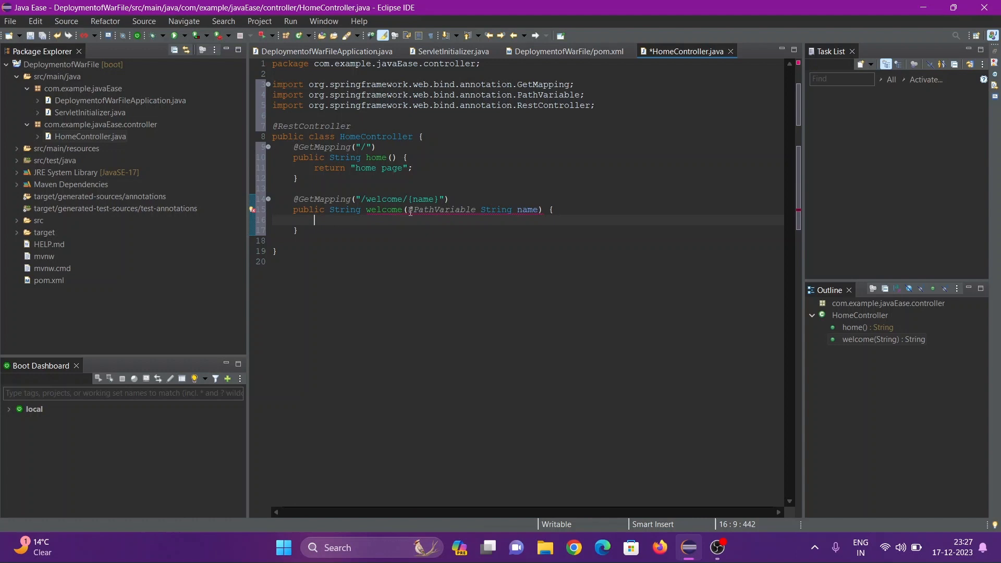
# Make welcome() return the greeting "Hi " + name + ", welcome to..."
pyautogui.write('return')
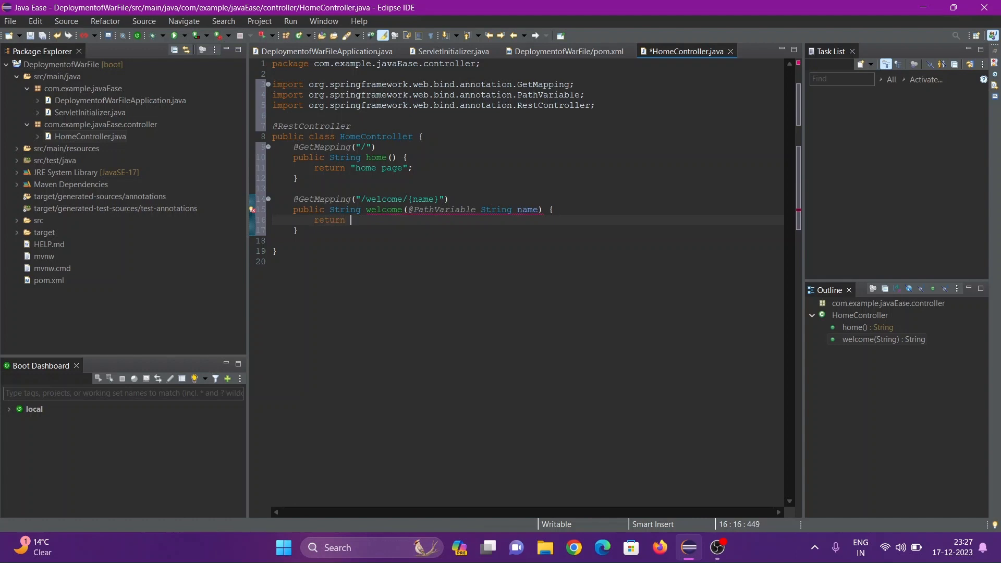
pyautogui.write('"')
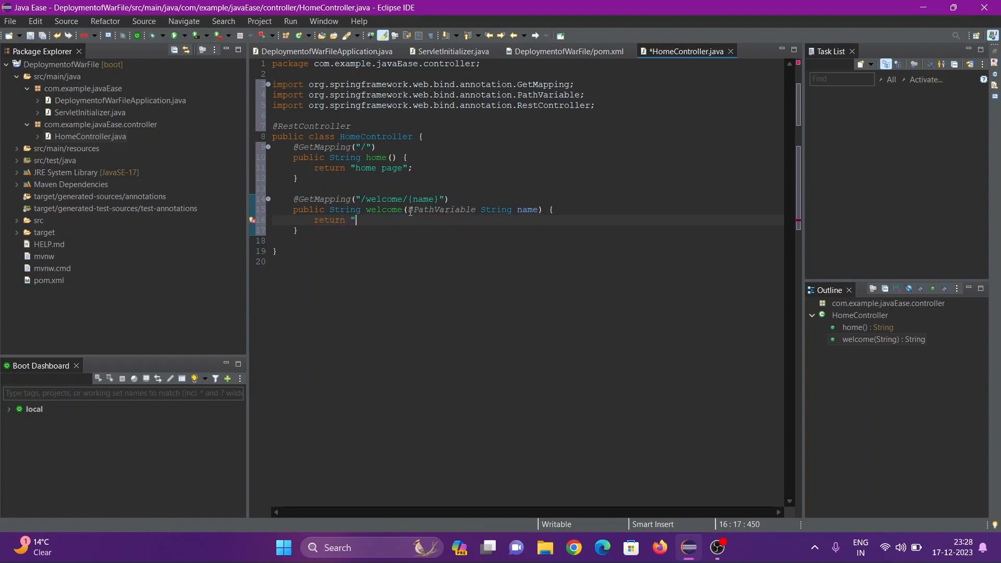
pyautogui.write('()')
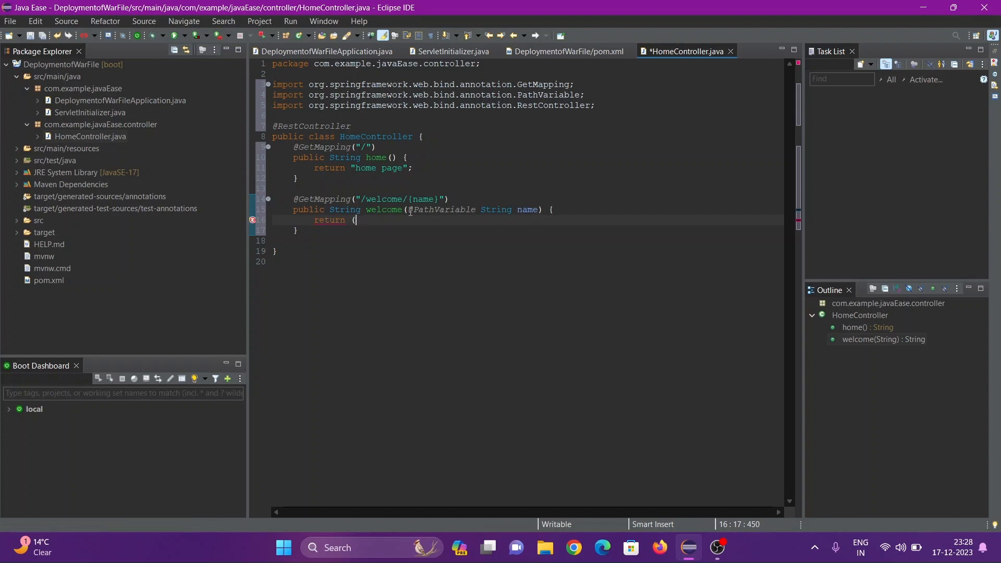
pyautogui.write('"')
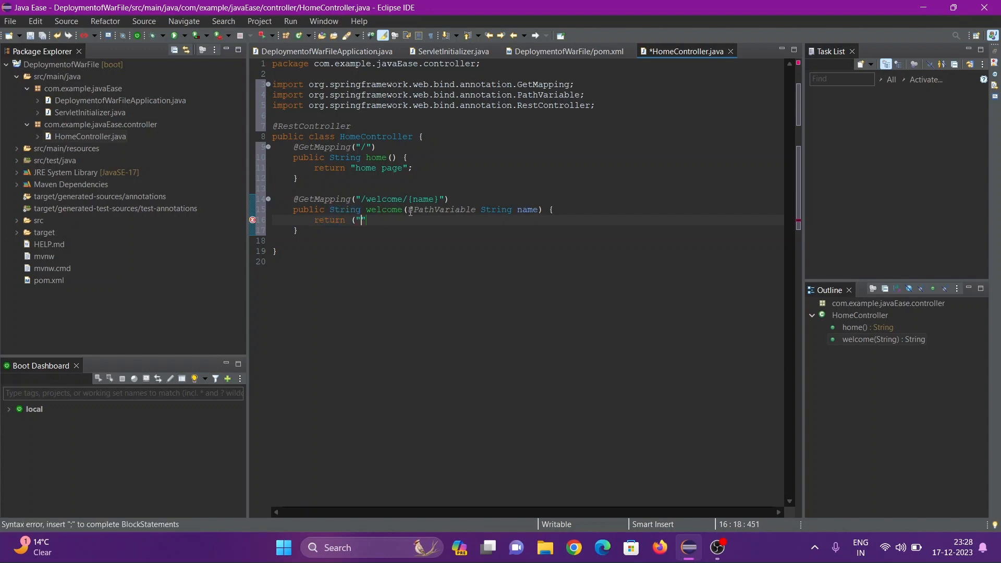
pyautogui.write('Hi')
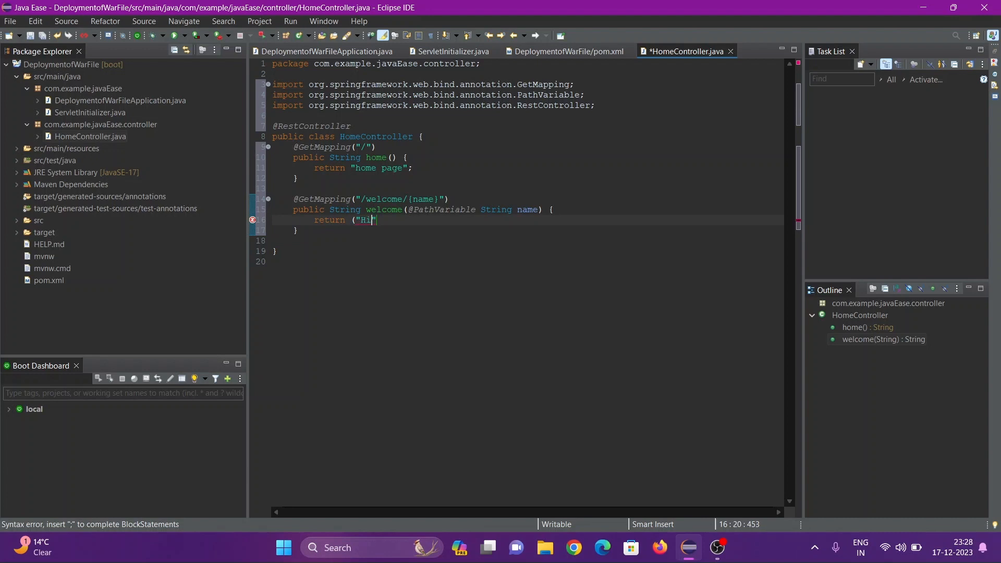
pyautogui.write('" "')
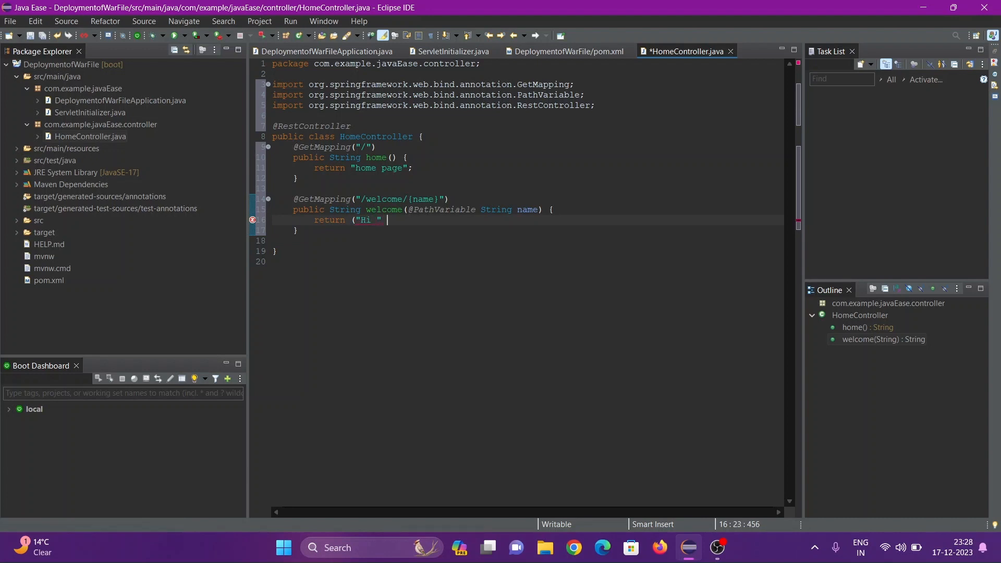
pyautogui.write('+ na')
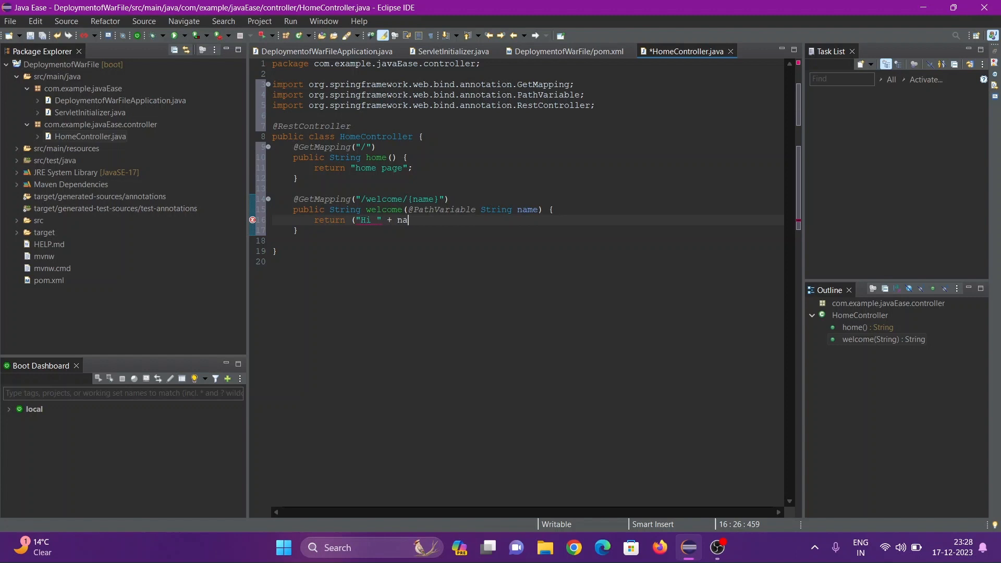
pyautogui.write('me +')
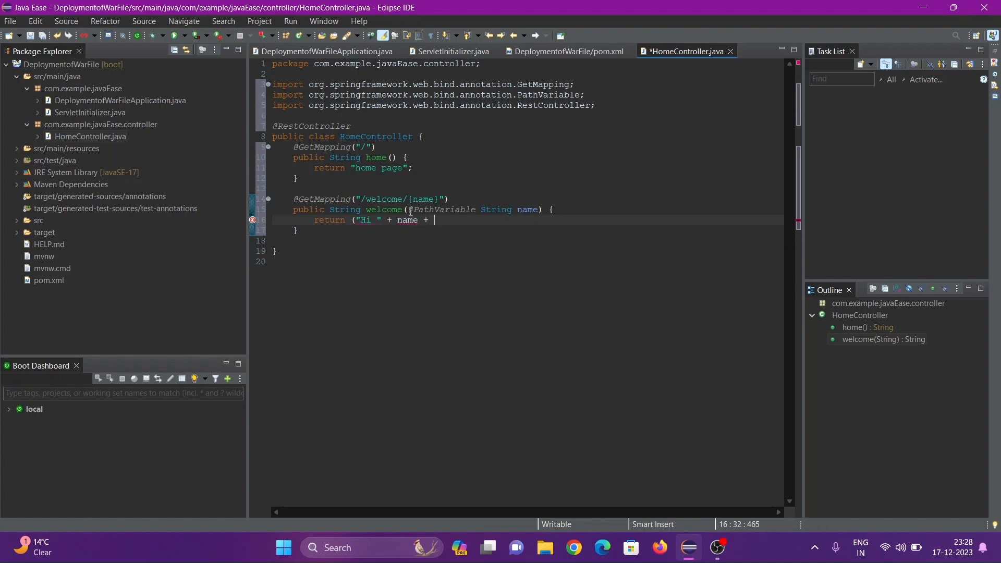
pyautogui.write('","')
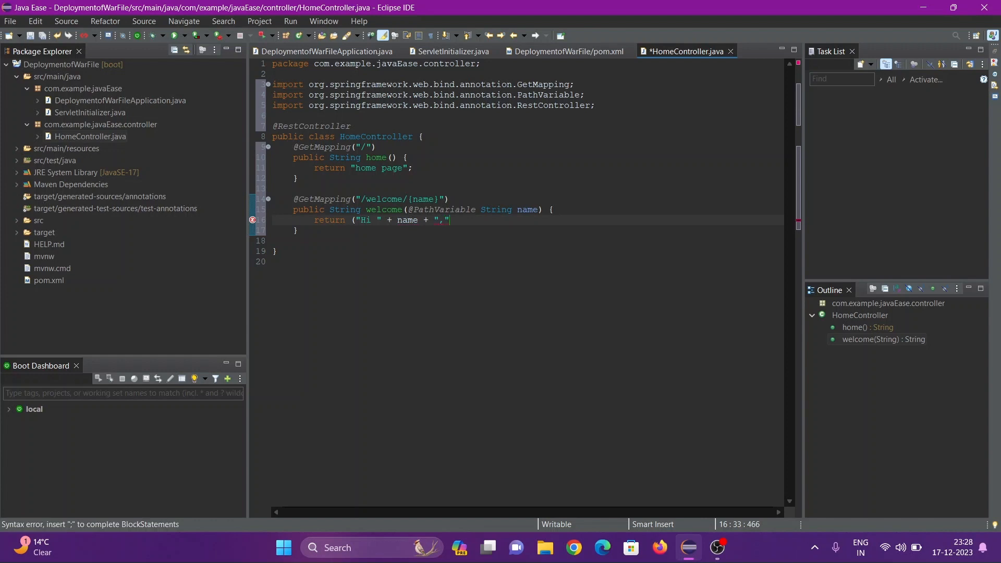
pyautogui.write('We')
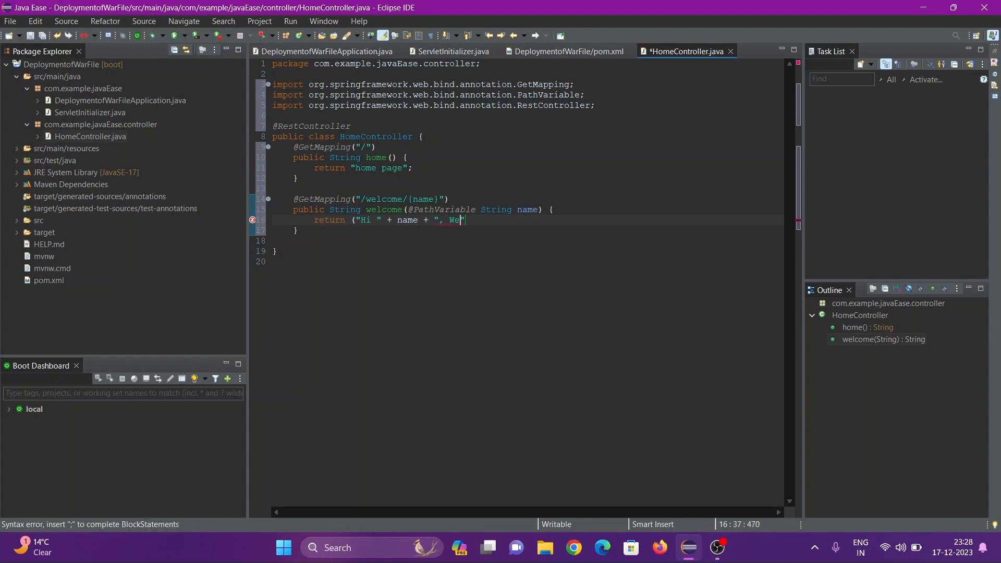
pyautogui.press('BackSpace')
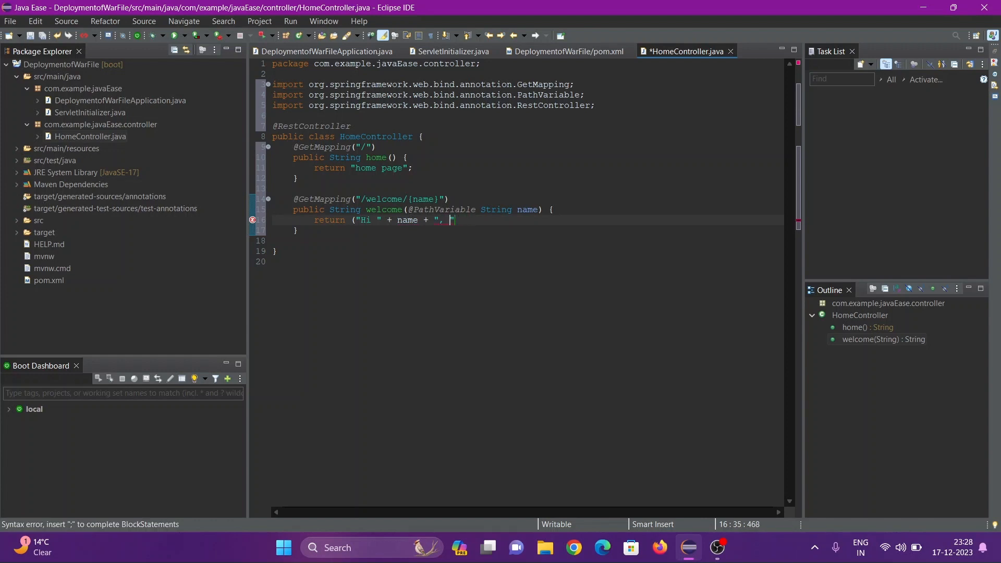
pyautogui.write('welco')
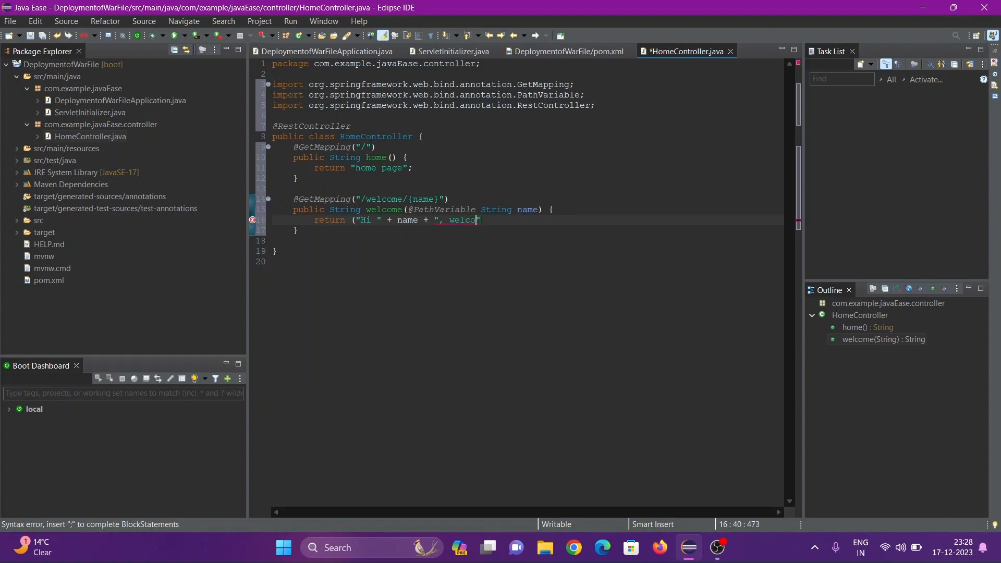
pyautogui.write('me to')
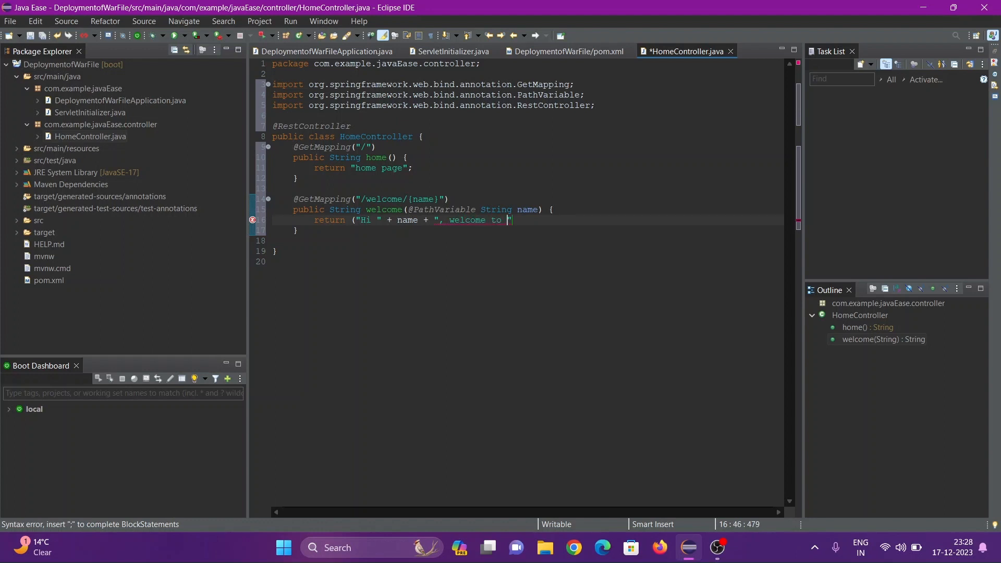
pyautogui.write('Ja')
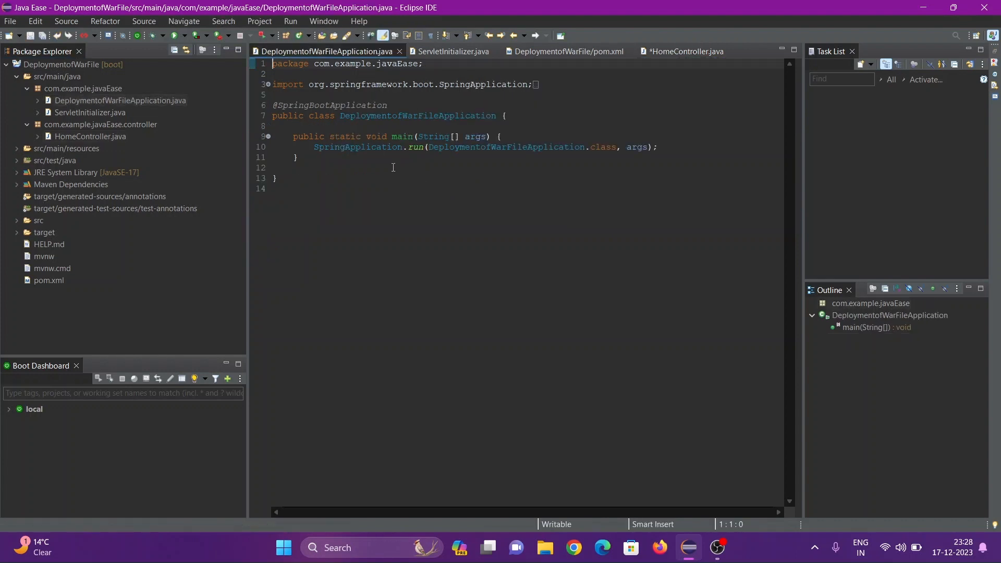
# Save the controller, run the app as a Spring Boot App, and switch to the browser
pyautogui.rightClick(393, 168)
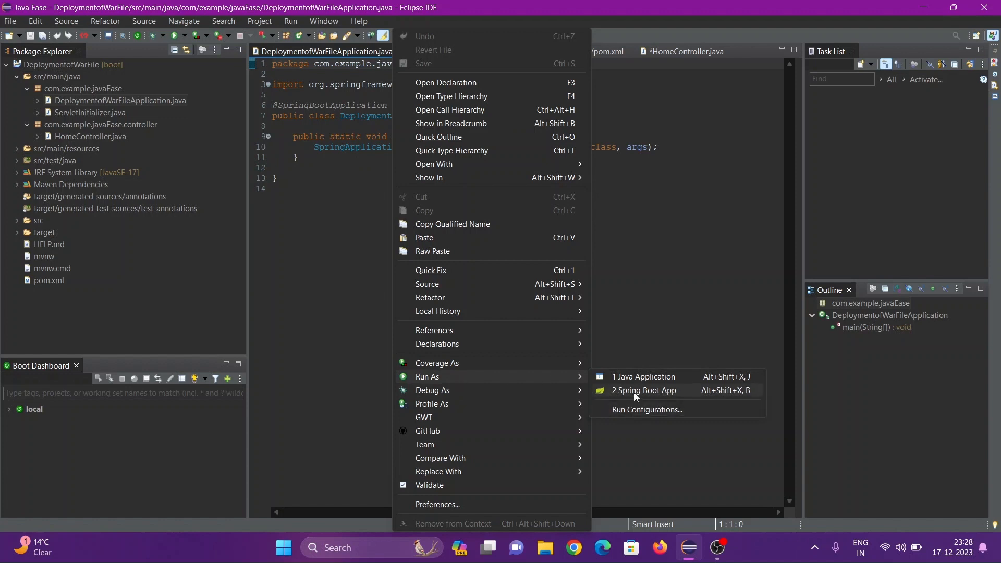
pyautogui.click(644, 390)
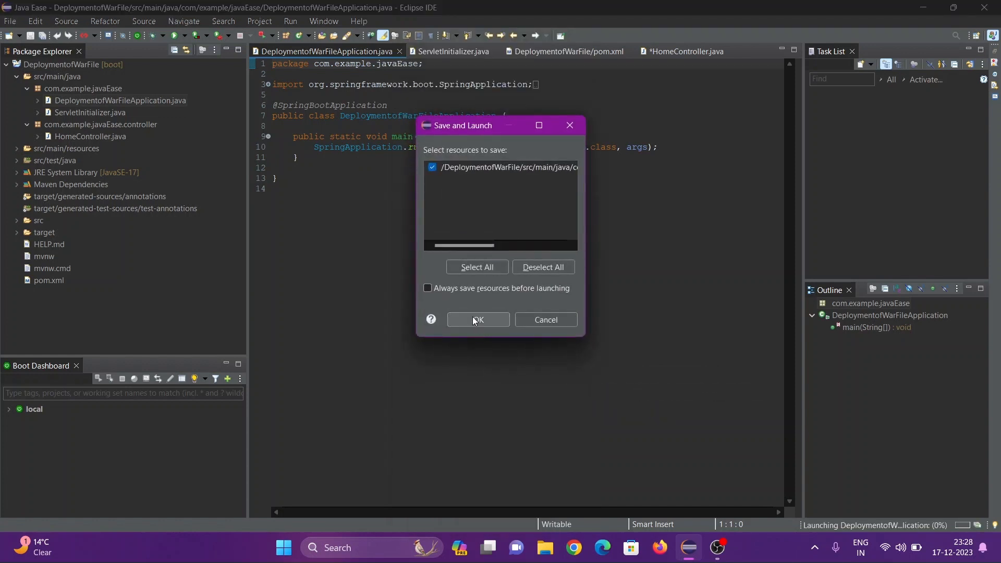
pyautogui.click(477, 320)
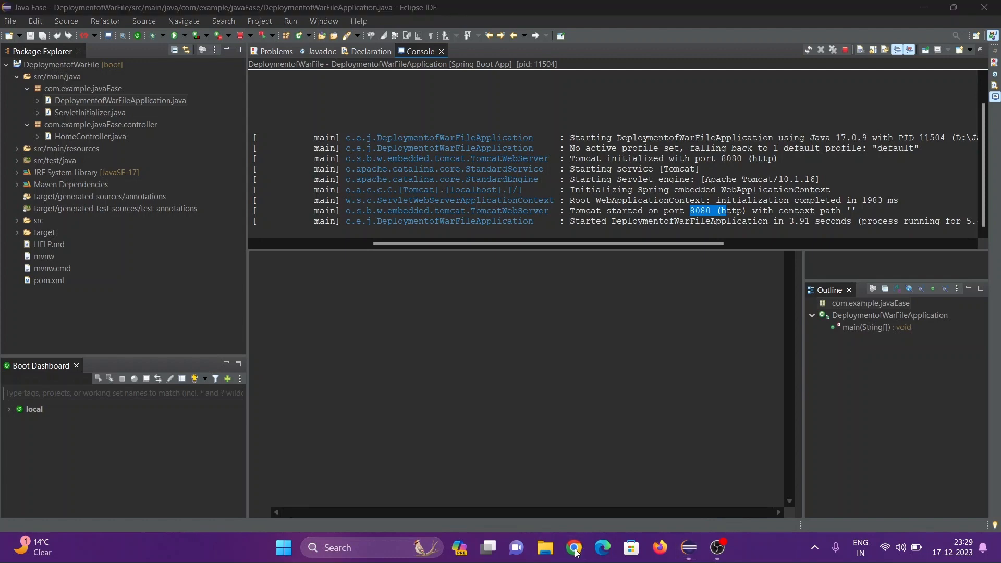
pyautogui.click(573, 547)
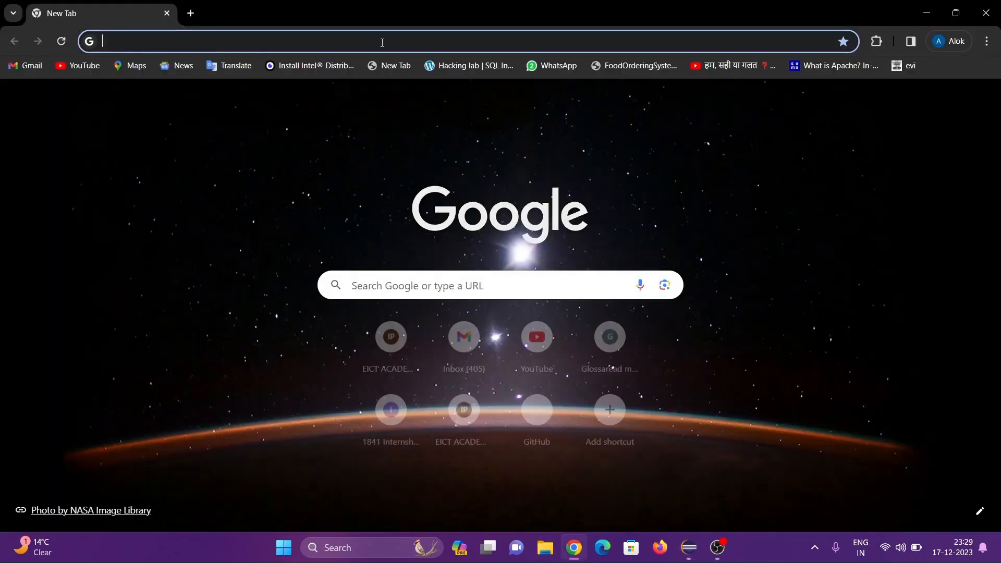
# Enter localhost:8082 in Chrome's address bar
pyautogui.write('localhost:8082')
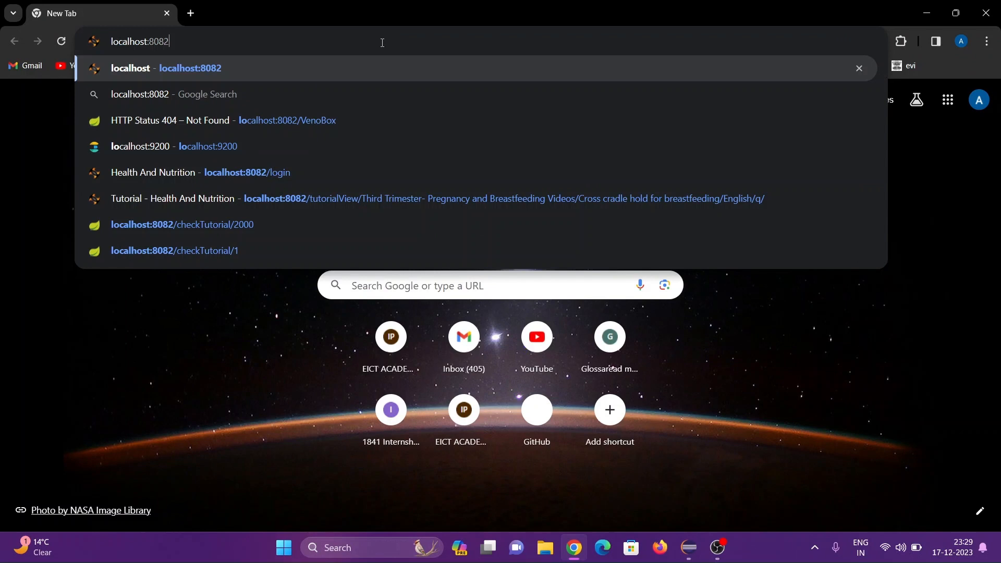
pyautogui.press('BackSpace')
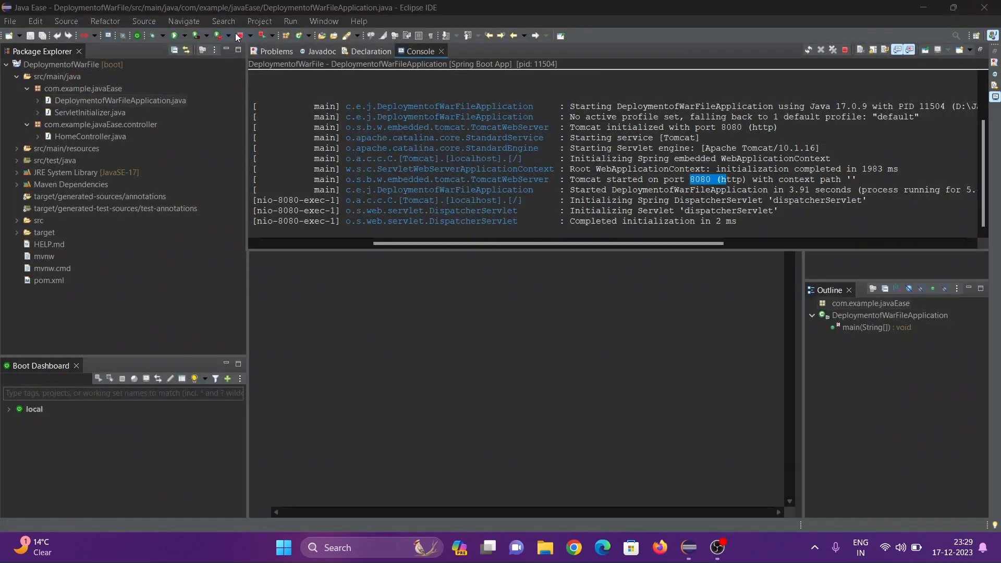
# Terminate the running Spring Boot app and open Run As options from the application editor
pyautogui.click(846, 50)
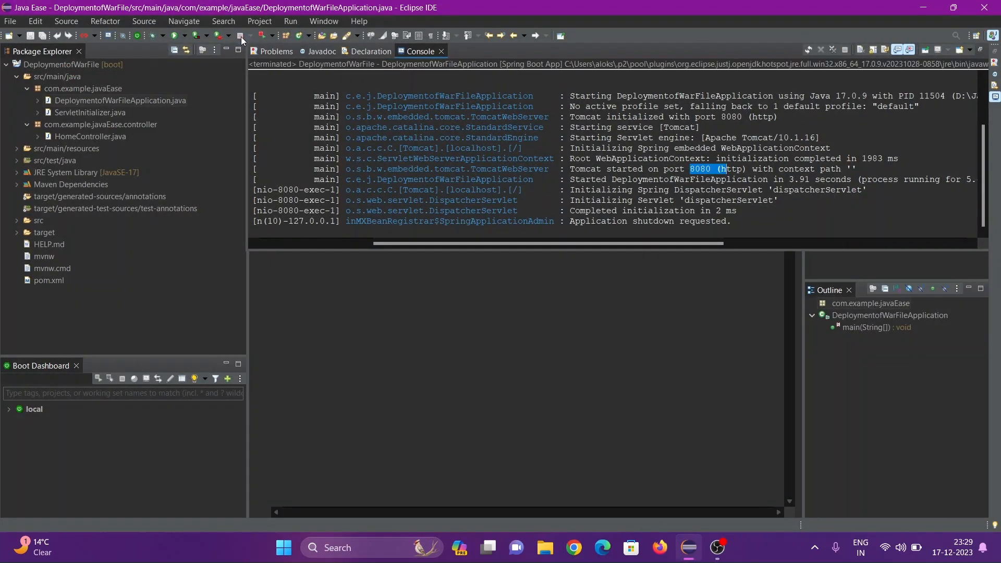
pyautogui.click(327, 51)
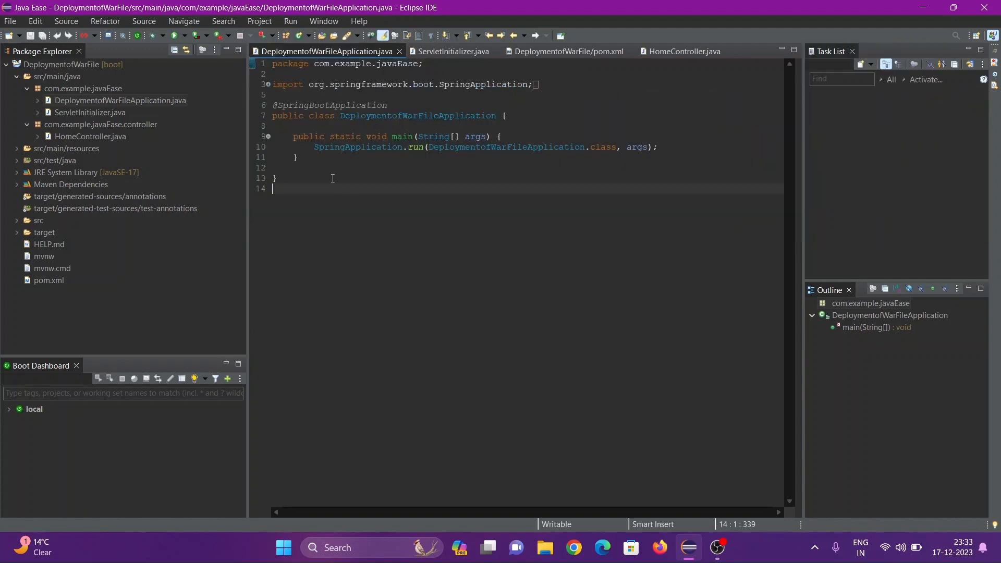
pyautogui.rightClick(332, 179)
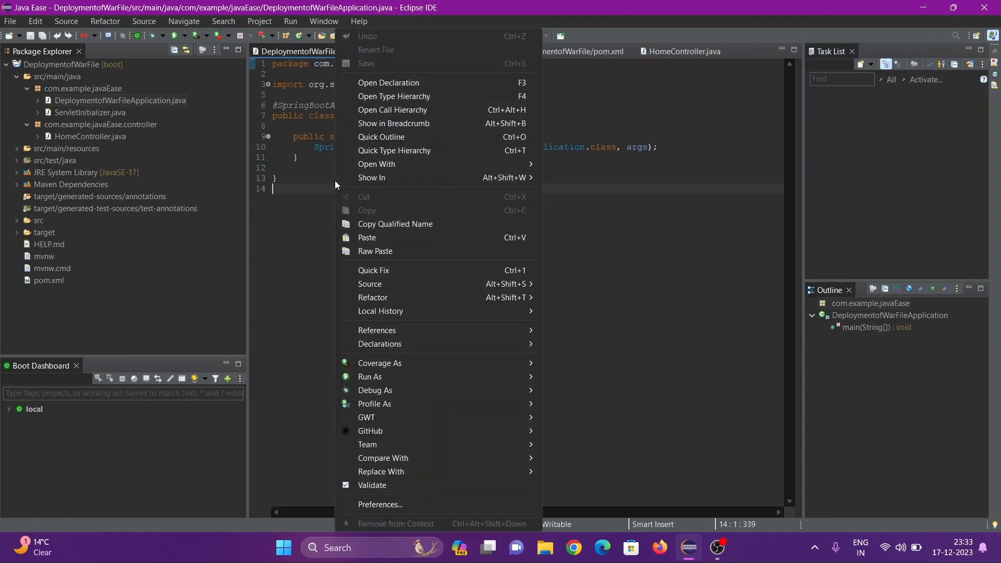
pyautogui.moveTo(370, 376)
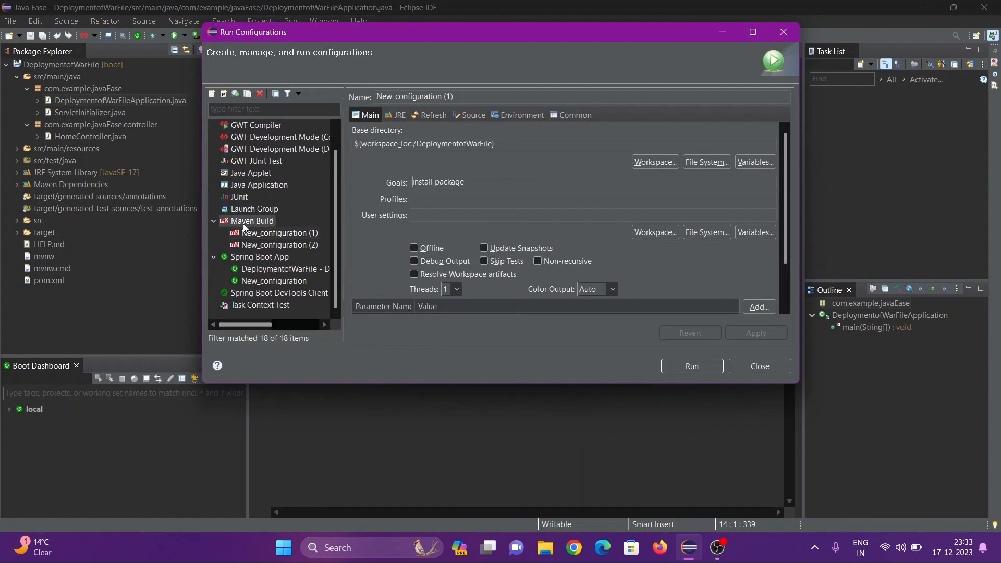
# Create a new Maven Build configuration with DeploymentofWarFile as its base directory
pyautogui.click(252, 221)
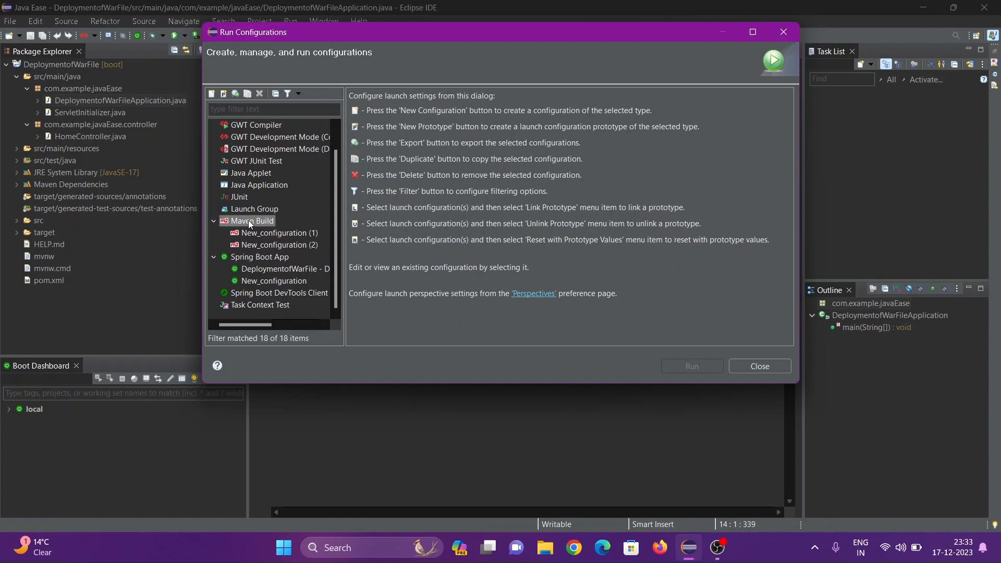
pyautogui.rightClick(251, 220)
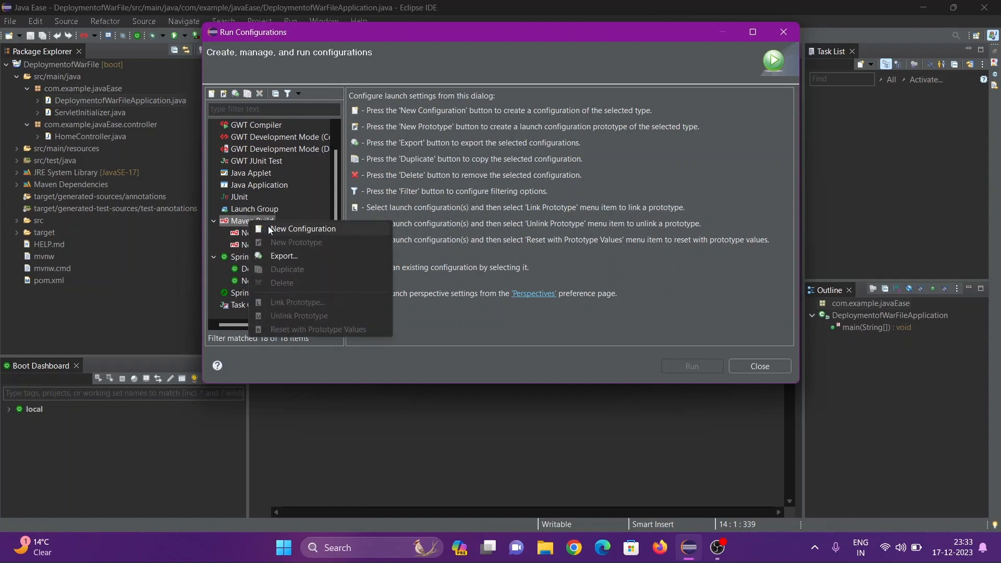
pyautogui.click(303, 229)
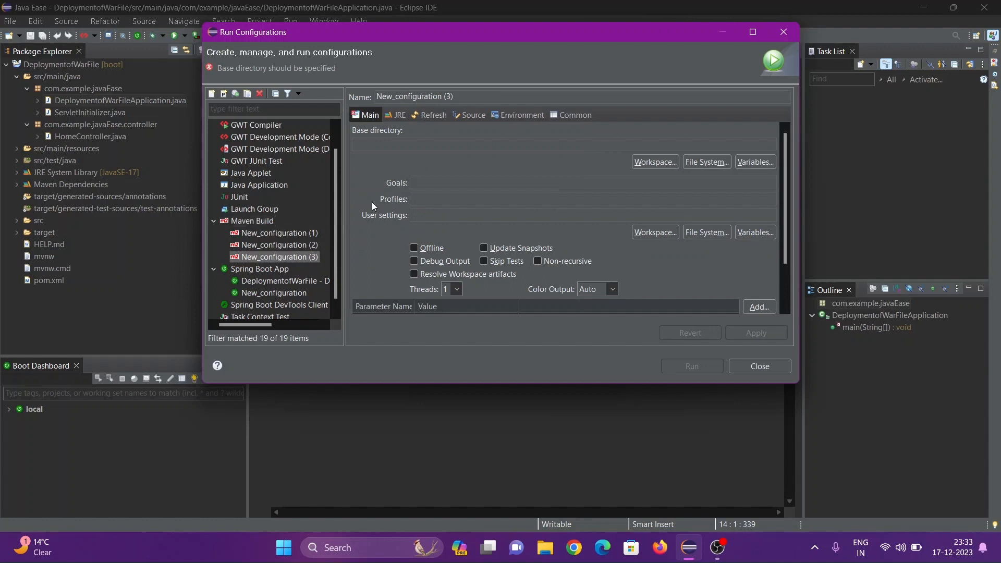
pyautogui.click(654, 162)
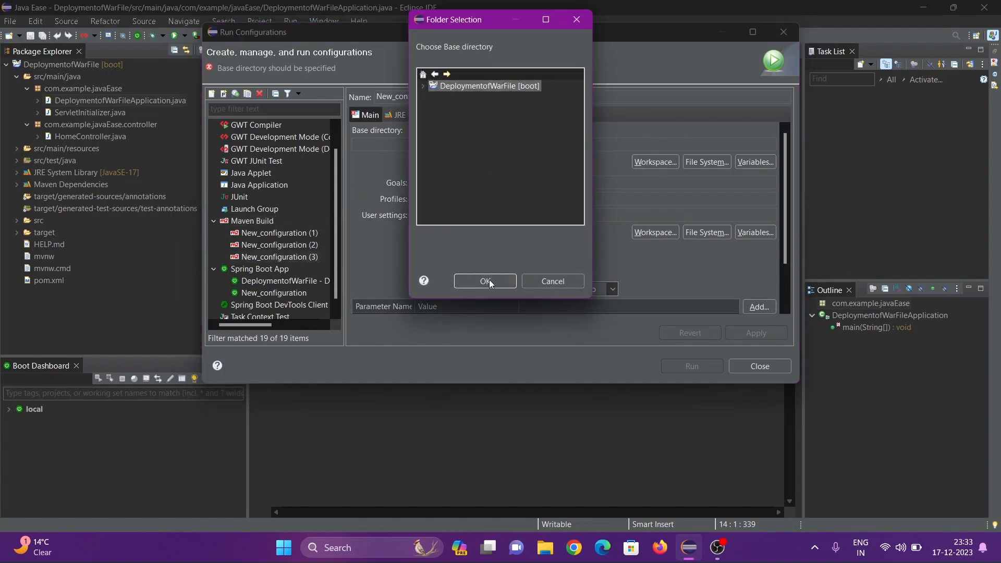
pyautogui.click(485, 283)
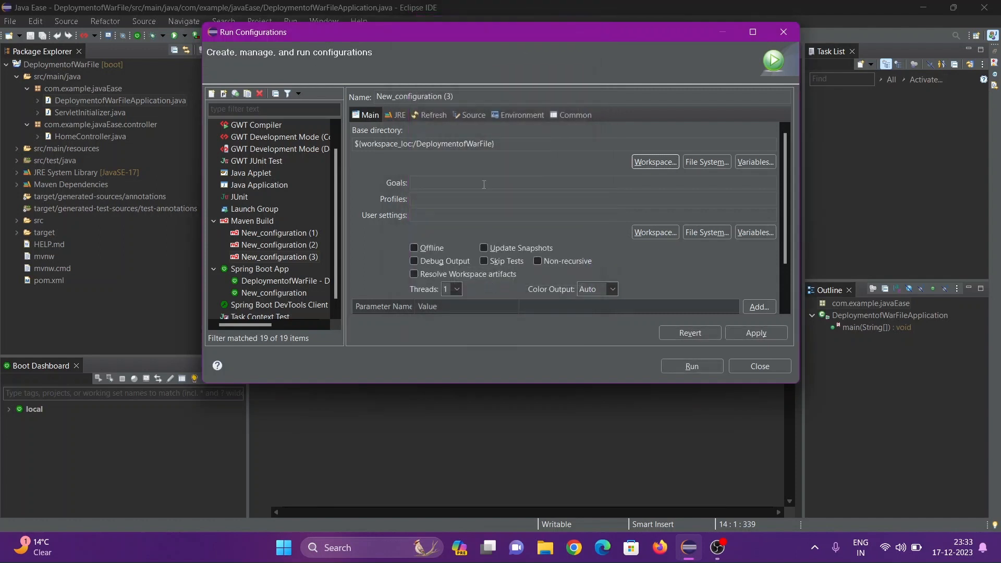
# Set the configuration's goals to 'install package' and apply it
pyautogui.write('in')
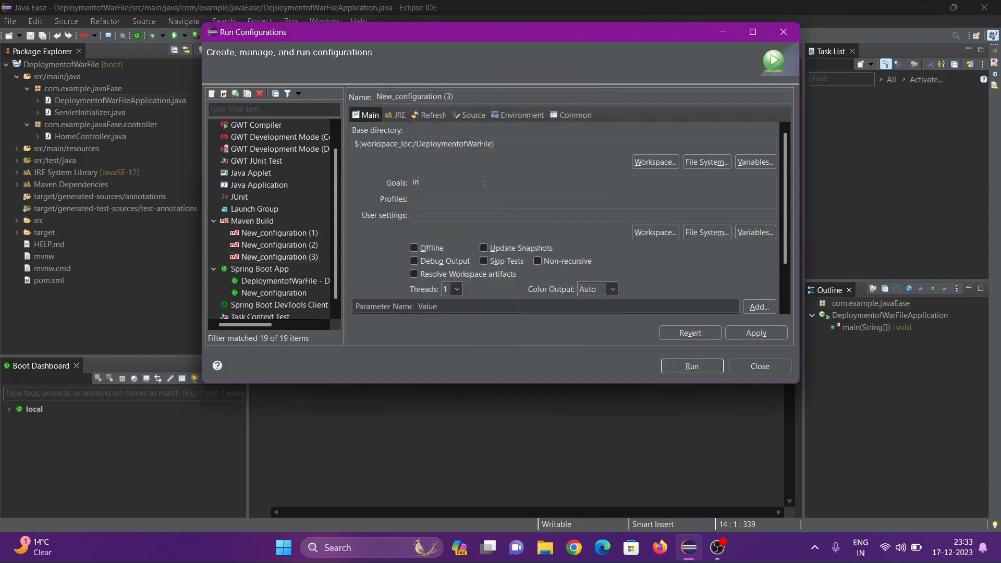
pyautogui.write('stall pa')
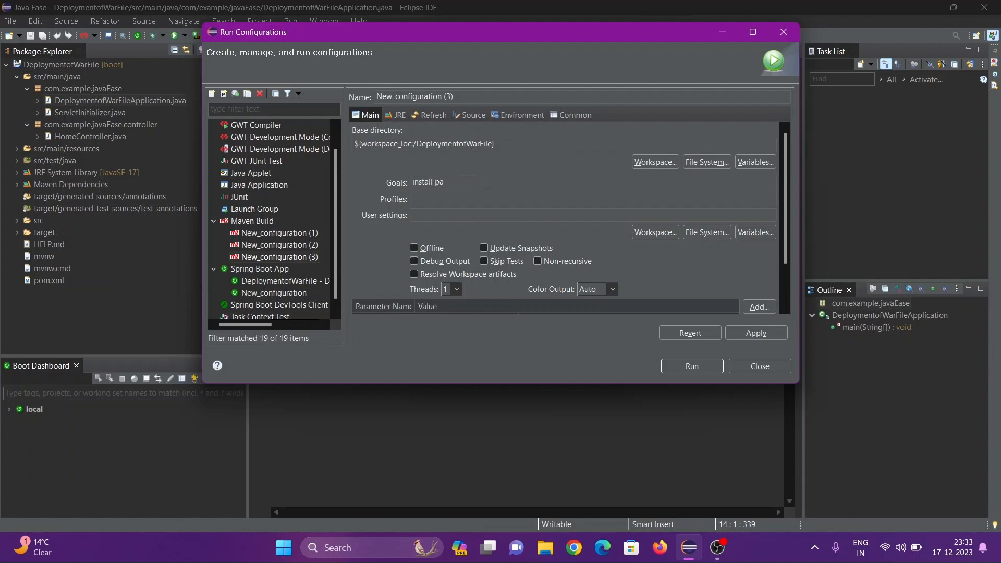
pyautogui.write('ckage')
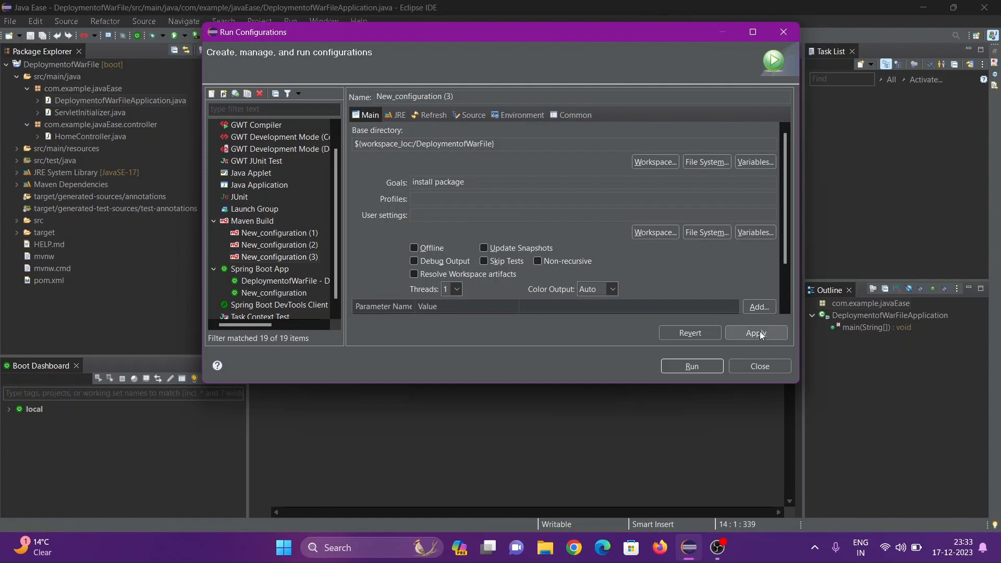
pyautogui.click(756, 332)
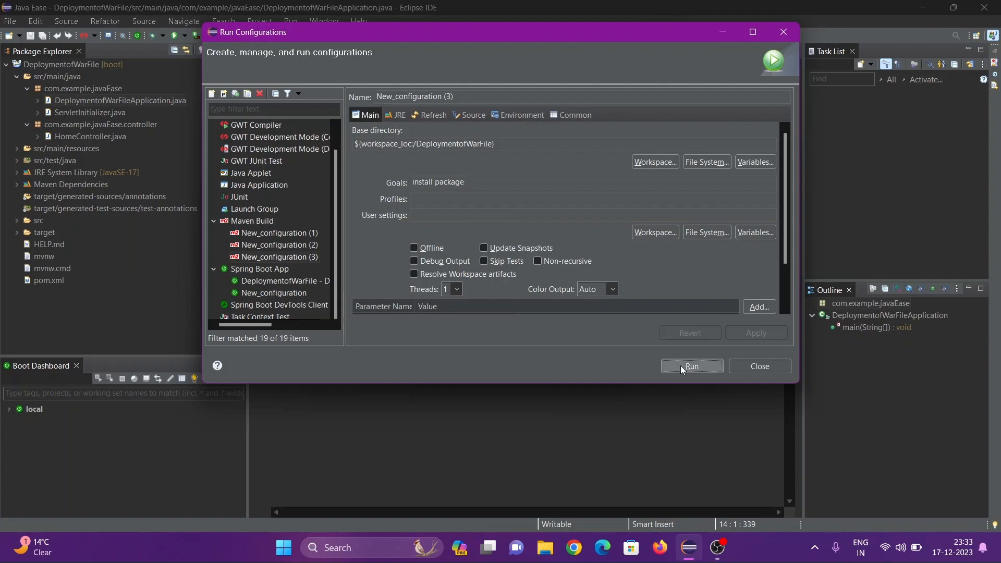
# Run the install package build and highlight BUILD SUCCESS in the Console output
pyautogui.click(690, 366)
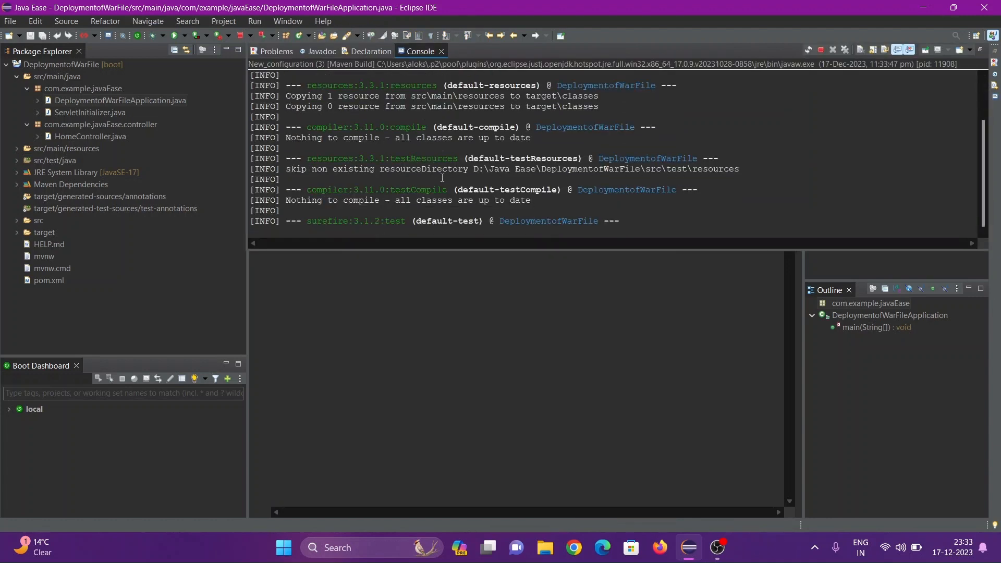
pyautogui.scroll(-3)
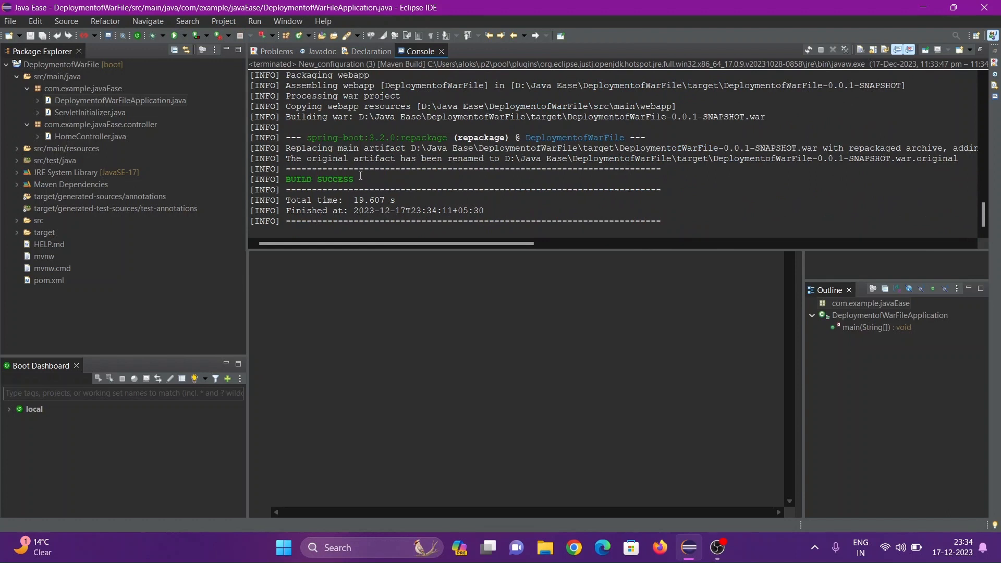
pyautogui.doubleClick(317, 179)
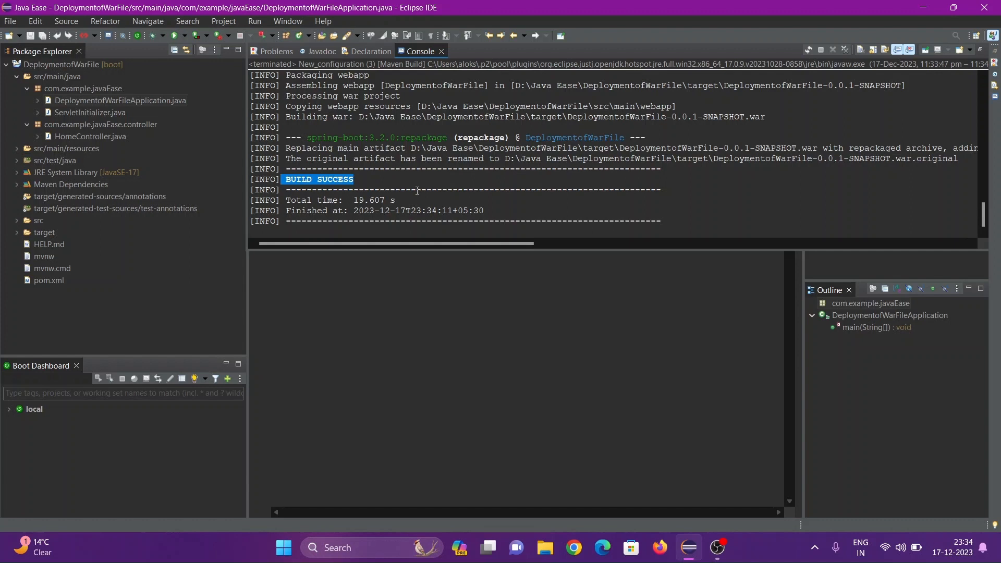
pyautogui.moveTo(603, 364)
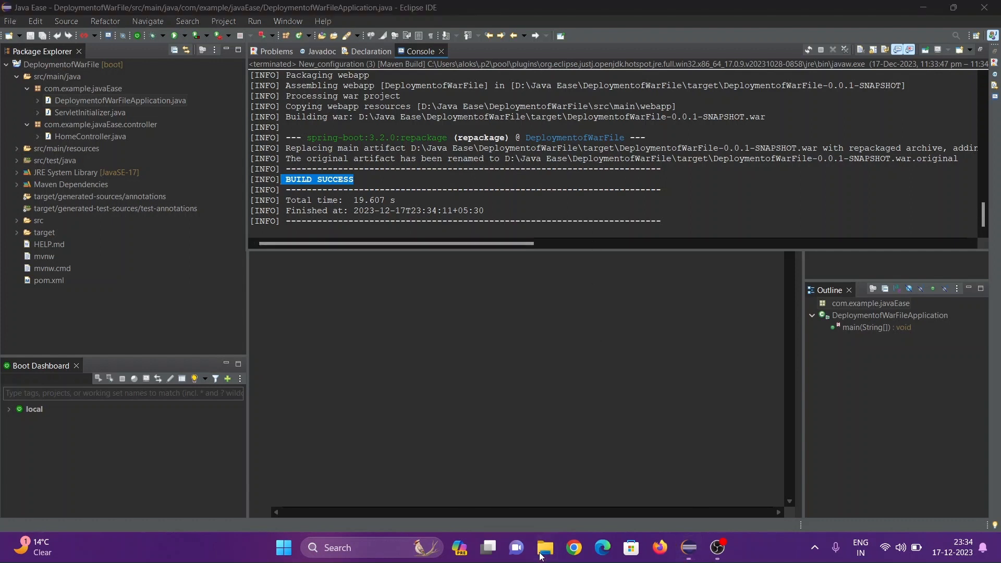
# Open File Explorer and navigate to D:\Java Ease\DeploymentofWarFile\target
pyautogui.click(544, 547)
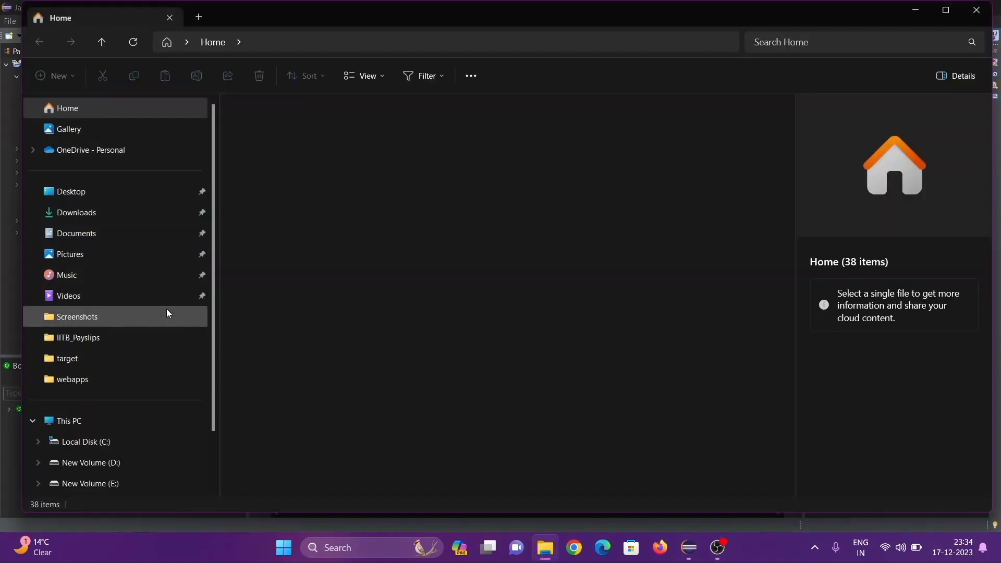
pyautogui.click(89, 463)
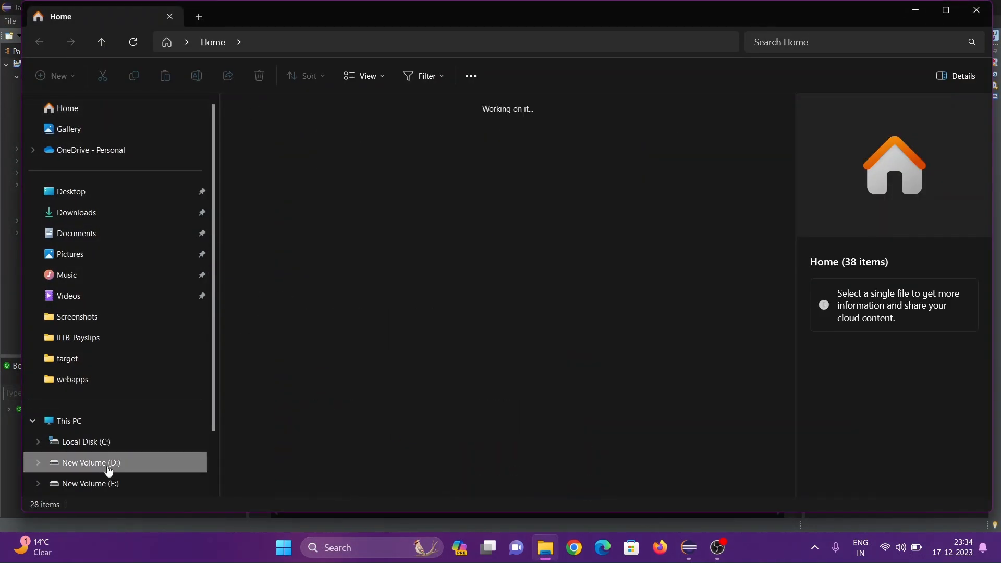
pyautogui.click(91, 463)
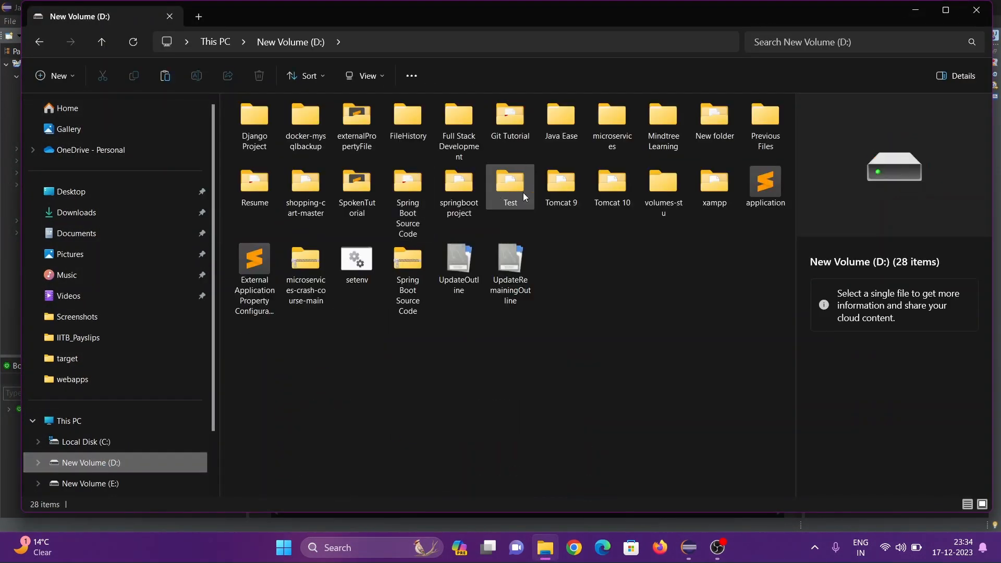
pyautogui.click(560, 120)
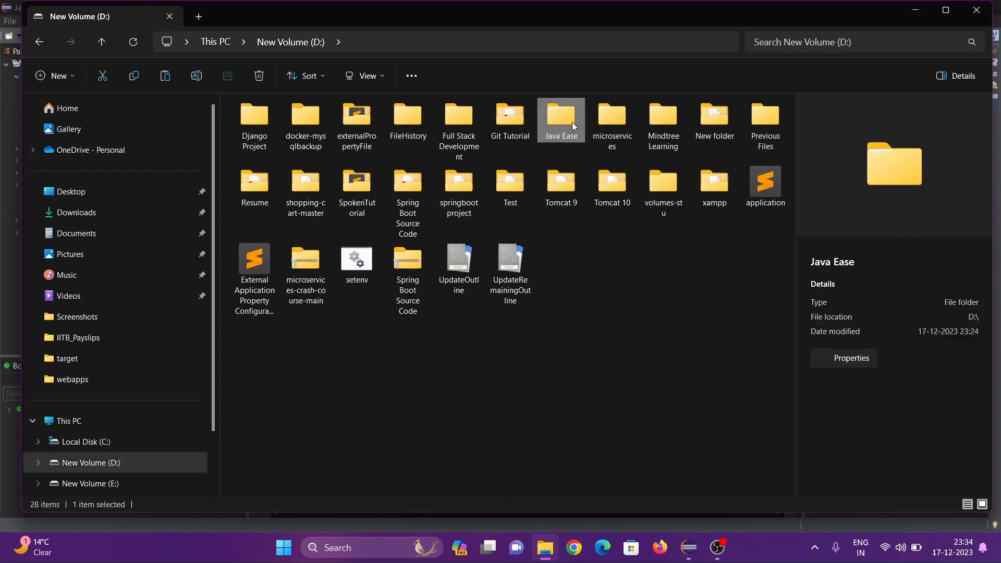
pyautogui.doubleClick(560, 118)
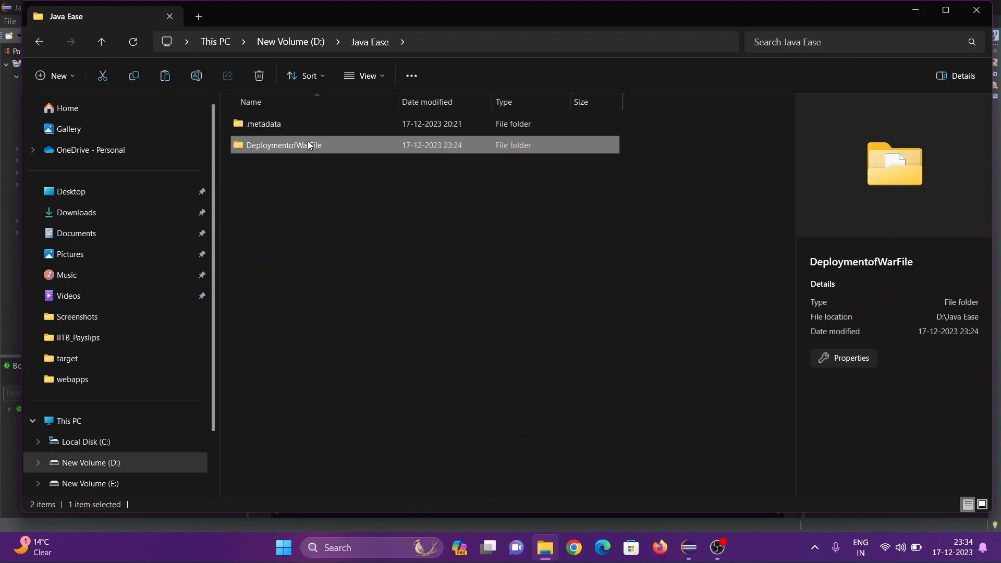
pyautogui.doubleClick(282, 145)
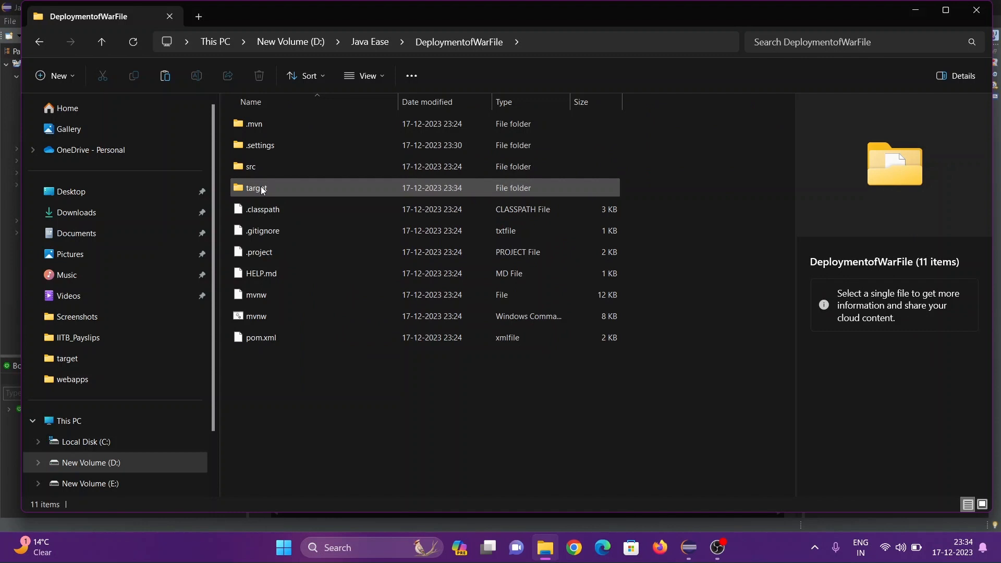
pyautogui.doubleClick(257, 188)
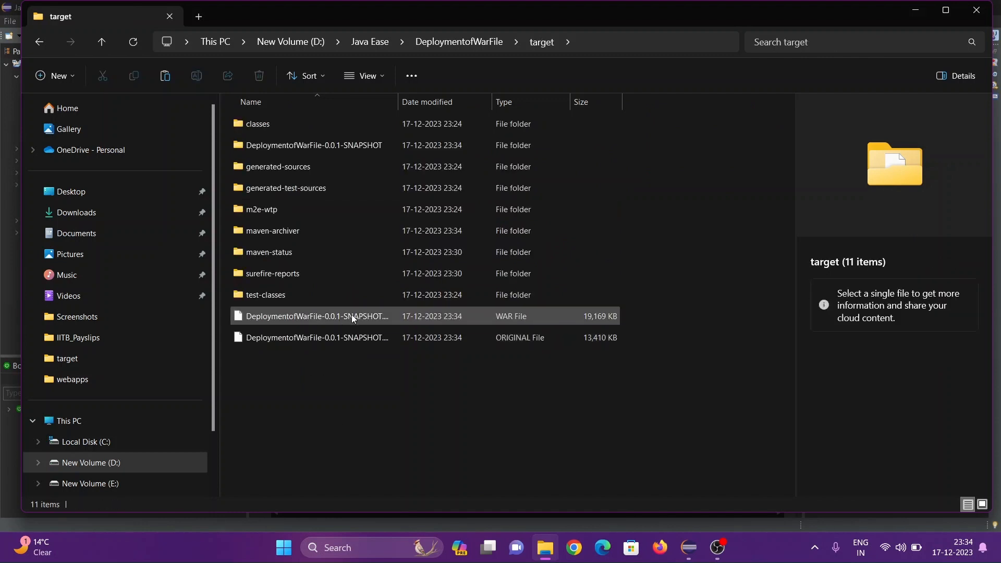
pyautogui.moveTo(324, 314)
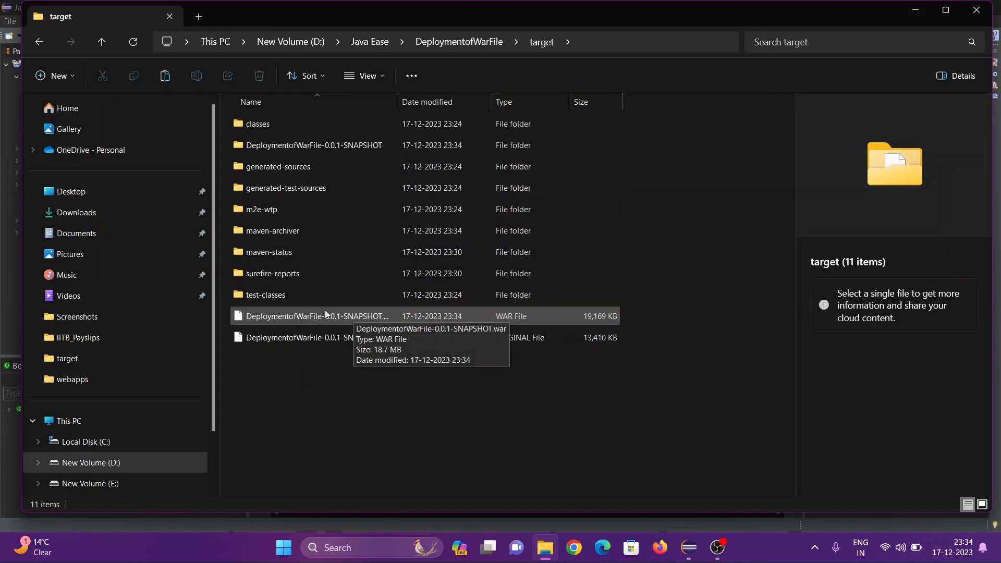
# Select the 18.7 MB DeploymentofWarFile-0.0.1-SNAPSHOT.war file
pyautogui.click(316, 316)
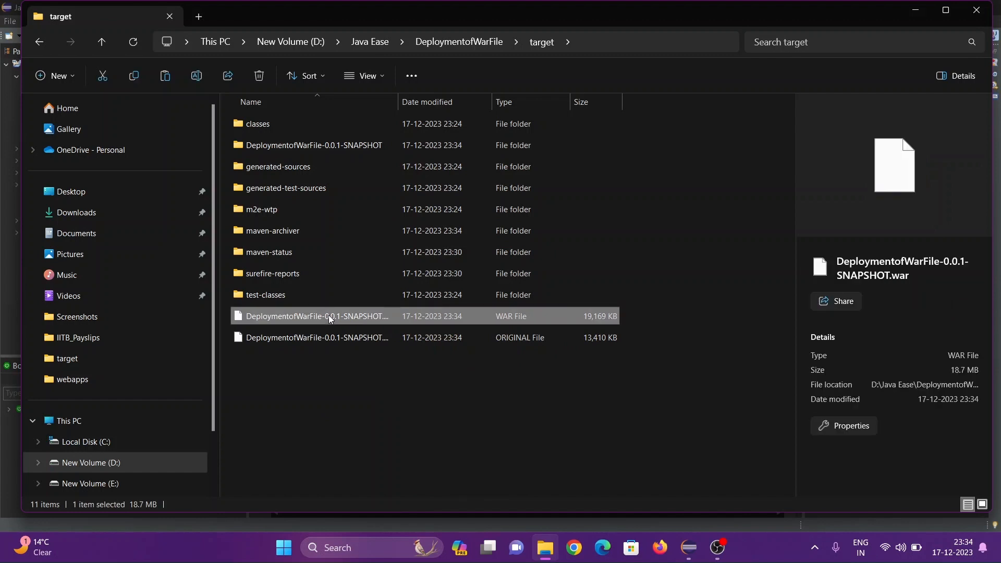
pyautogui.rightClick(329, 315)
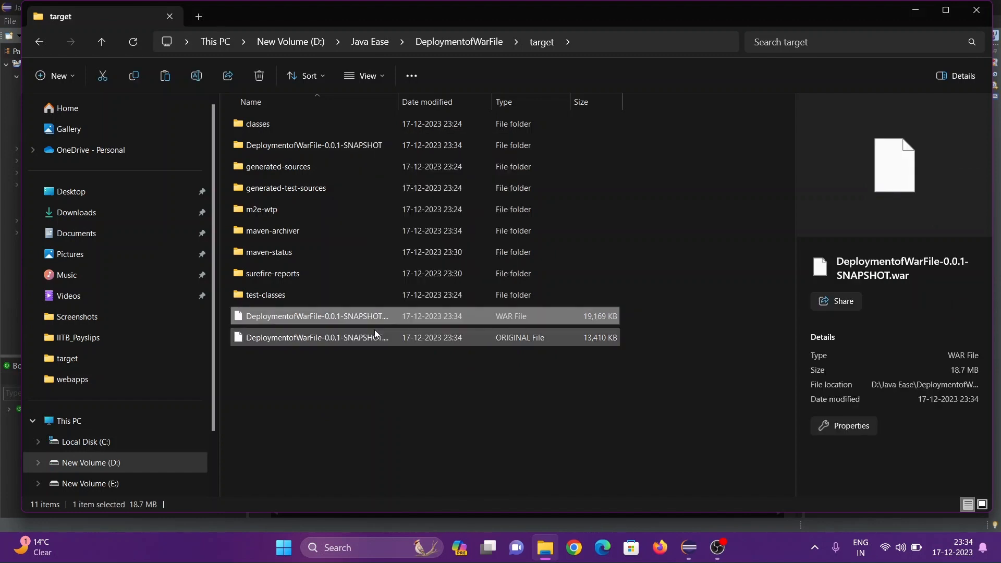
pyautogui.click(290, 386)
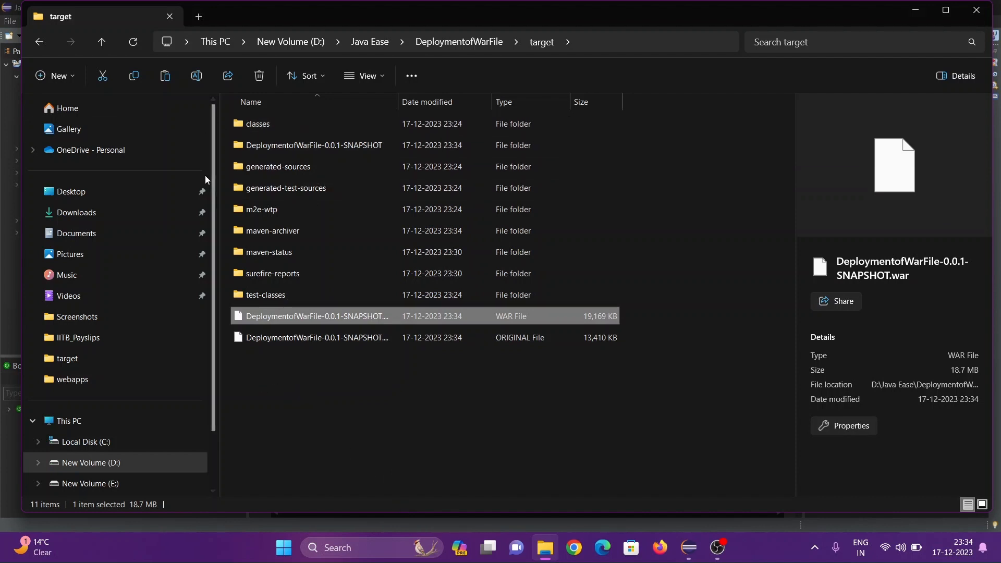
pyautogui.moveTo(300, 230)
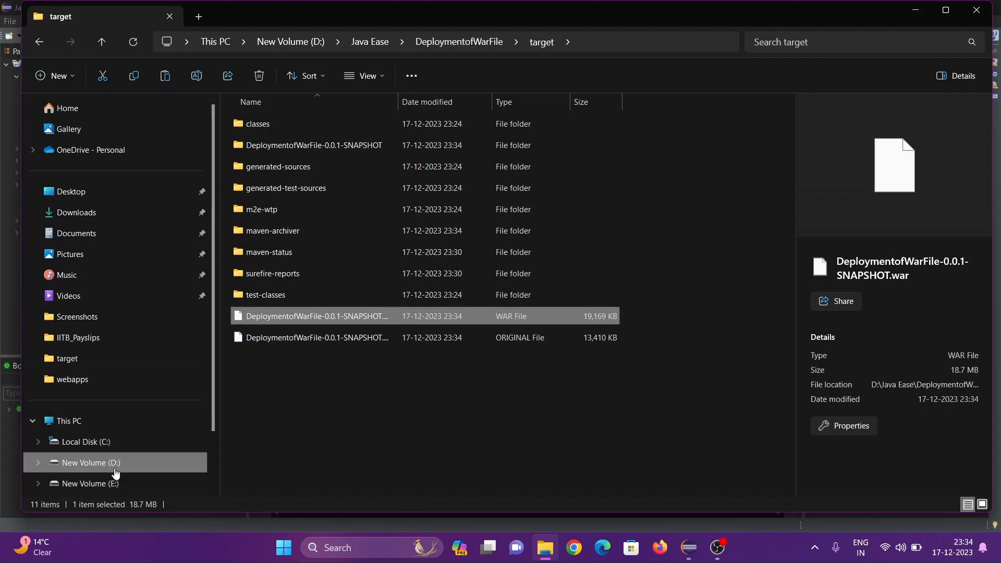
# Paste the WAR into D:\Tomcat 10\webapps, then open the Tomcat 10 bin folder
pyautogui.click(91, 463)
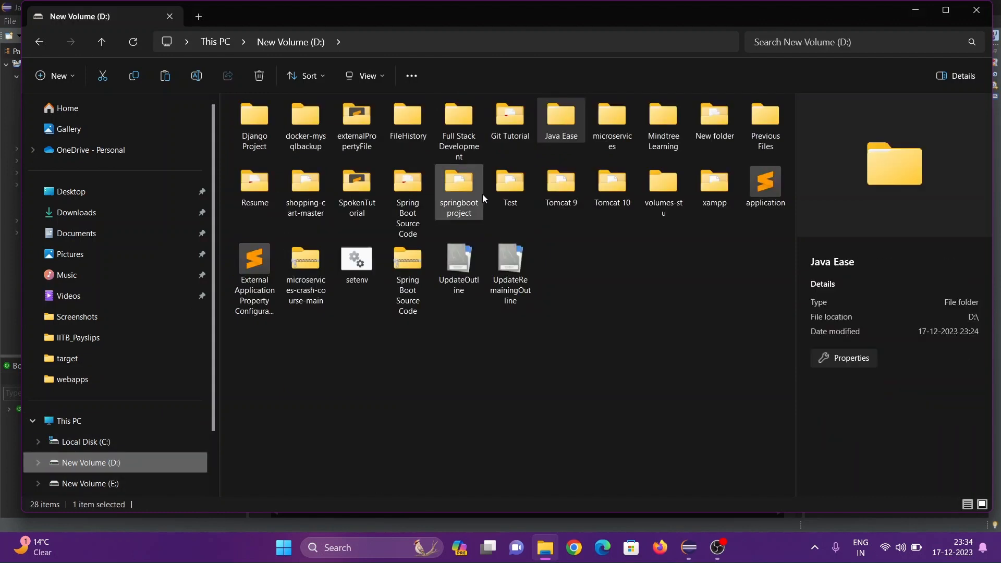
pyautogui.moveTo(619, 239)
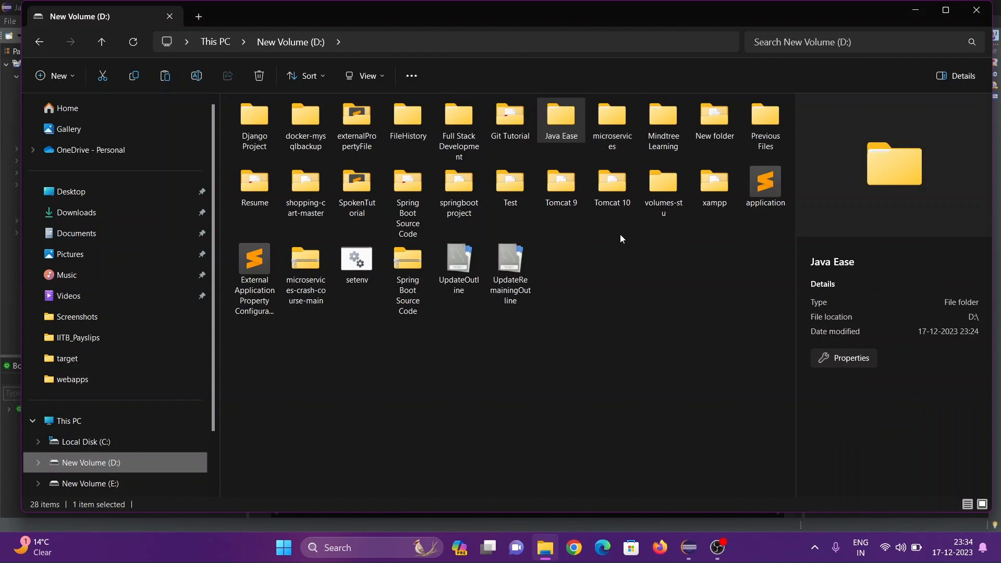
pyautogui.moveTo(611, 185)
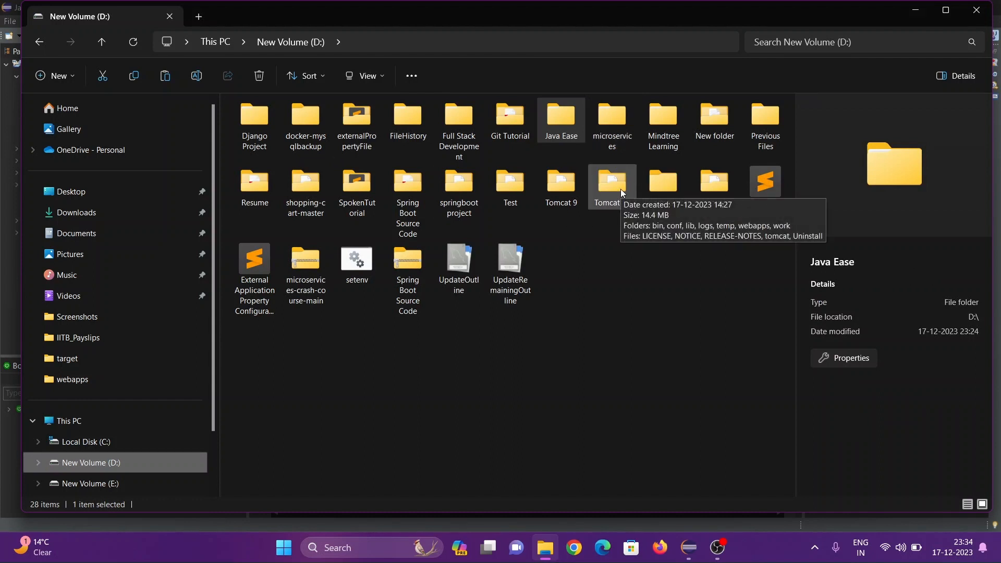
pyautogui.doubleClick(612, 181)
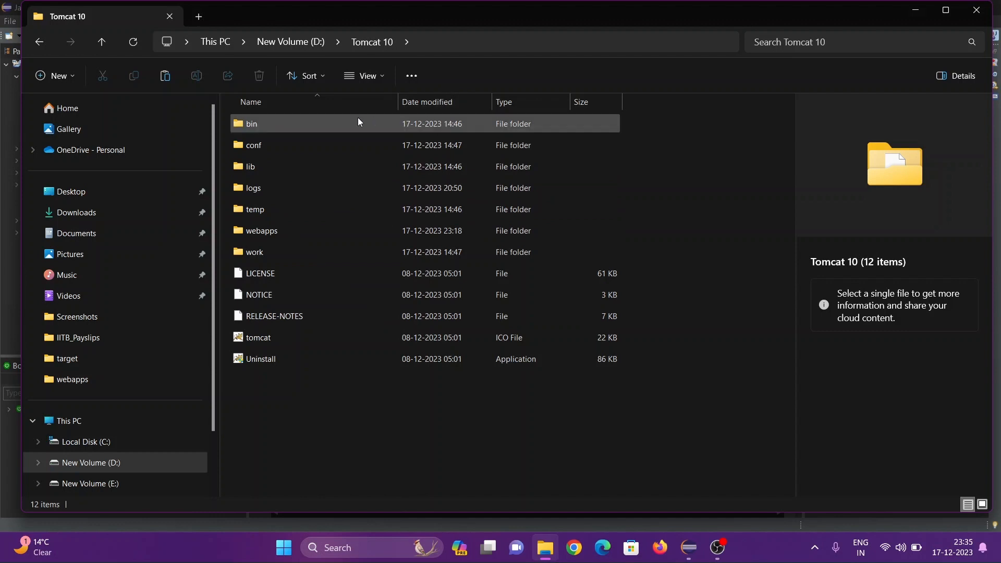
pyautogui.moveTo(296, 129)
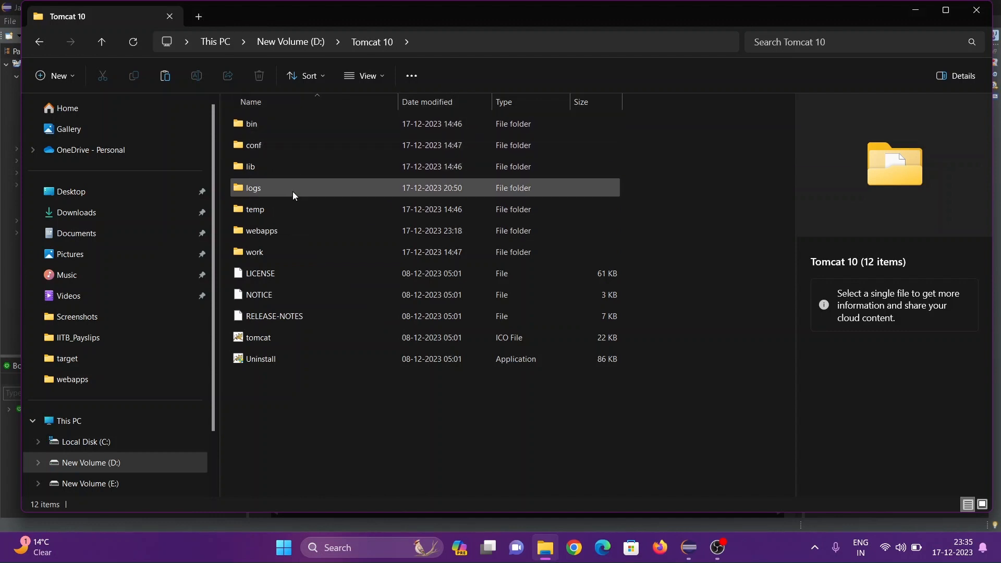
pyautogui.click(251, 123)
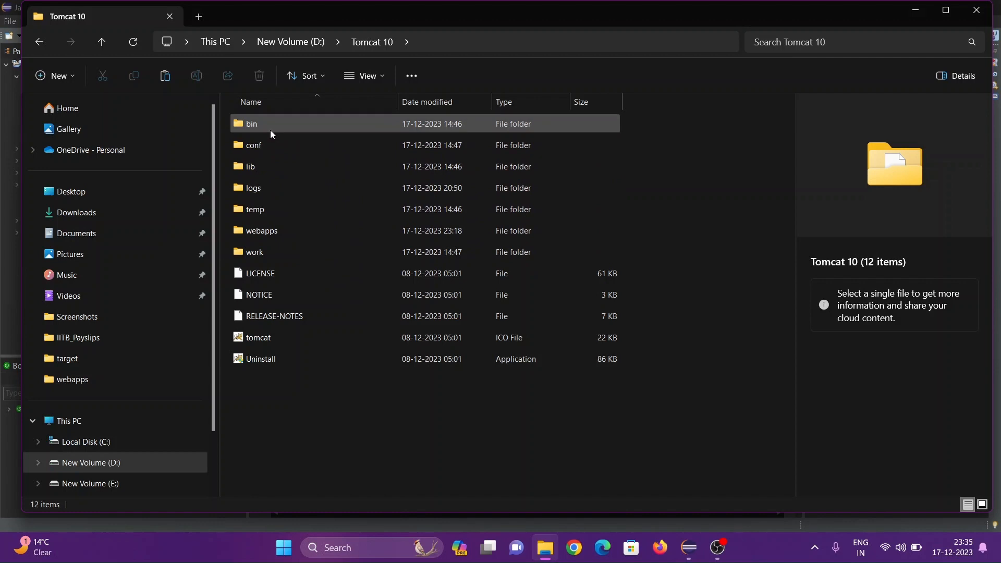
pyautogui.moveTo(251, 123)
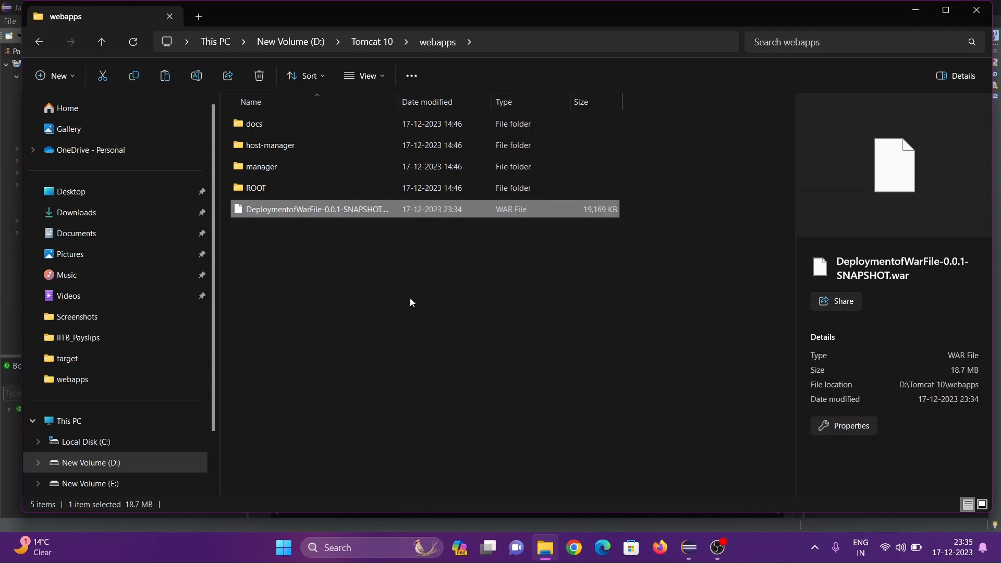
pyautogui.click(371, 42)
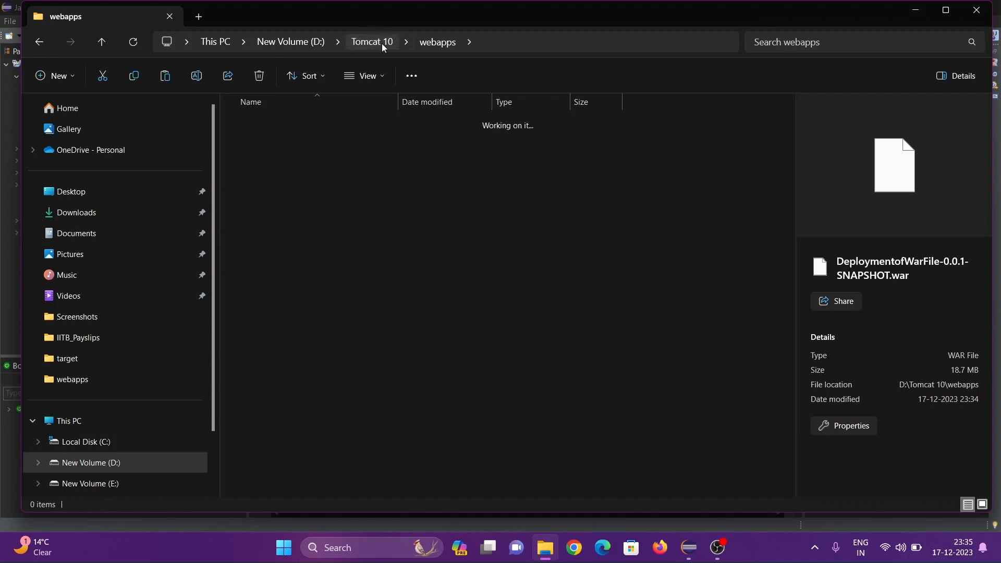
pyautogui.click(371, 41)
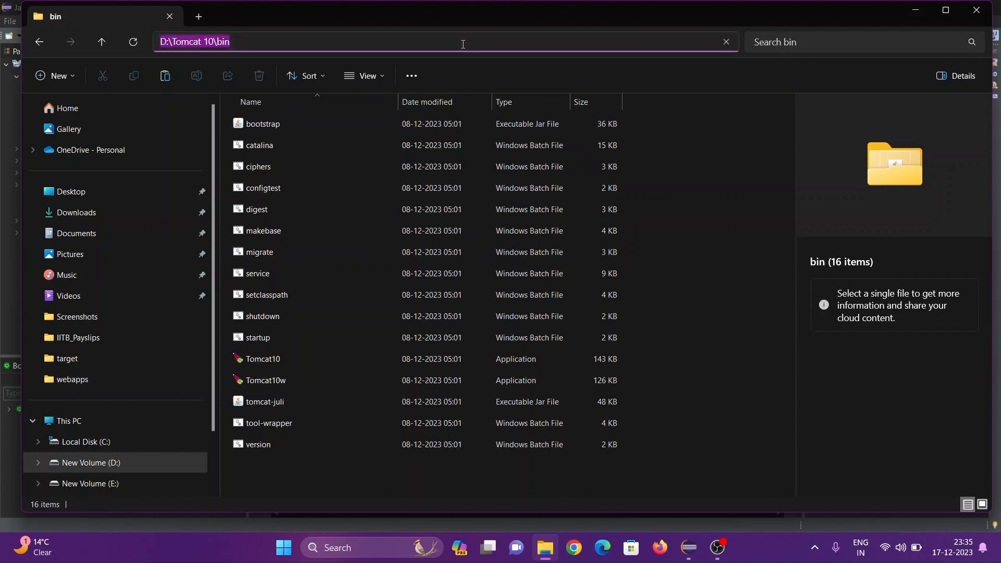
# Run Tomcat's startup via cmd in D:\Tomcat 10\bin and confirm port 8010
pyautogui.write('cm')
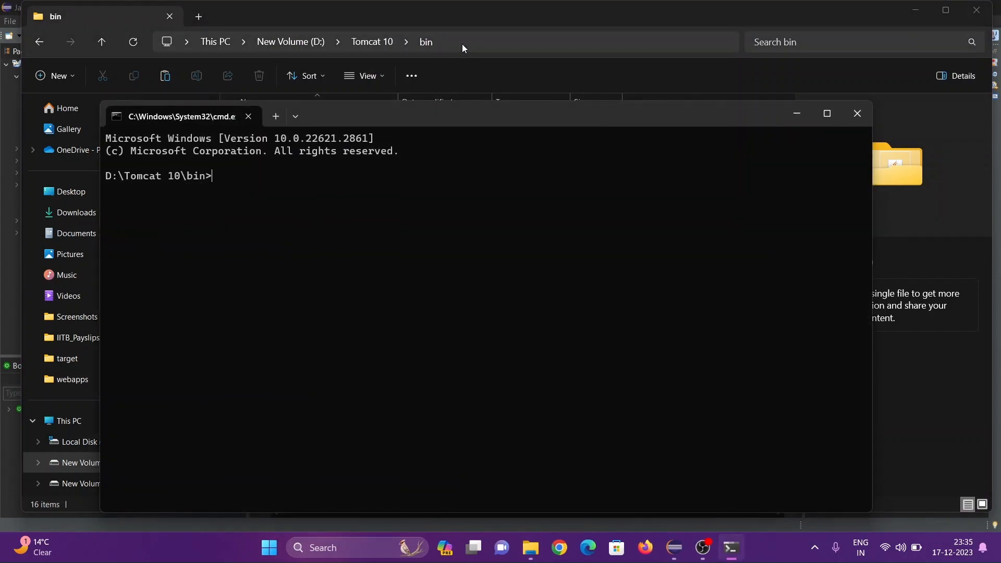
pyautogui.write('st')
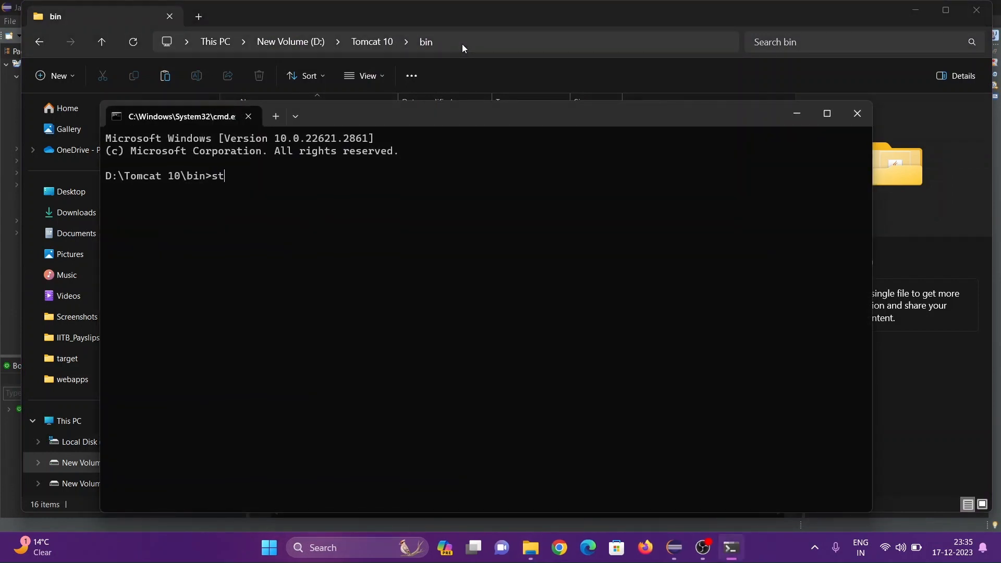
pyautogui.write('art')
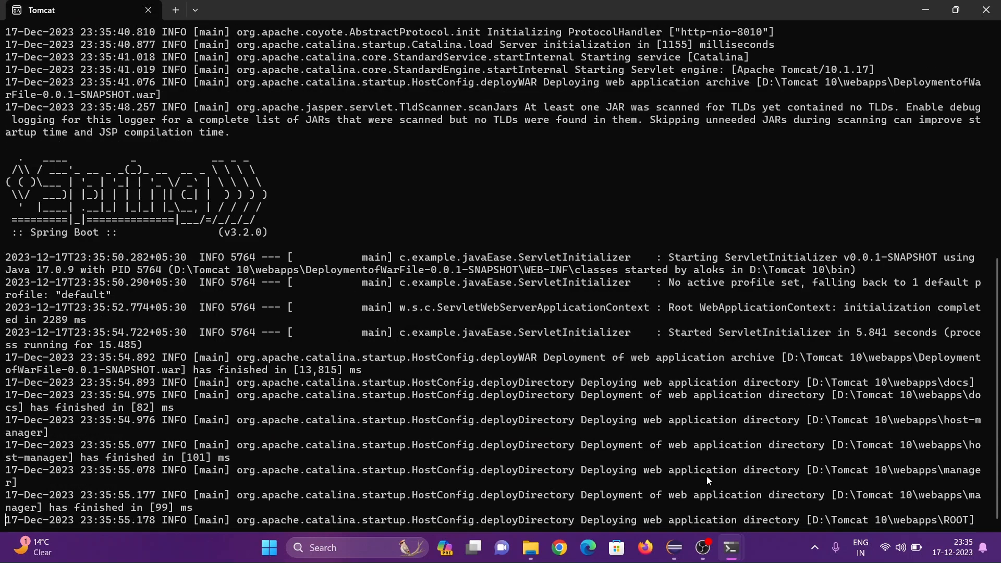
pyautogui.scroll(-3)
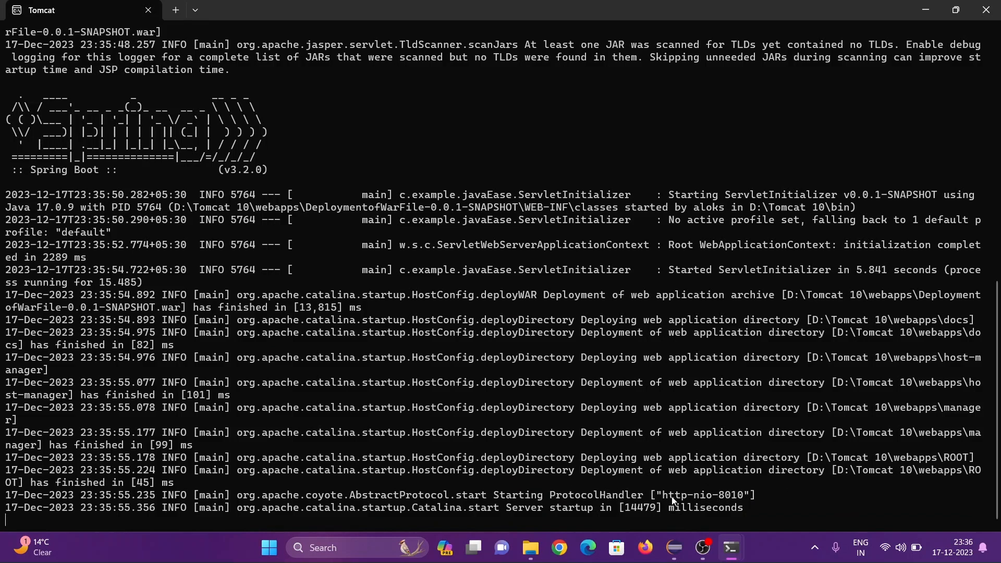
pyautogui.doubleClick(730, 495)
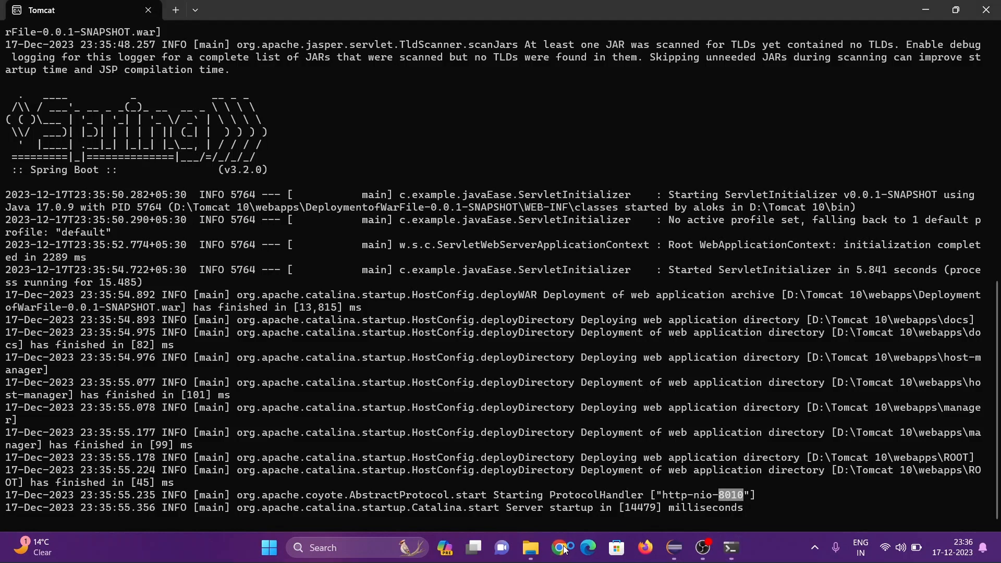
# Load the local Tomcat welcome page in Chrome and open Manager App
pyautogui.click(559, 548)
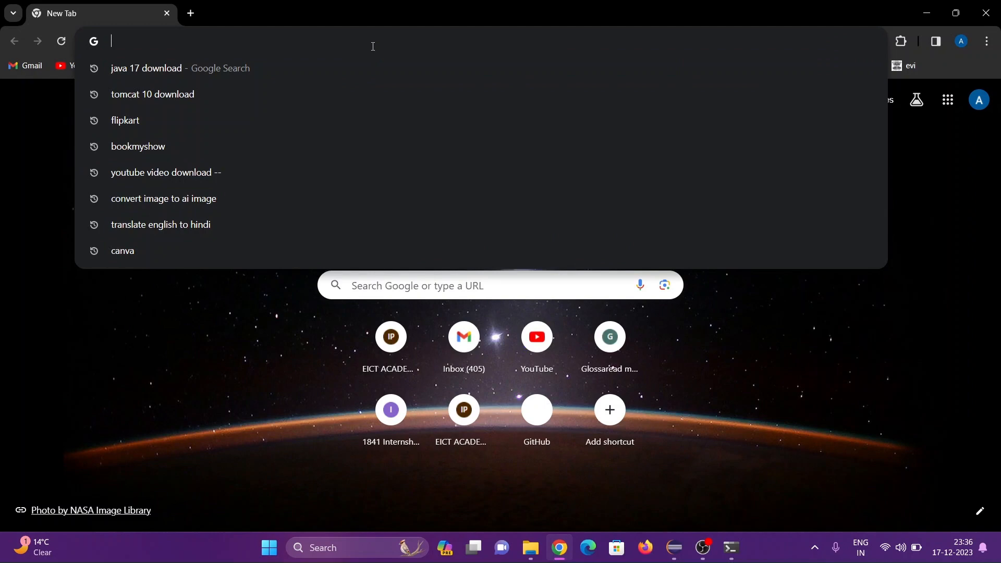
pyautogui.write('localhost:8082')
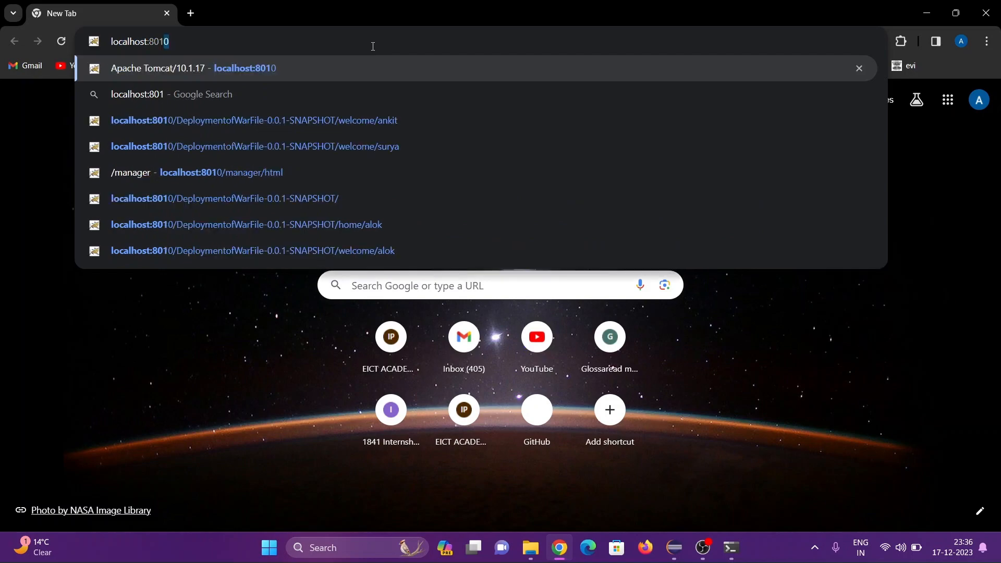
pyautogui.press('Enter')
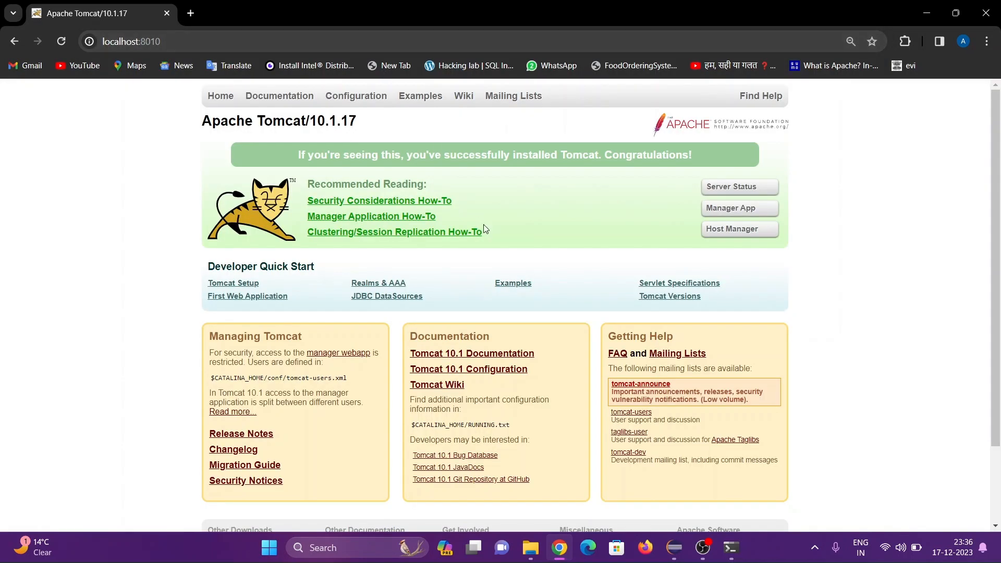
pyautogui.moveTo(318, 129)
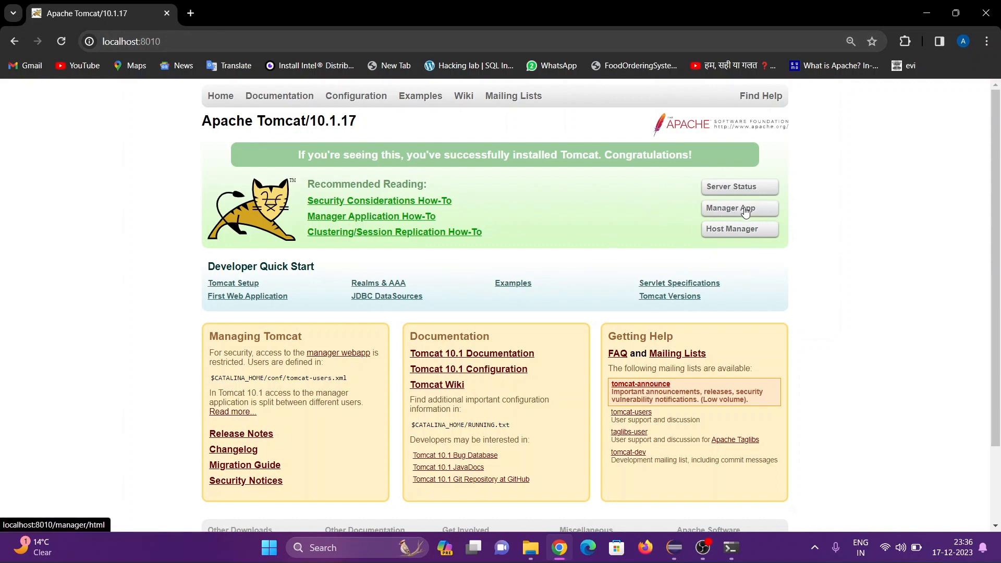
pyautogui.click(739, 208)
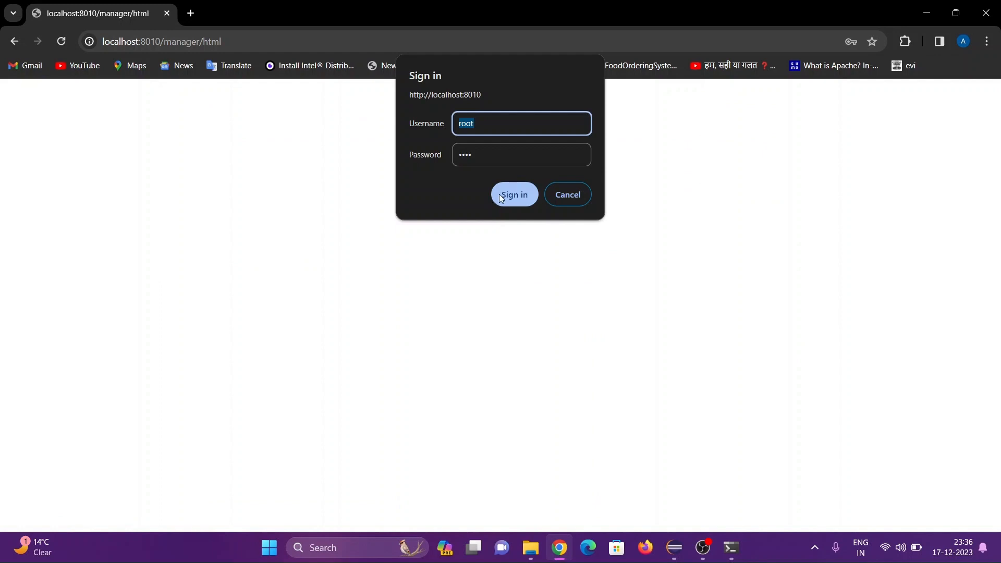
# Sign in and find /DeploymentofWarFile-0.0.1-SNAPSHOT in the Applications table
pyautogui.click(514, 195)
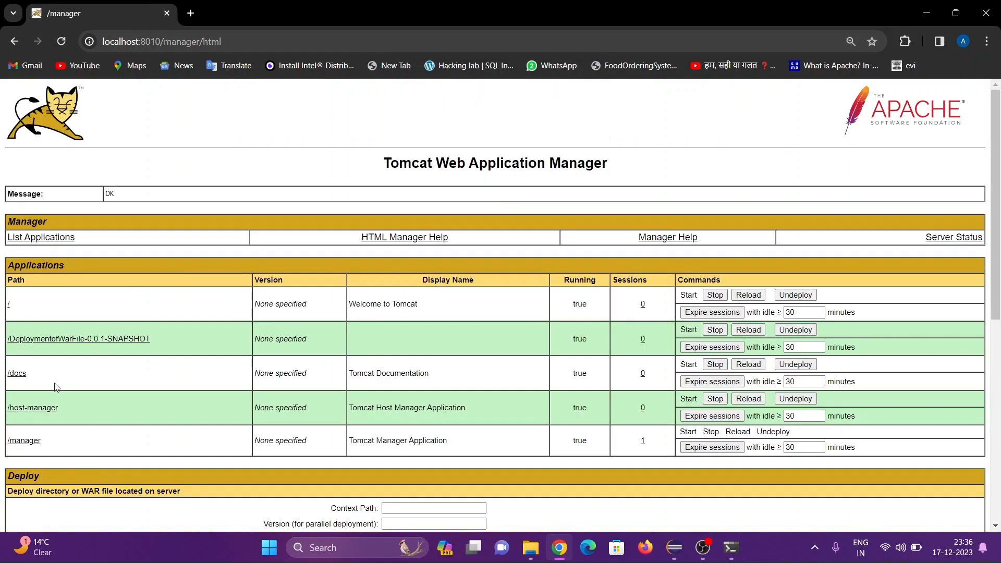
pyautogui.moveTo(63, 346)
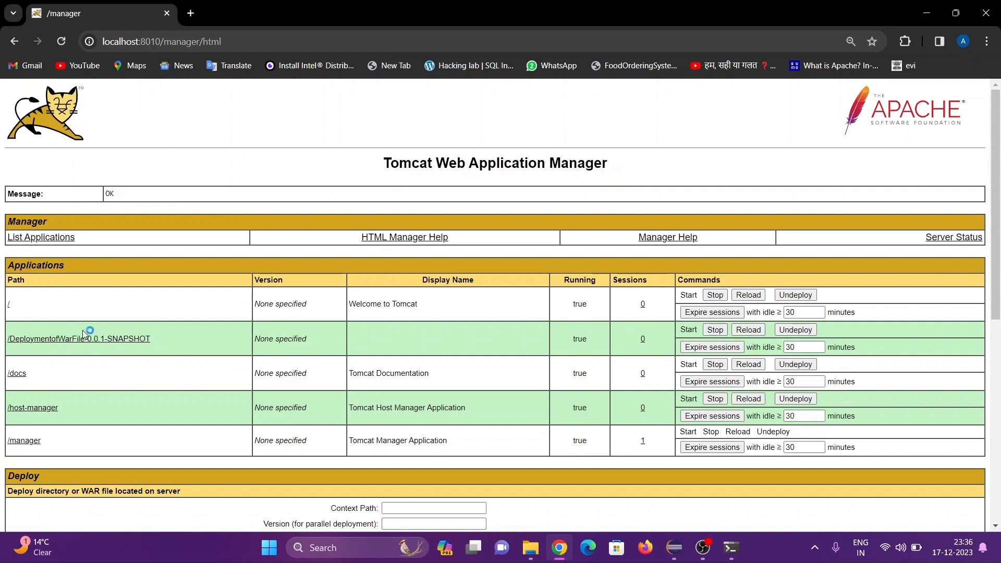
pyautogui.moveTo(103, 344)
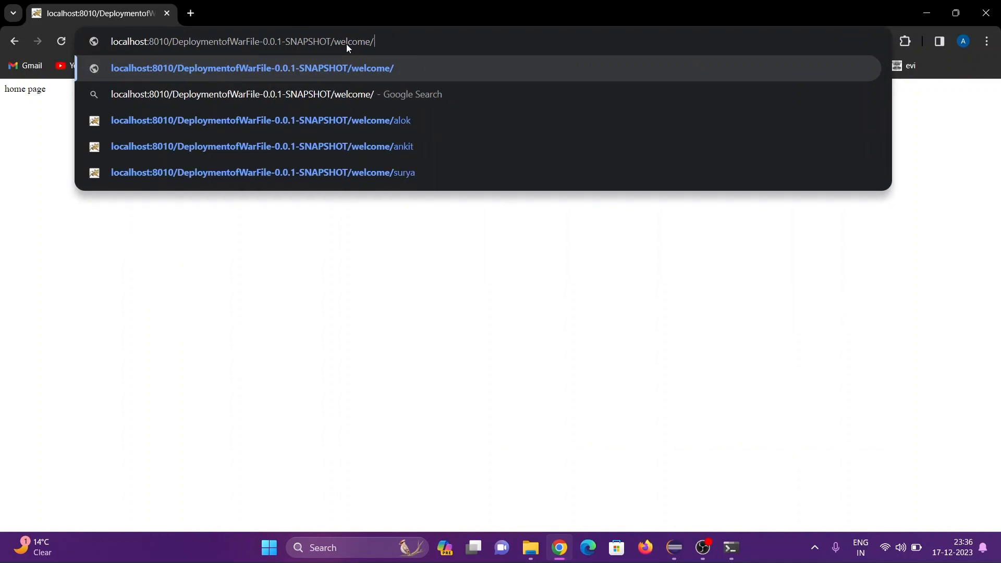
# Append welcome/surya to the deployed app's URL and load it
pyautogui.click(261, 173)
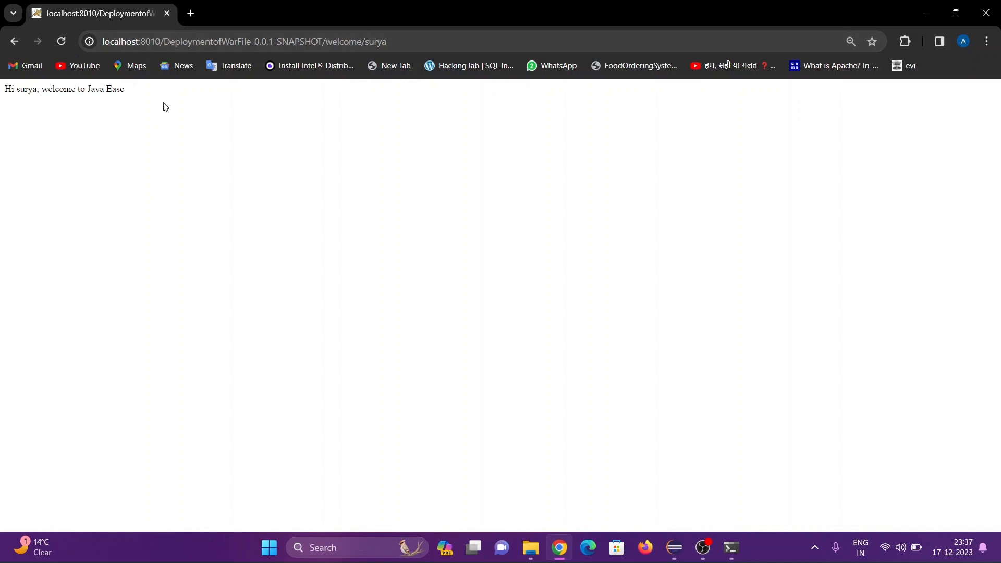
pyautogui.moveTo(159, 106)
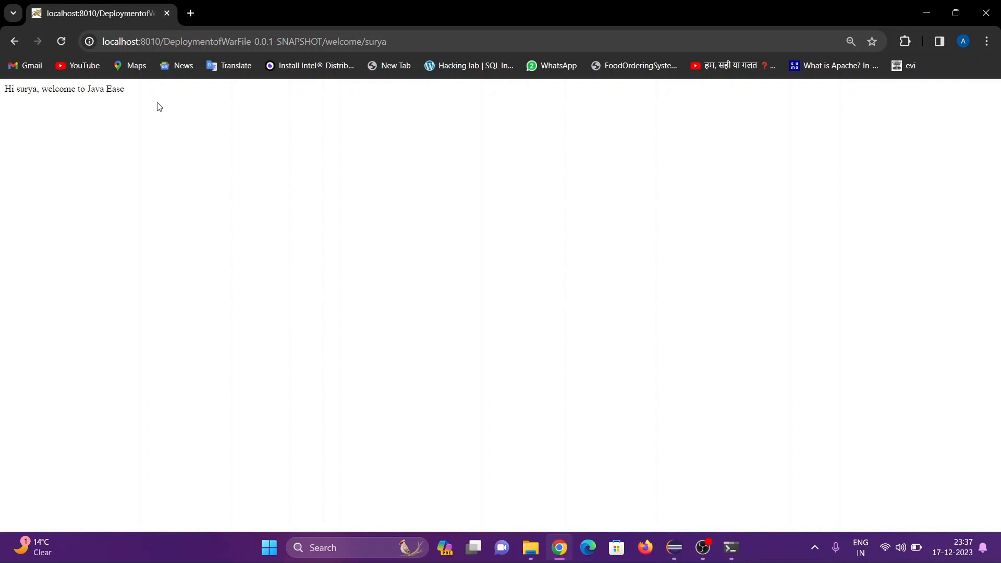
pyautogui.moveTo(339, 224)
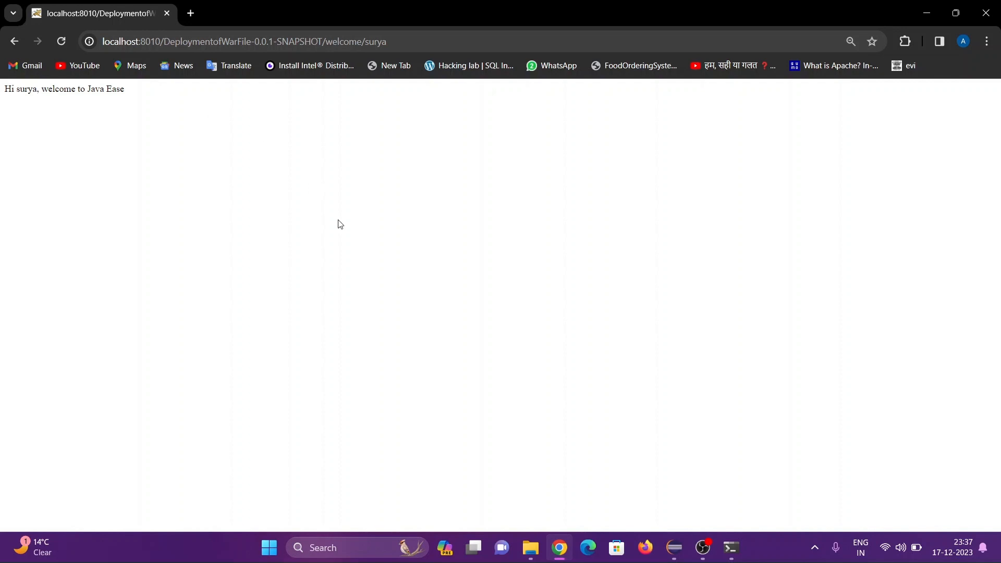